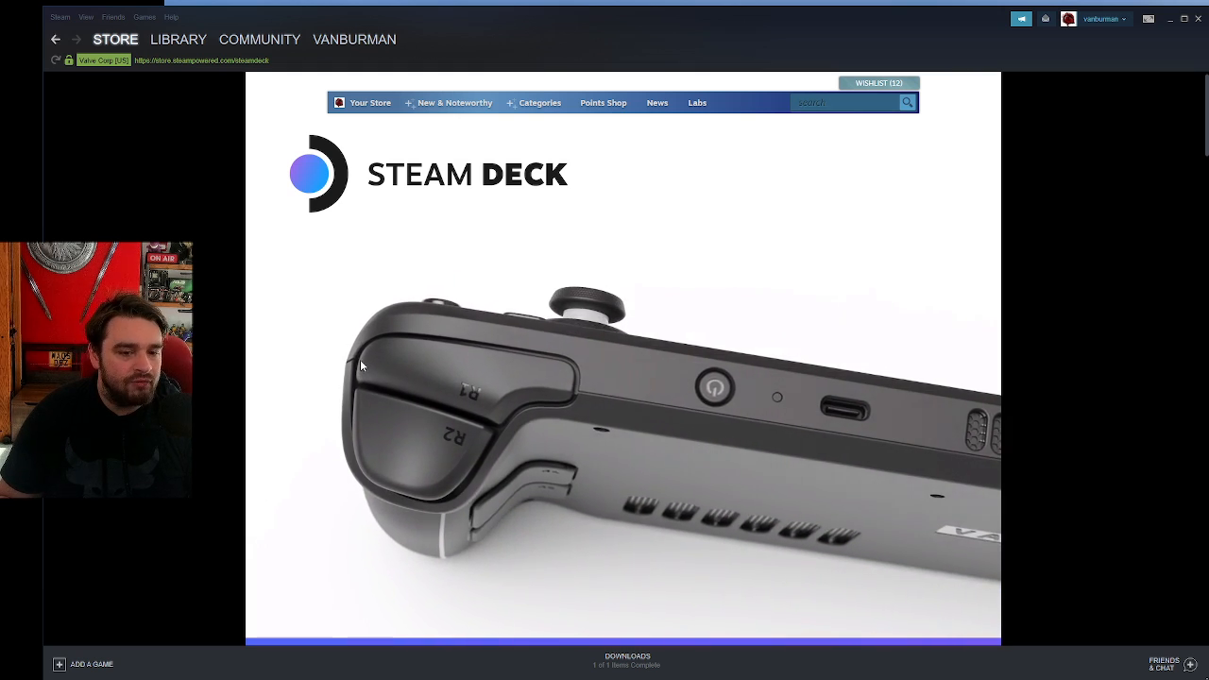
Scroll down to the Choose your Steam Deck section with the £349, £459 and £569 models.
scroll("down", 3)
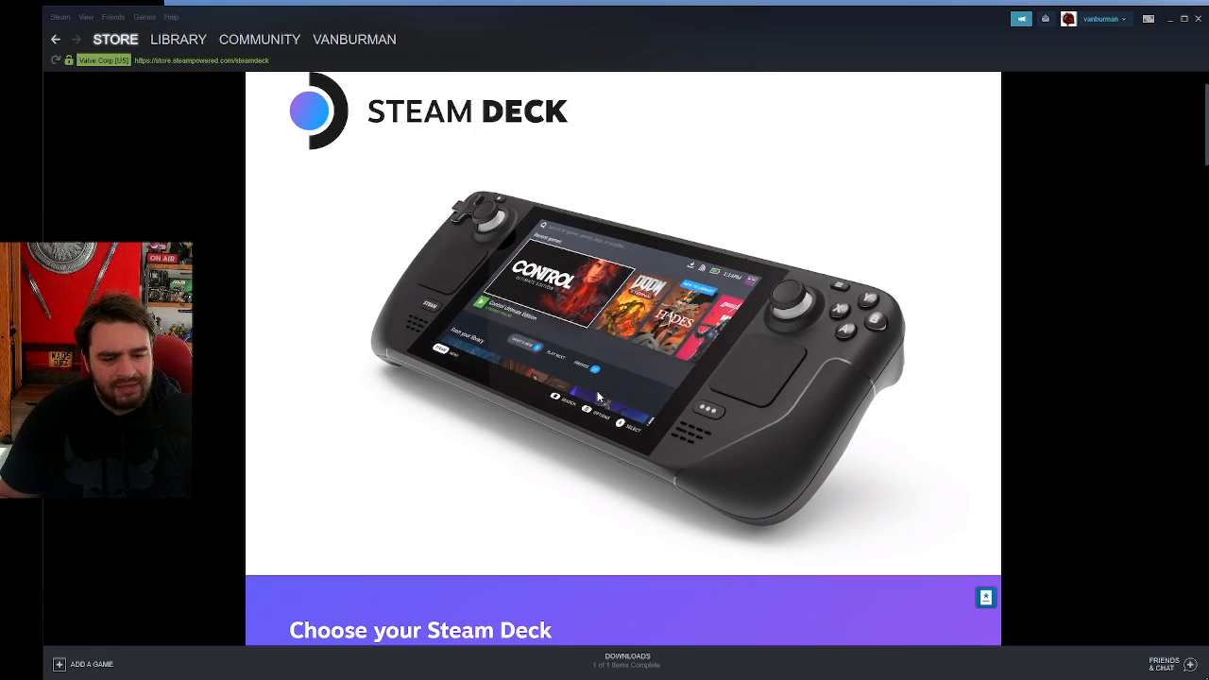
scroll("down", 3)
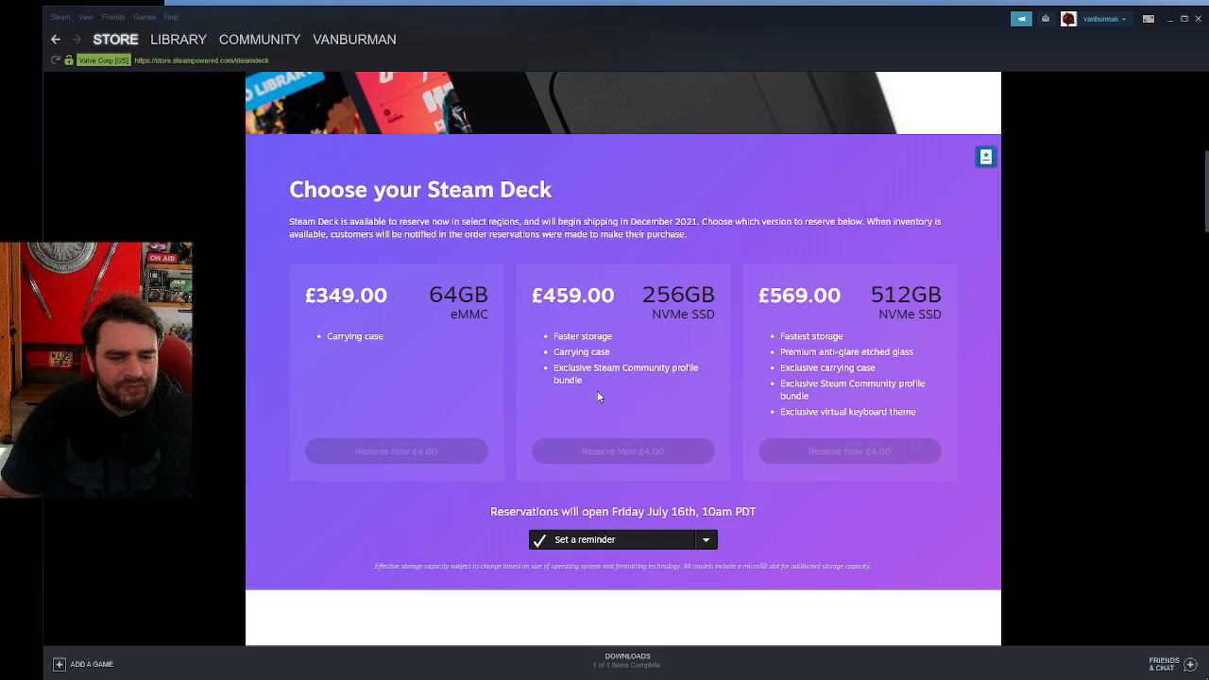
mouse_move(680, 503)
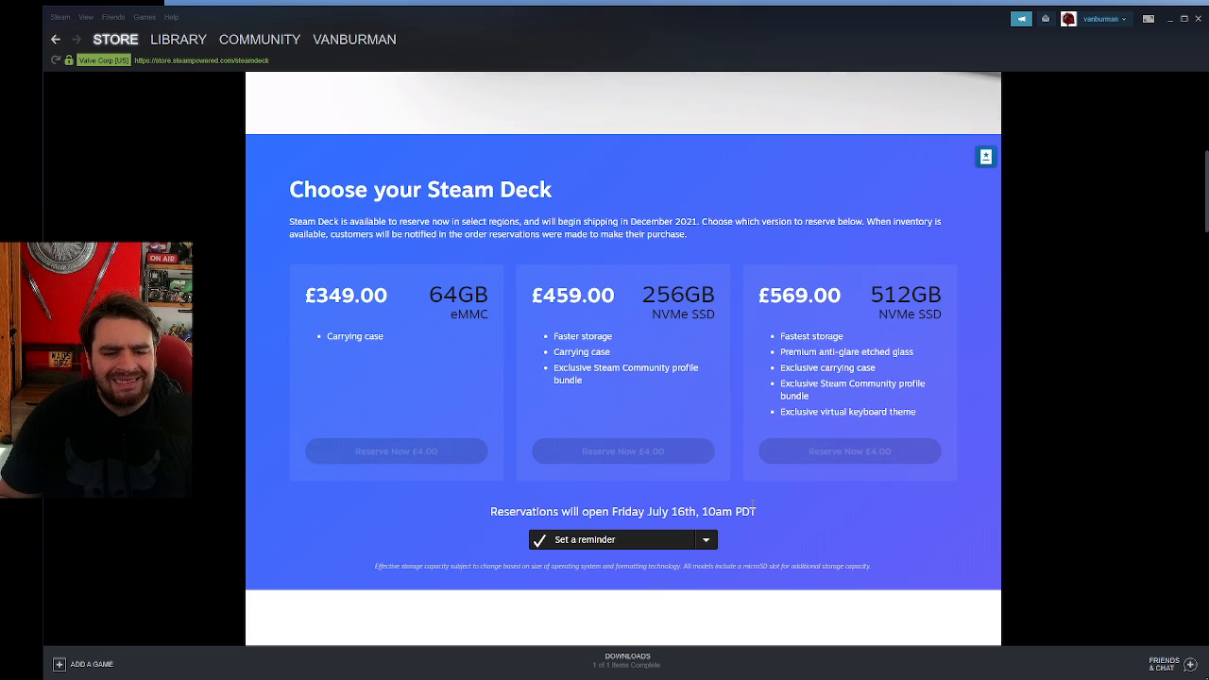
mouse_move(431, 410)
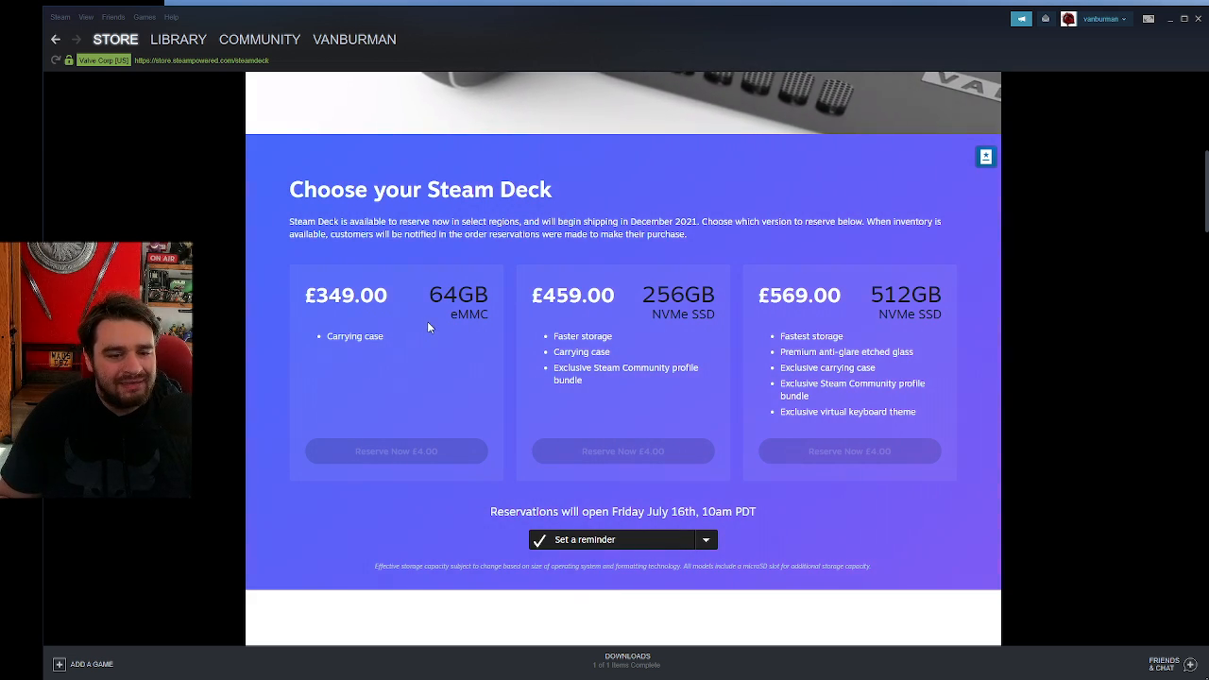
scroll("up", 3)
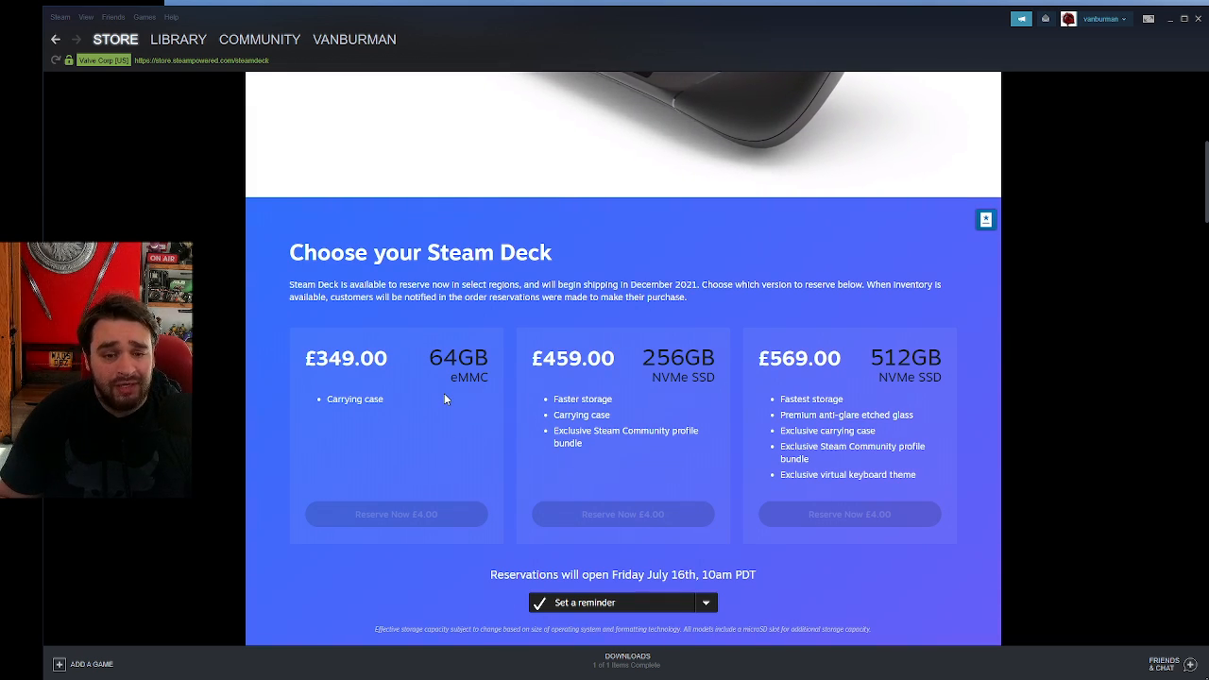
mouse_move(442, 389)
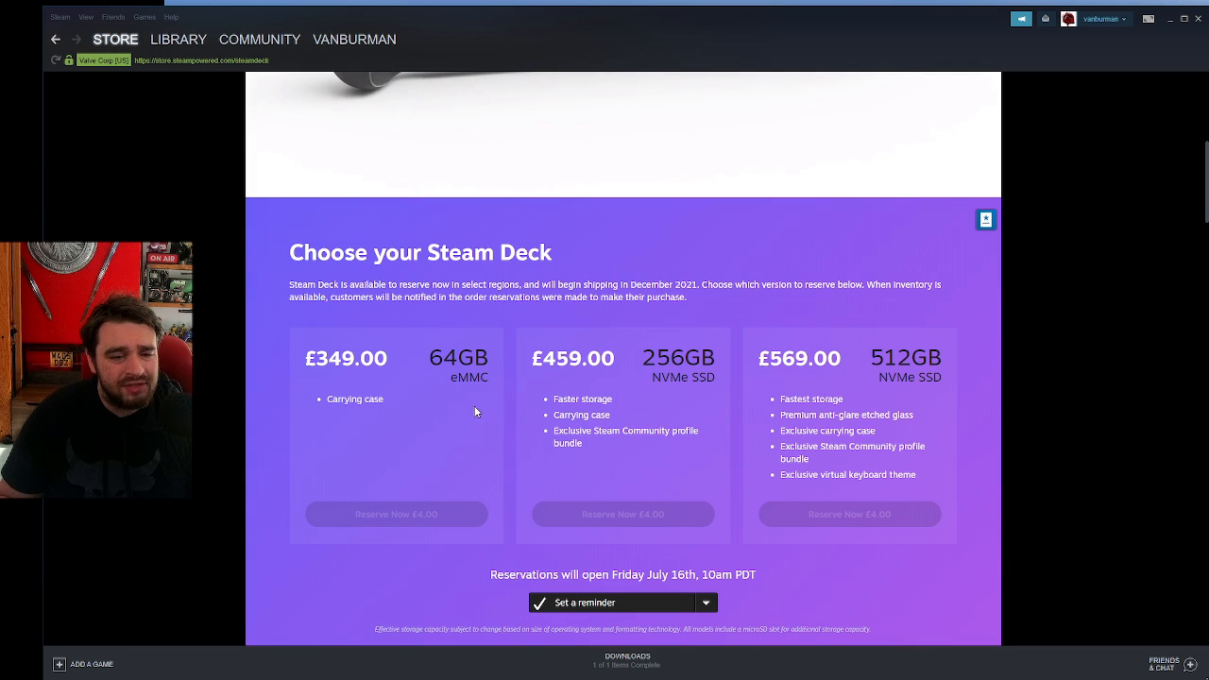
scroll("down", 3)
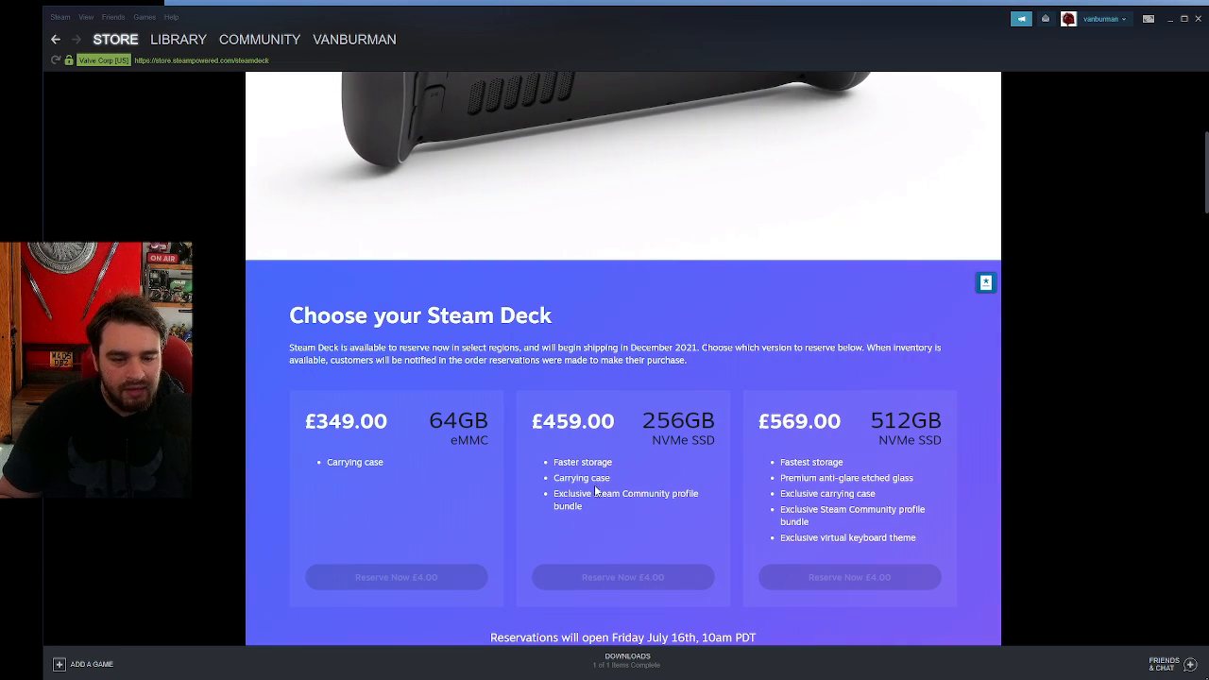
scroll("down", 3)
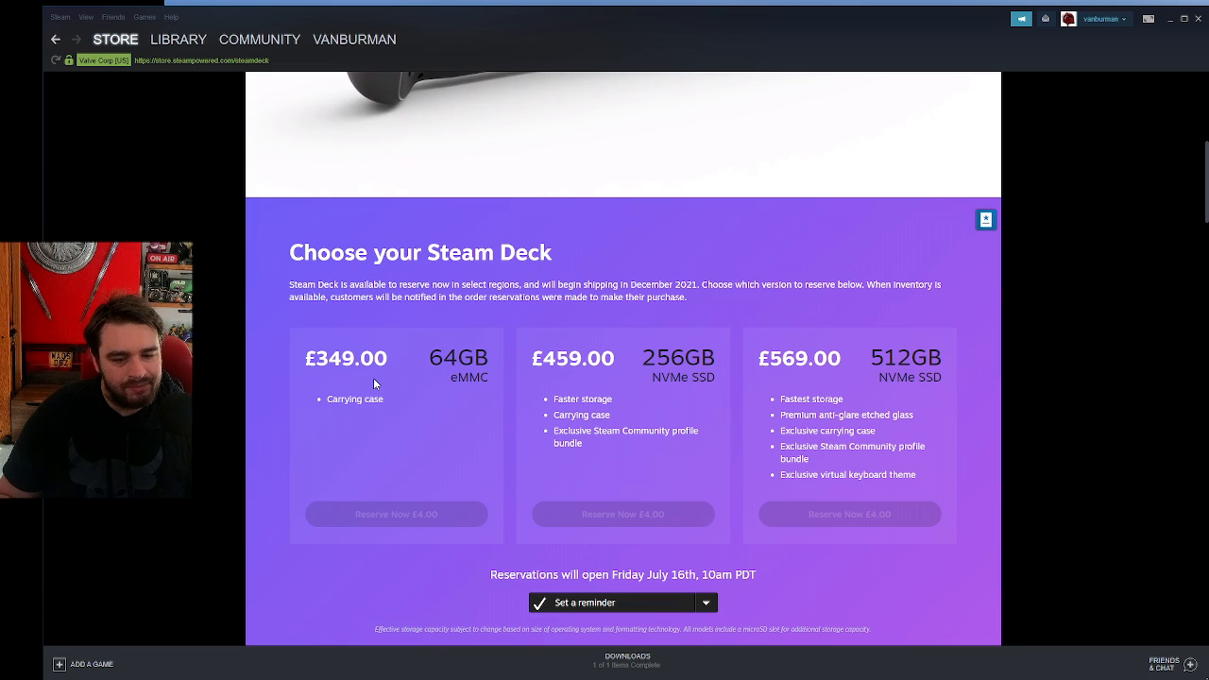
Scroll past the pricing cards to the Portability meets power section on the custom AMD APU.
scroll("down", 3)
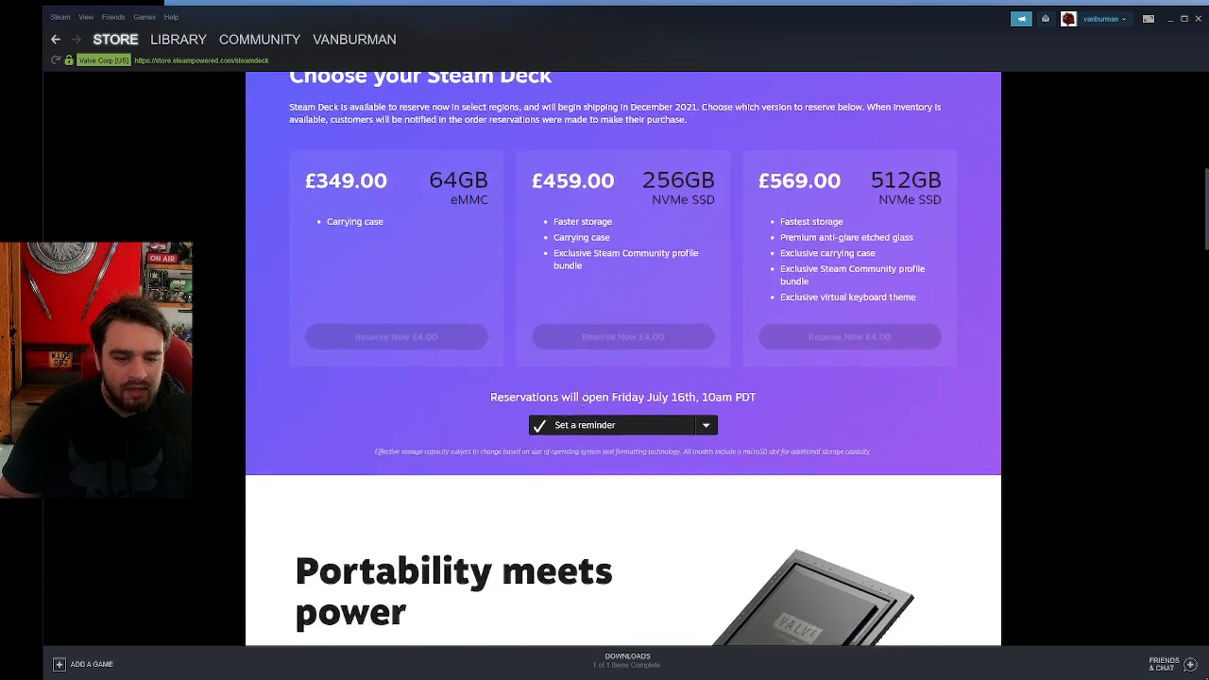
scroll("down", 3)
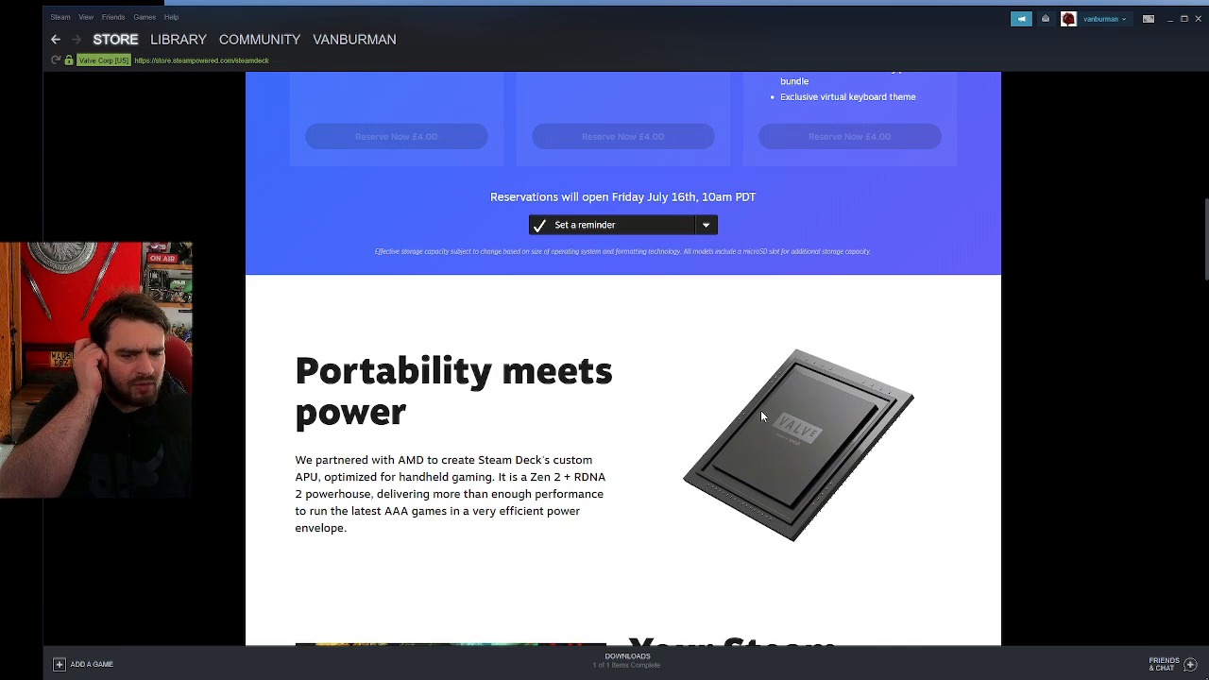
scroll("down", 3)
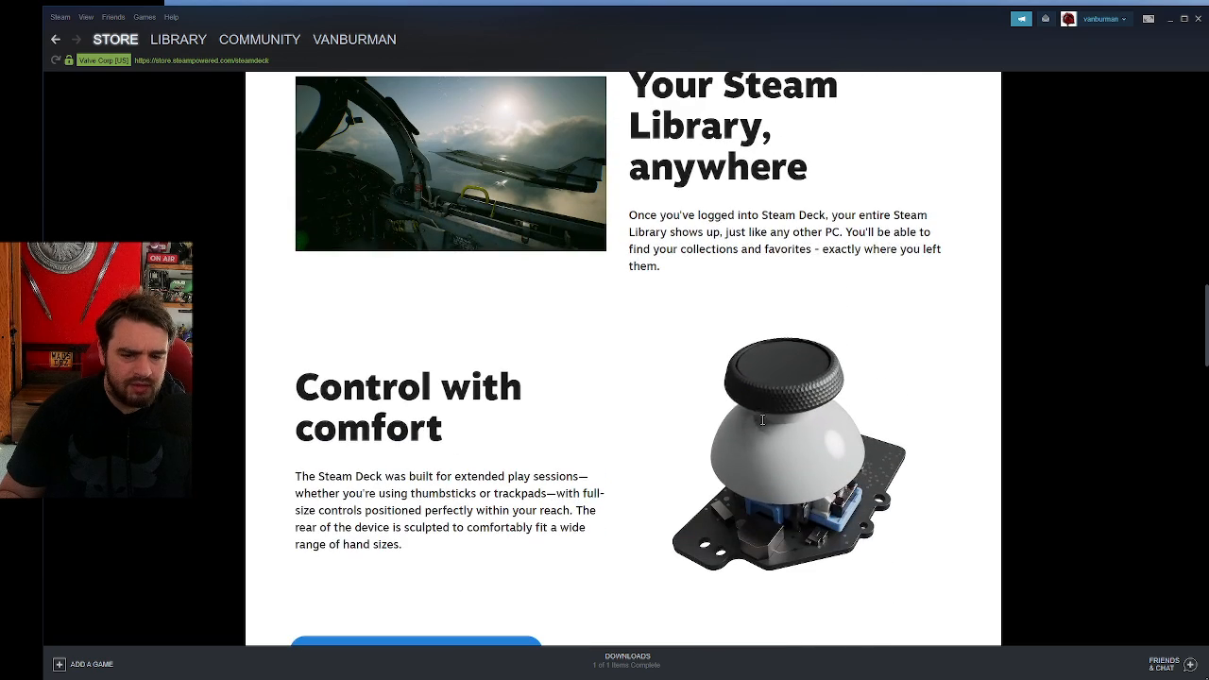
scroll("up", 3)
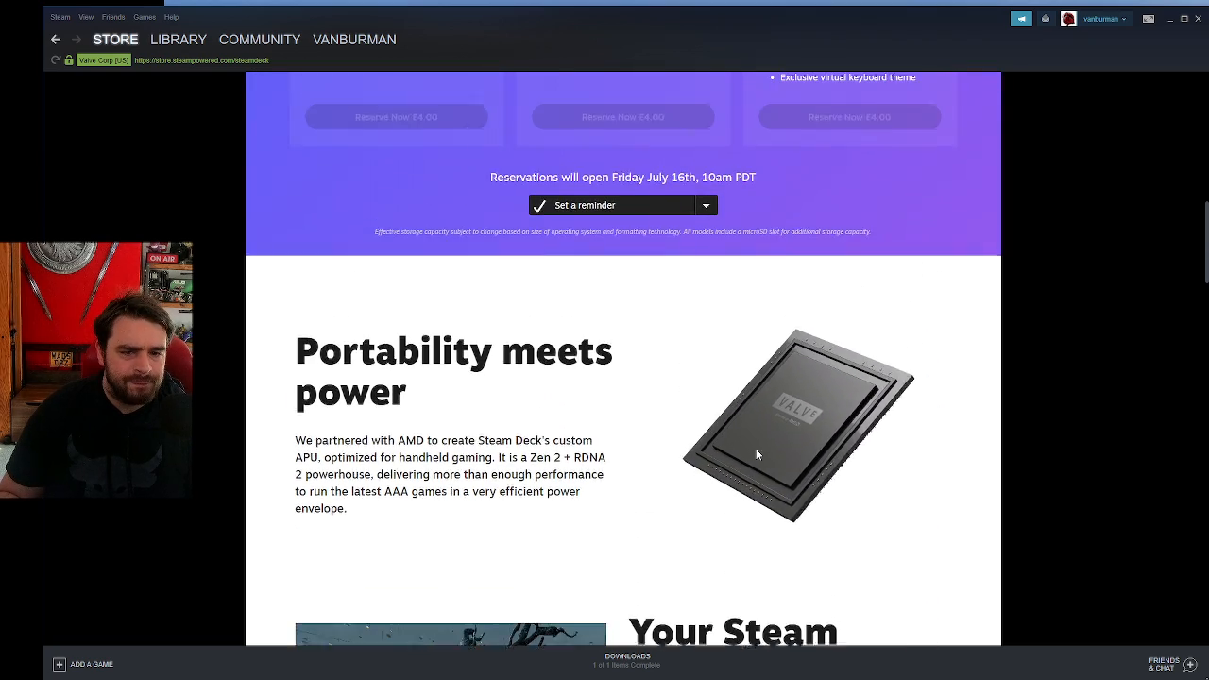
scroll("up", 3)
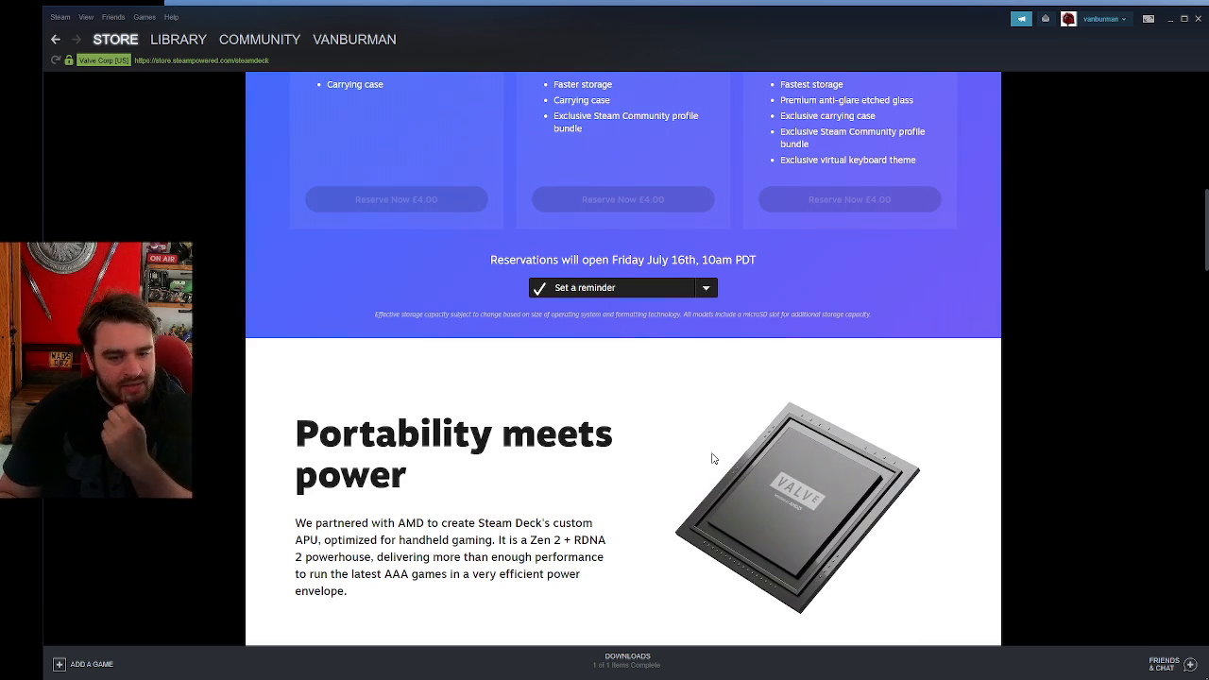
mouse_move(616, 483)
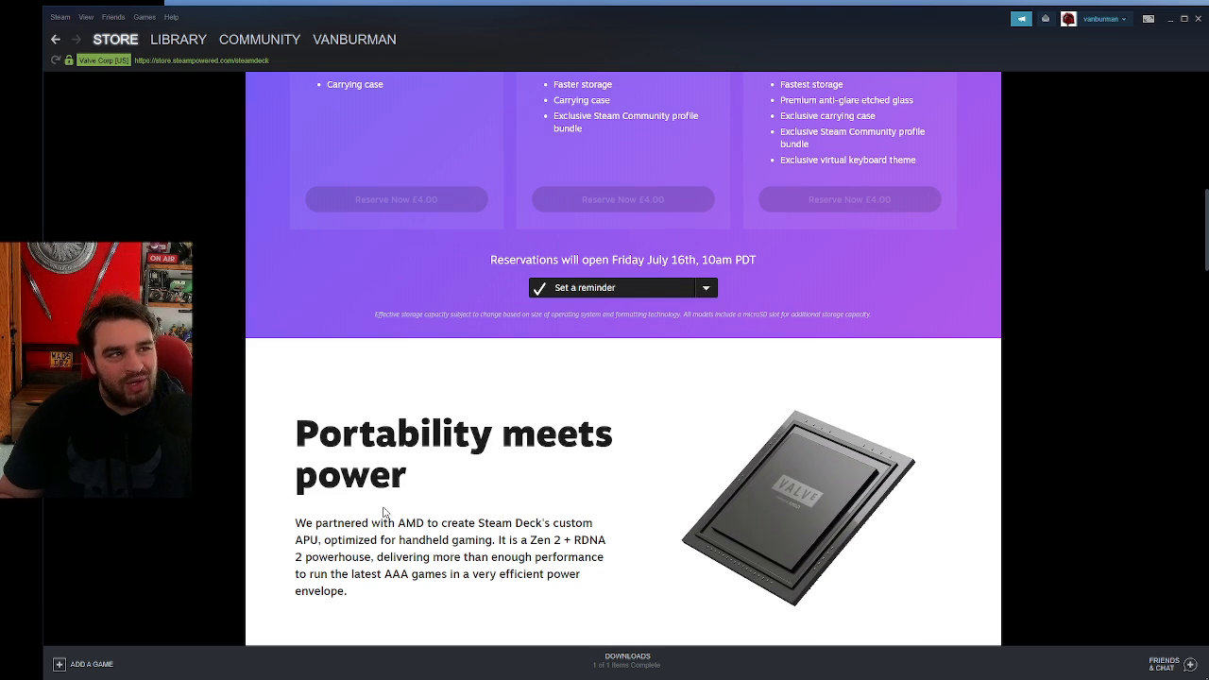
Scroll through Your Steam Library, anywhere to the Control with comfort section.
scroll("down", 3)
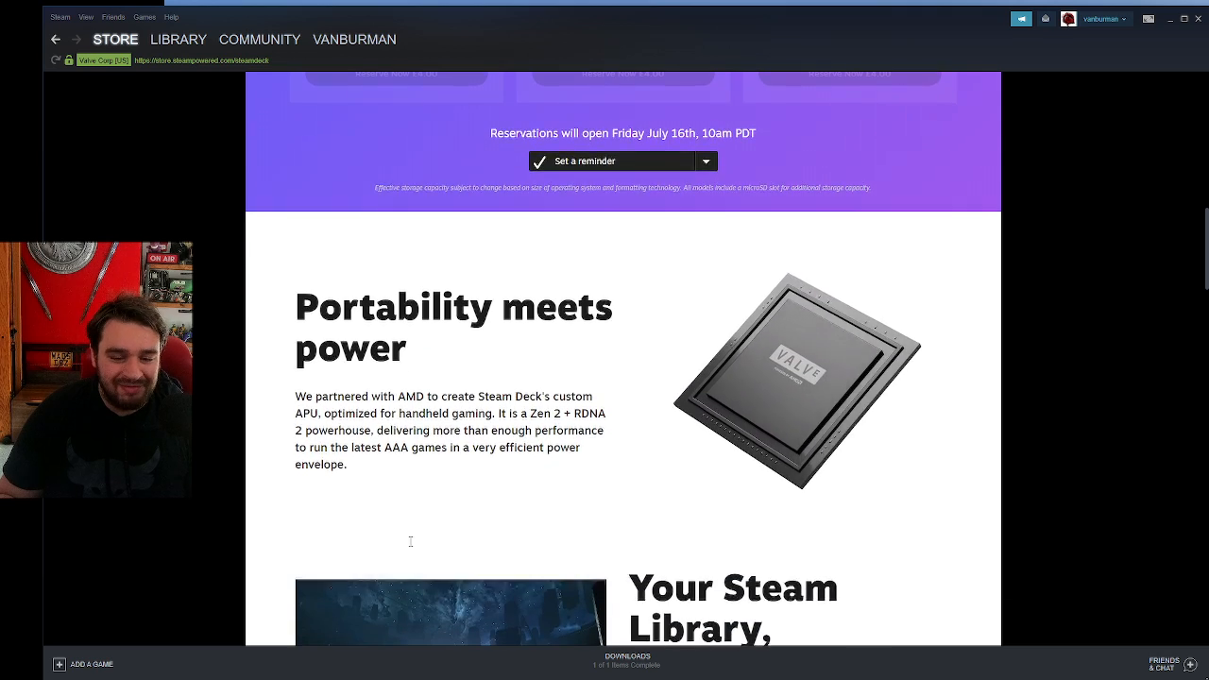
scroll("down", 3)
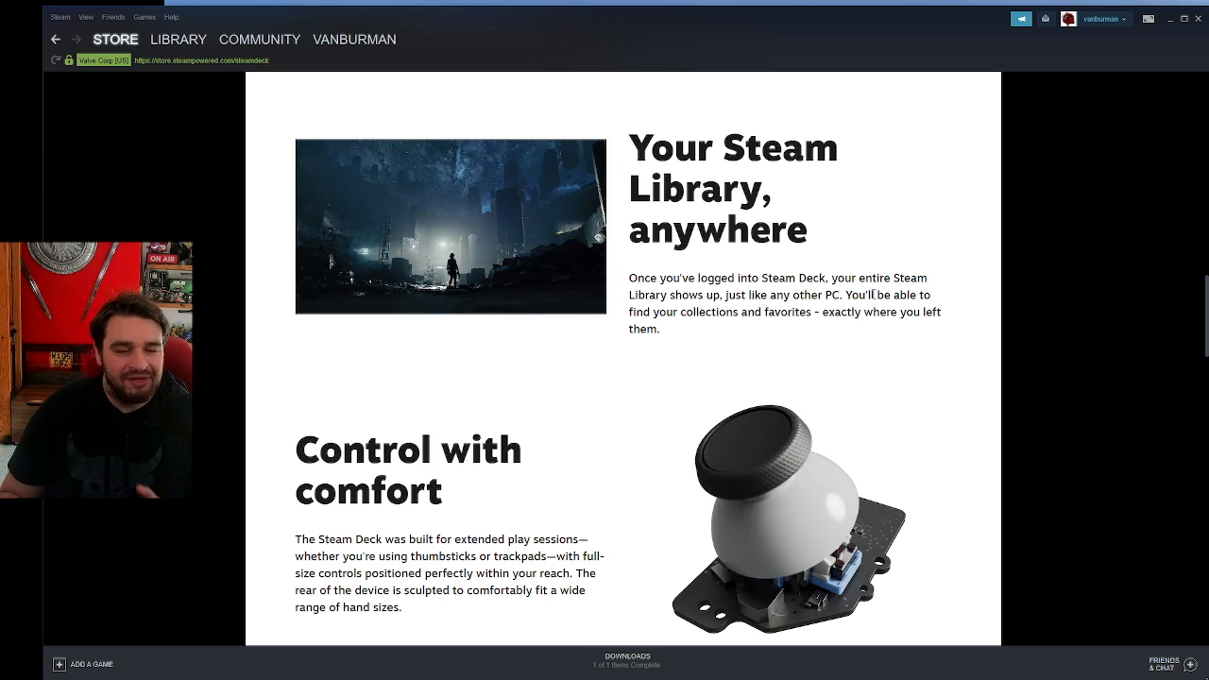
scroll("down", 3)
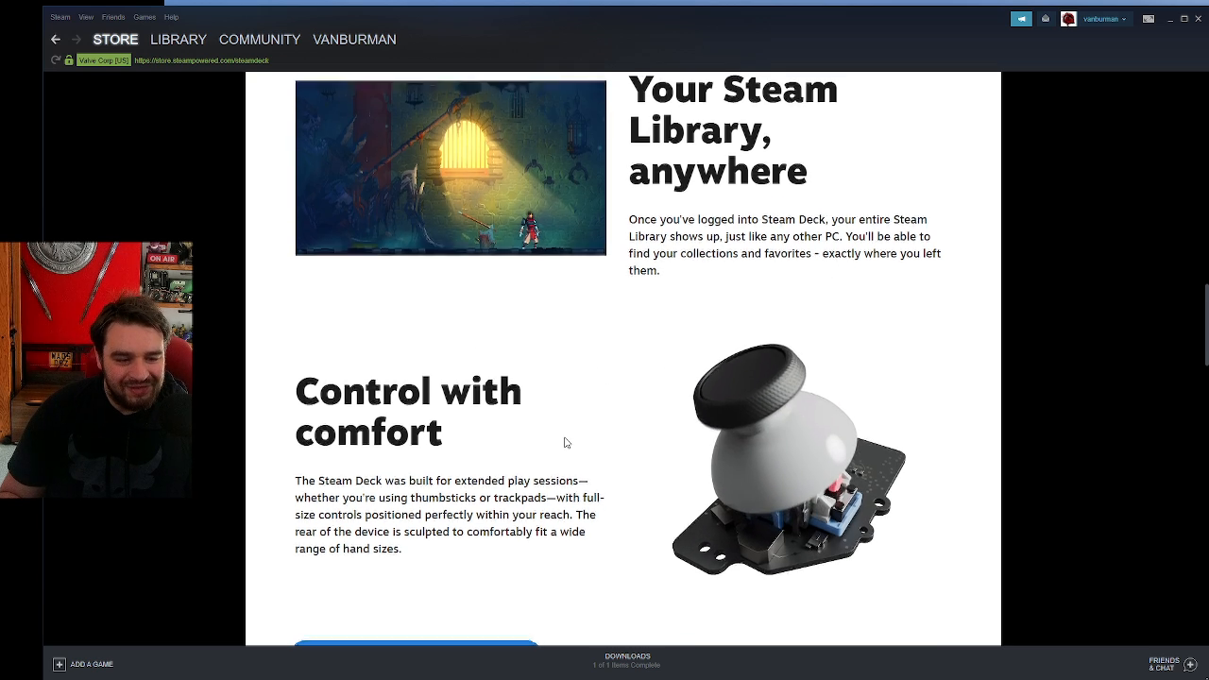
scroll("down", 3)
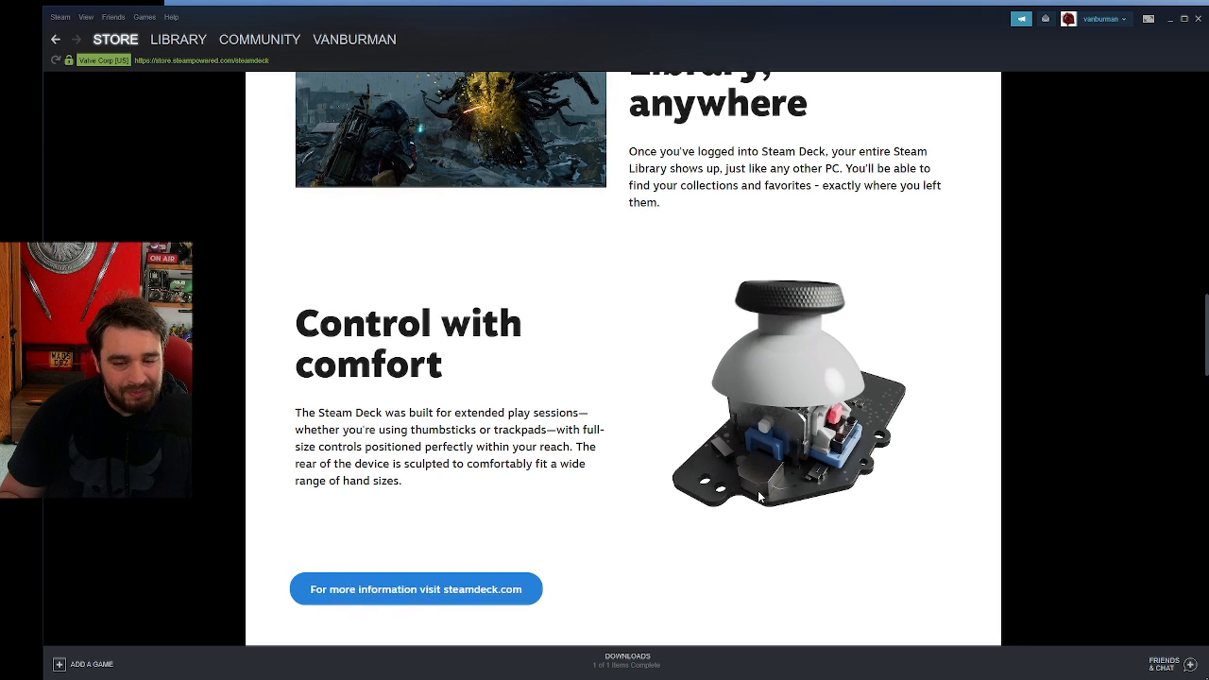
Scroll down to the There's a dock, too section above the Reservation FAQ heading.
scroll("down", 3)
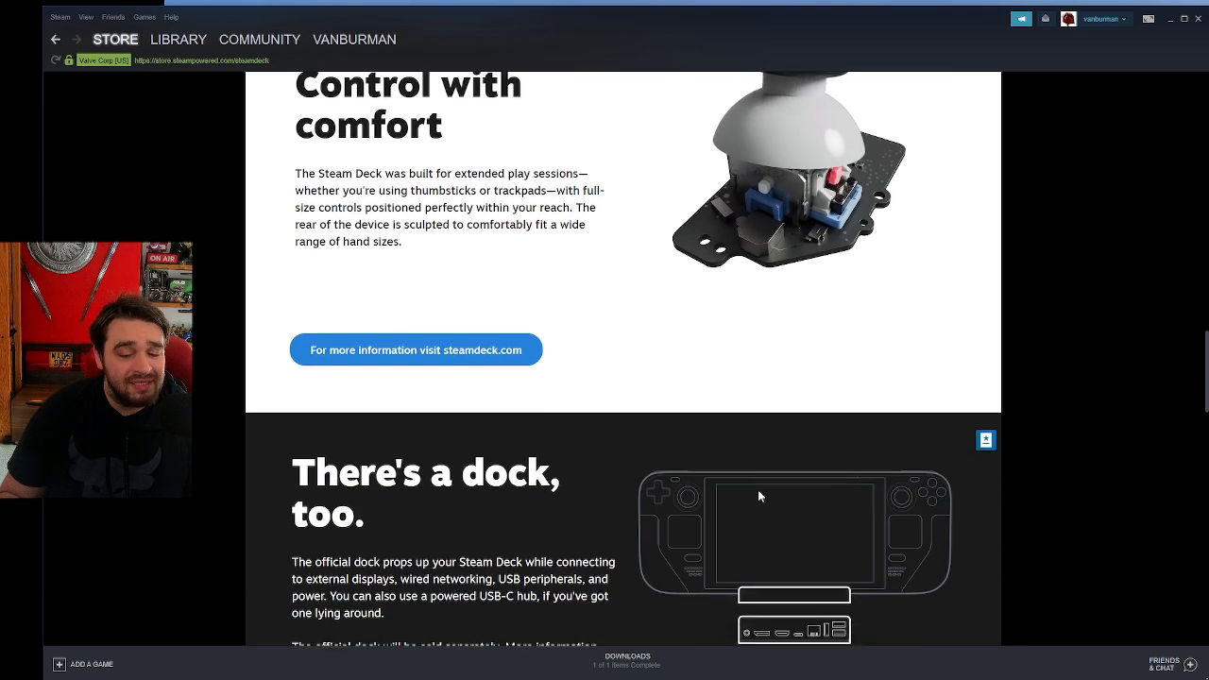
scroll("down", 3)
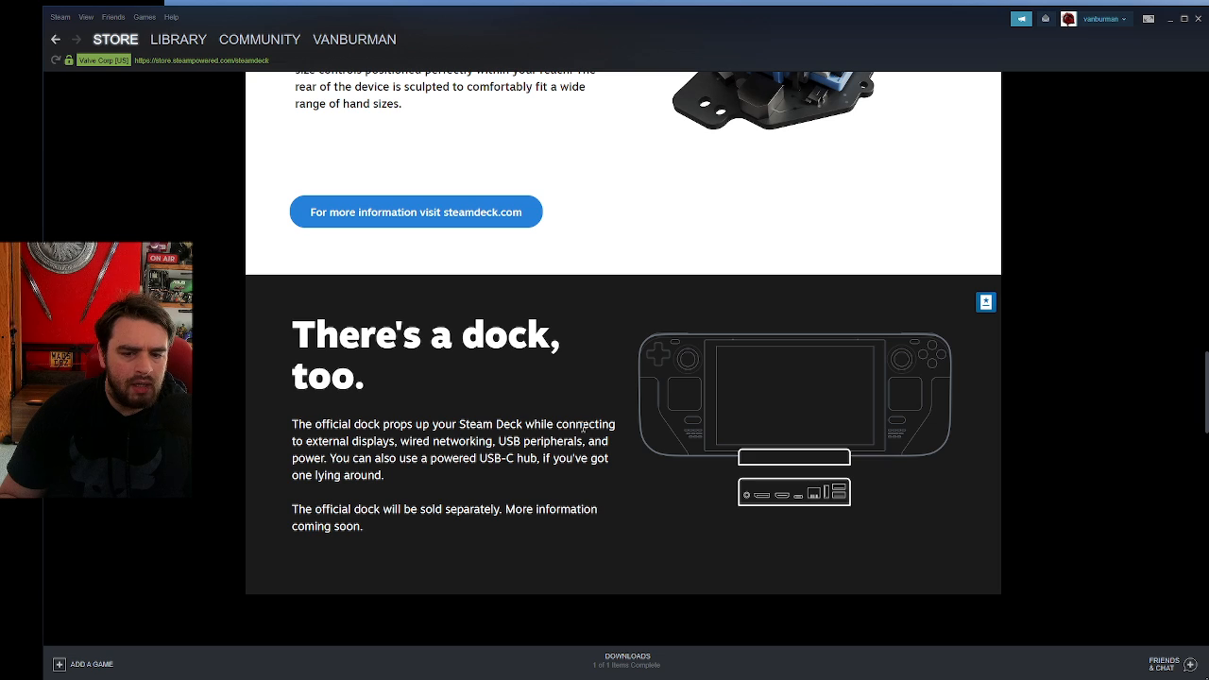
mouse_move(763, 529)
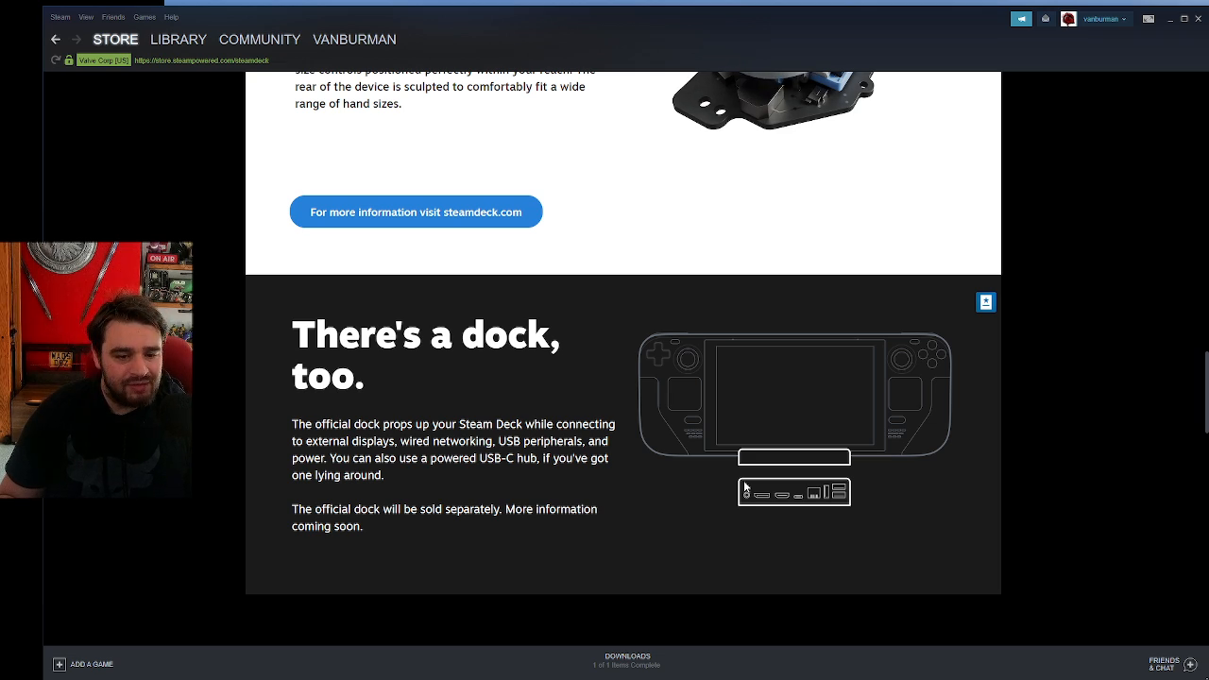
mouse_move(810, 514)
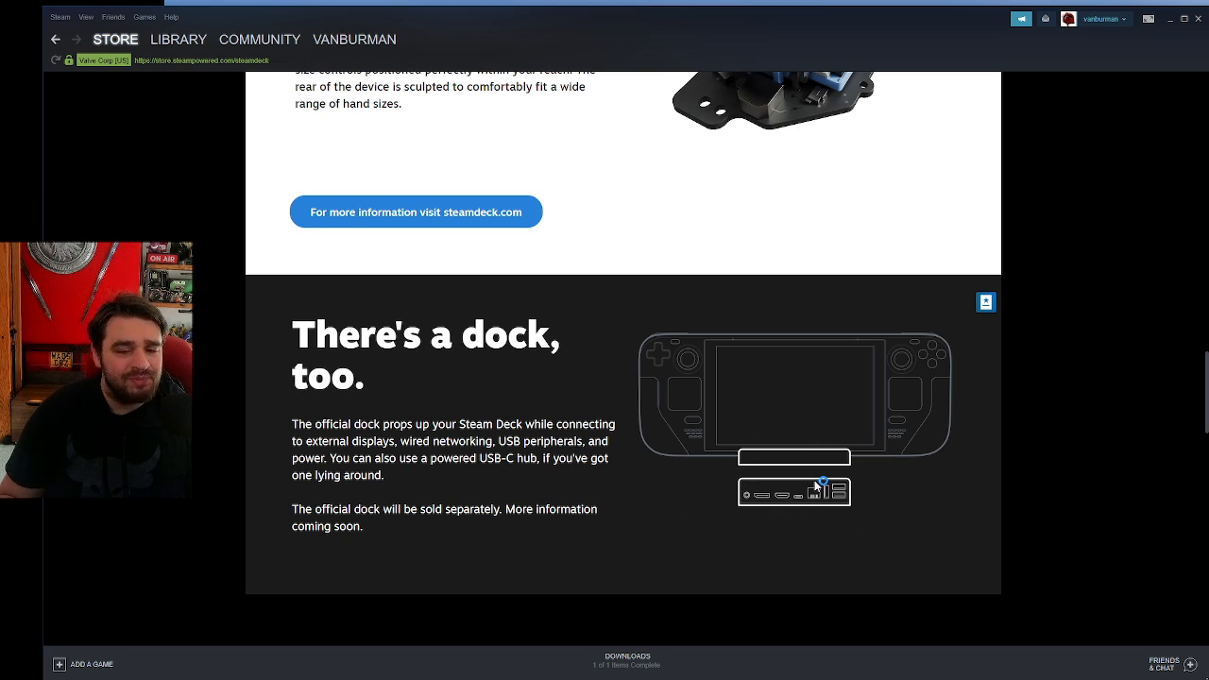
scroll("down", 3)
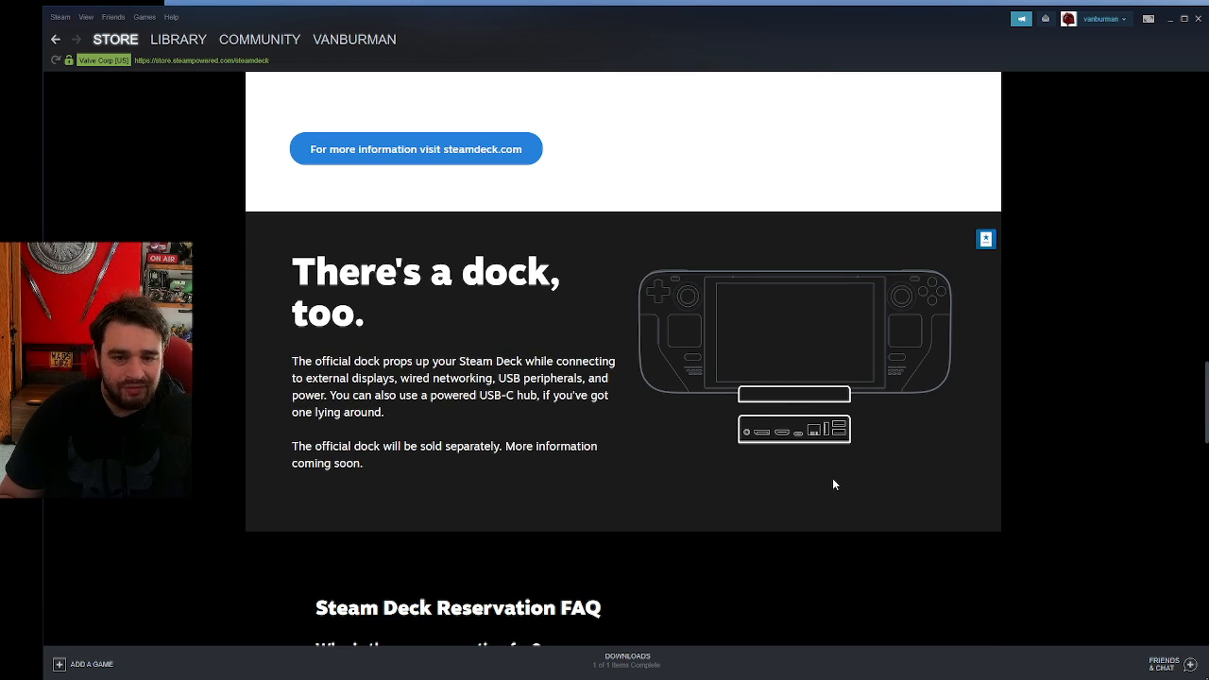
scroll("down", 3)
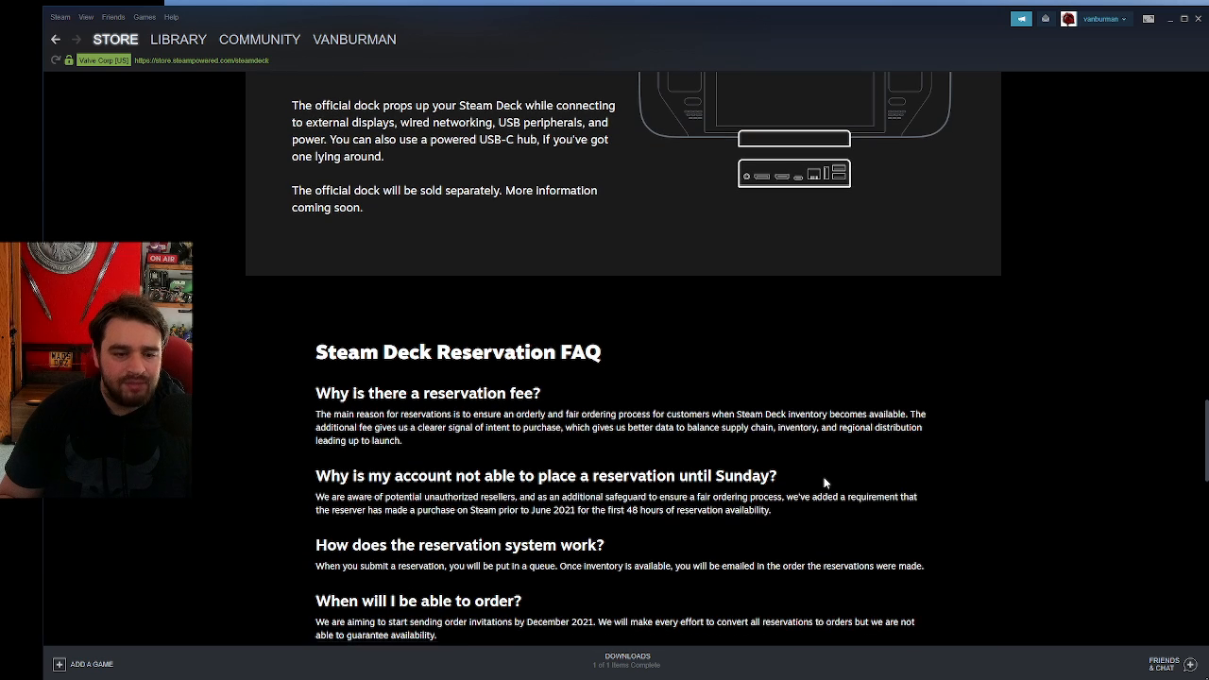
scroll("down", 3)
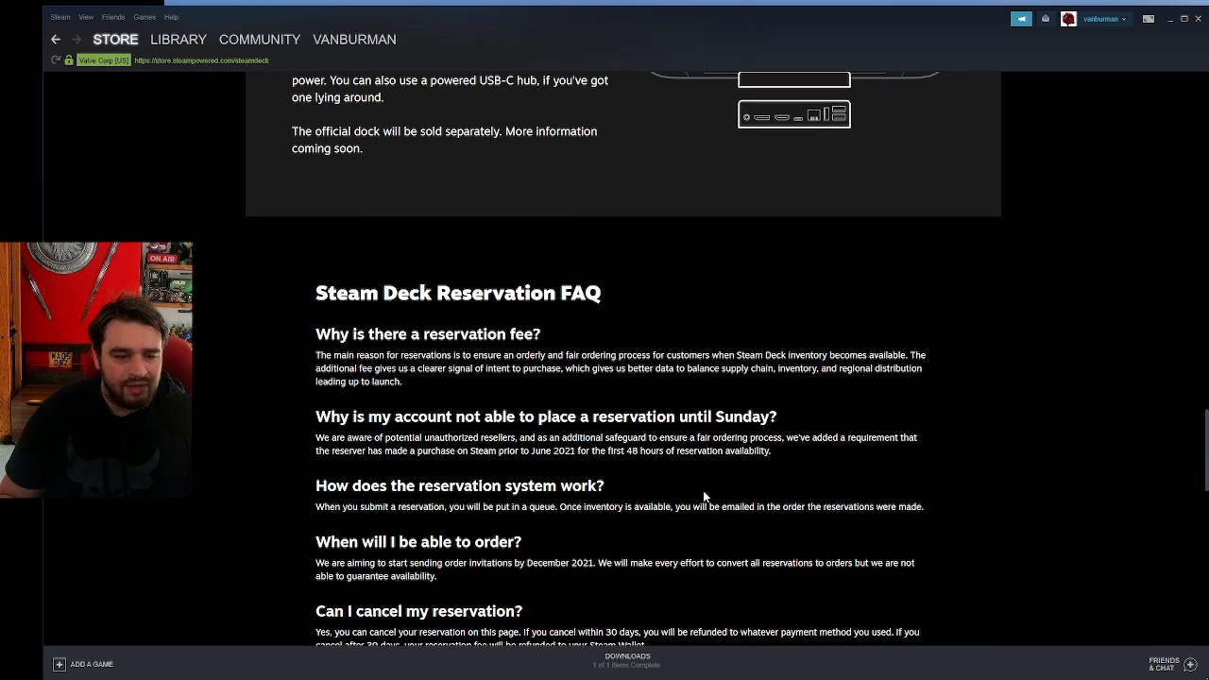
scroll("down", 3)
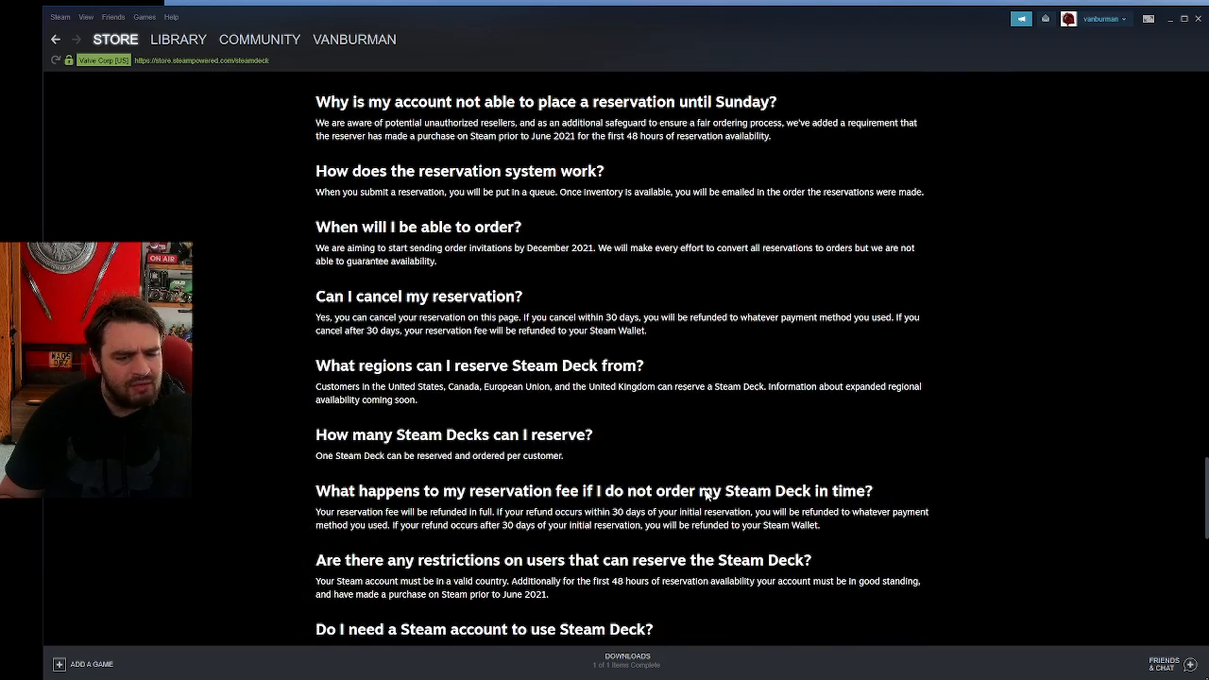
scroll("down", 3)
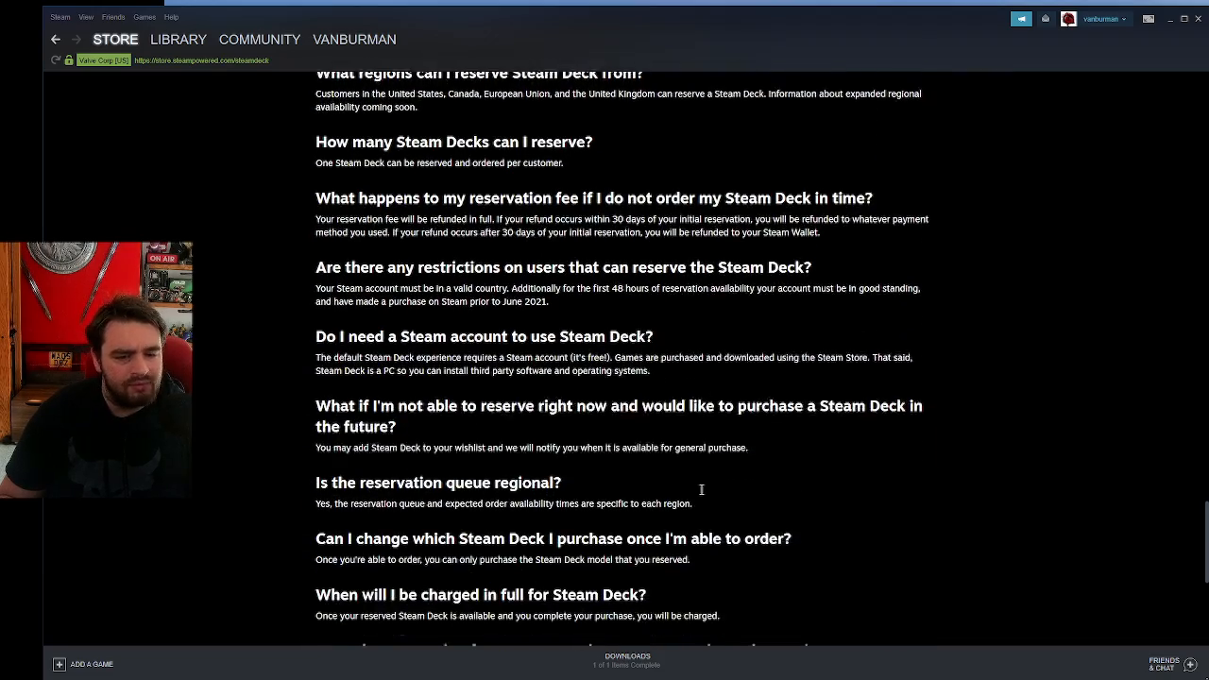
scroll("down", 3)
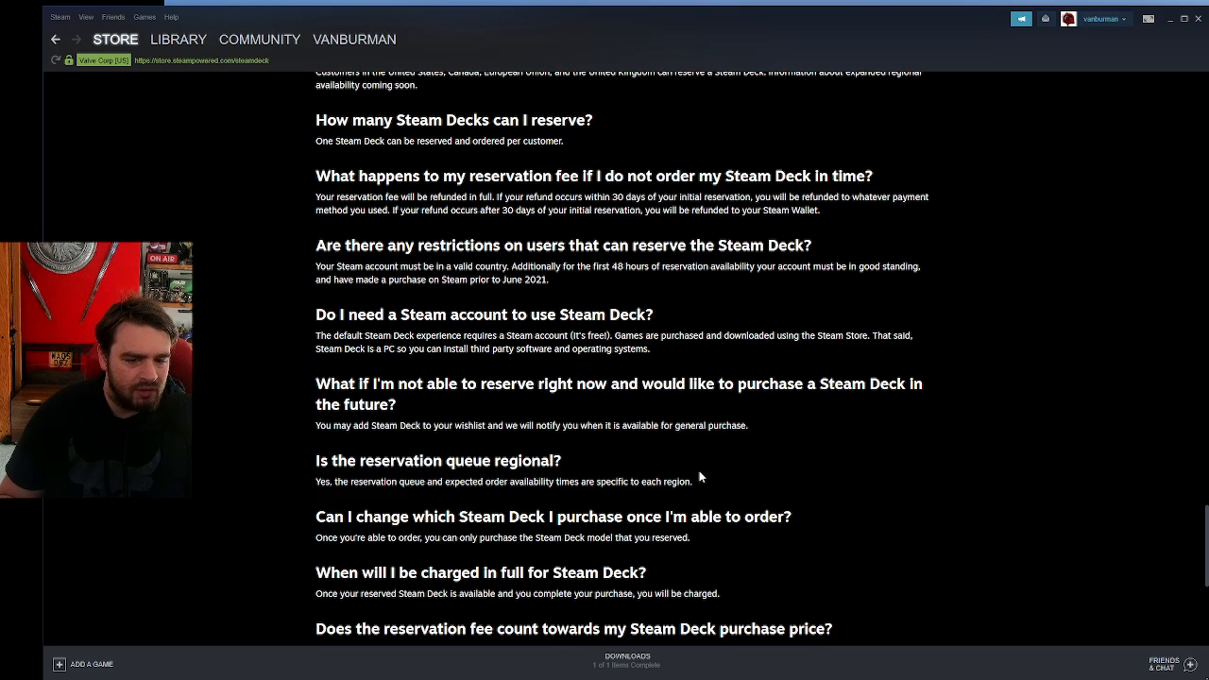
scroll("down", 3)
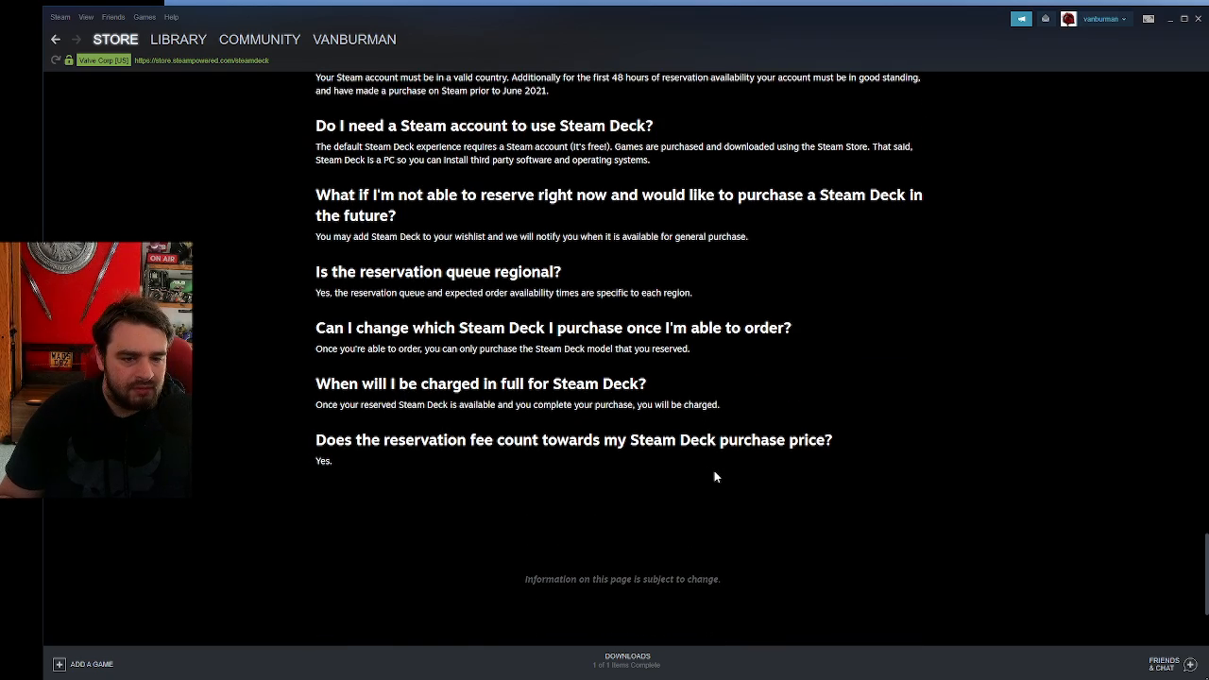
scroll("up", 3)
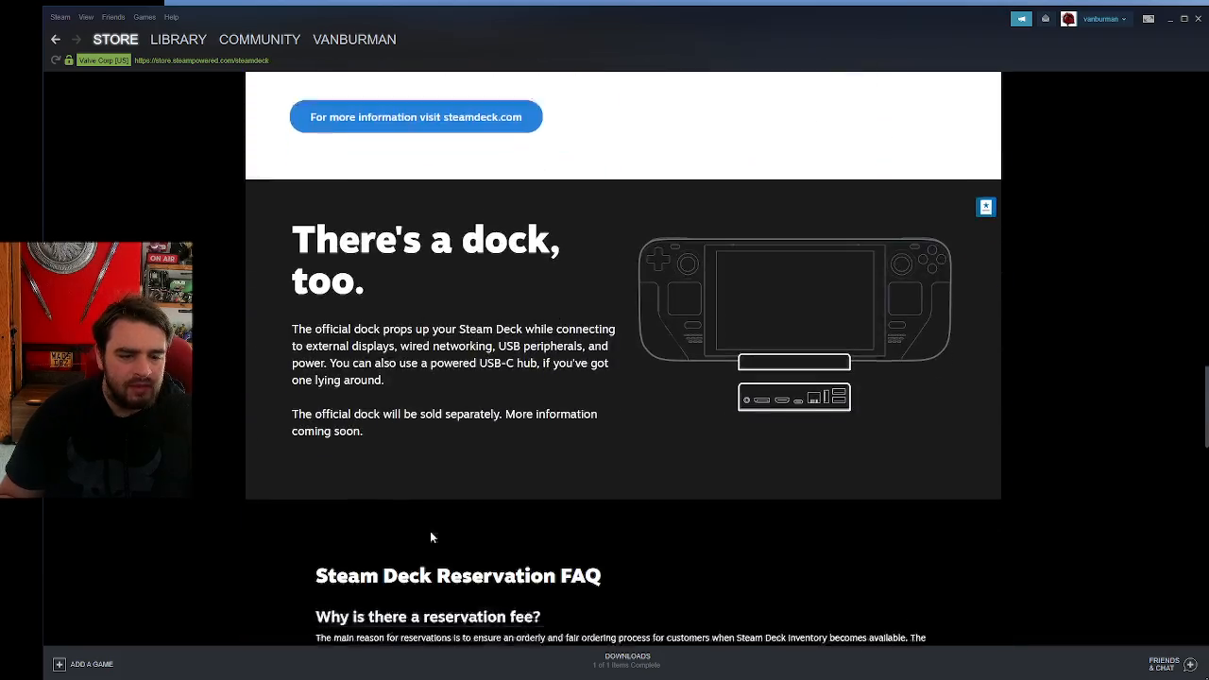
scroll("down", 3)
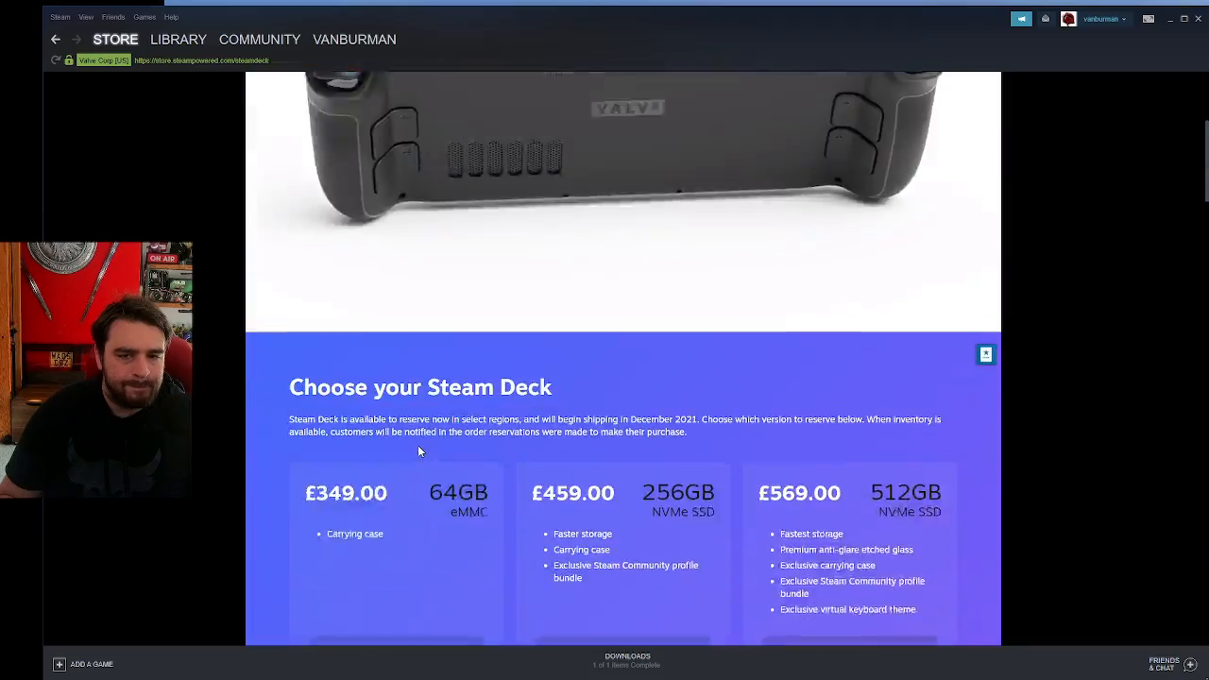
scroll("down", 3)
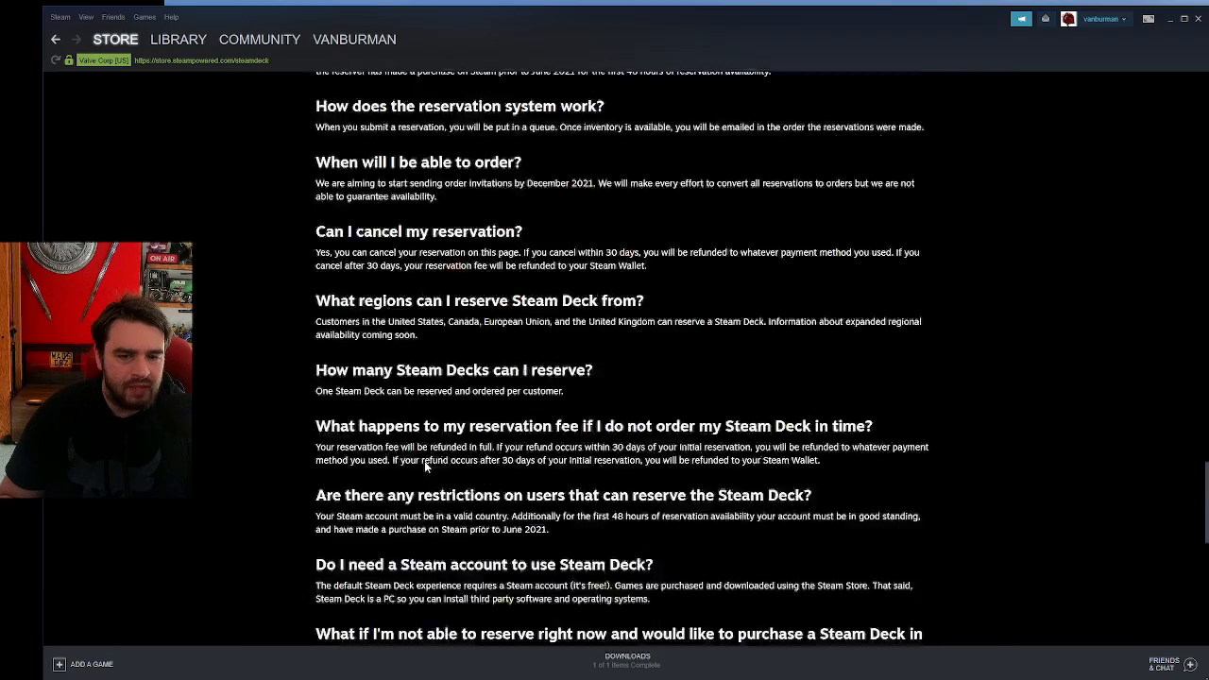
scroll("up", 3)
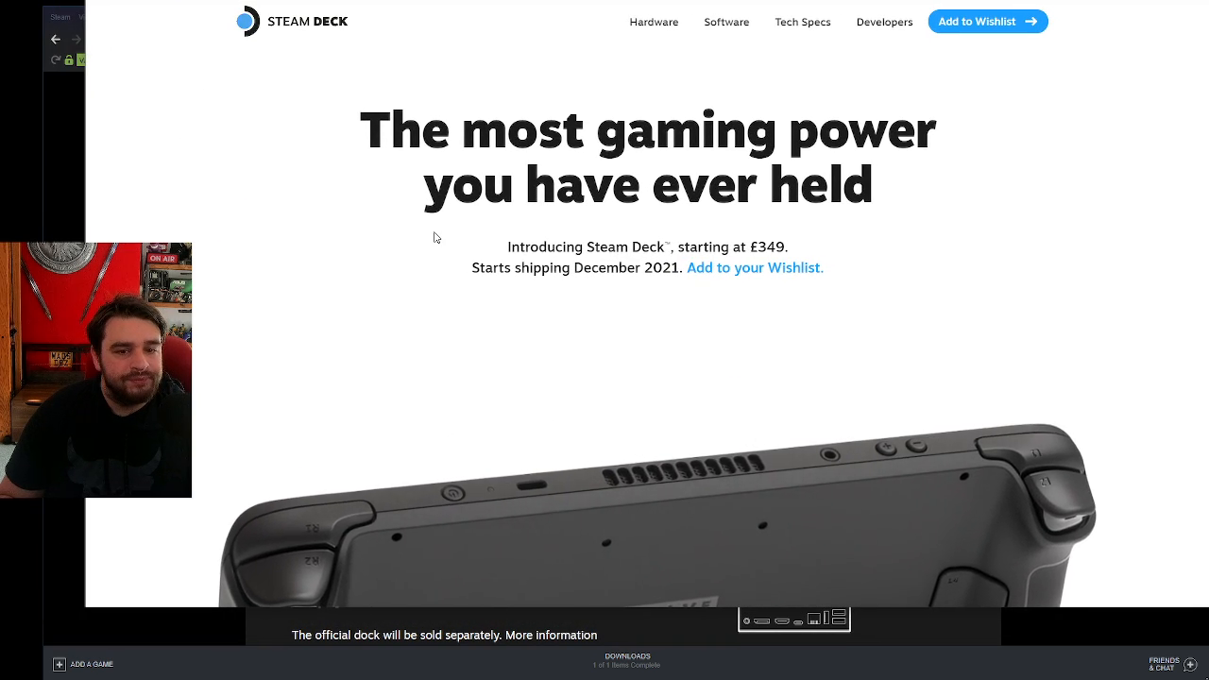
Scroll down the steamdeck.com home page to the All-in-one portable PC gaming section.
scroll("down", 3)
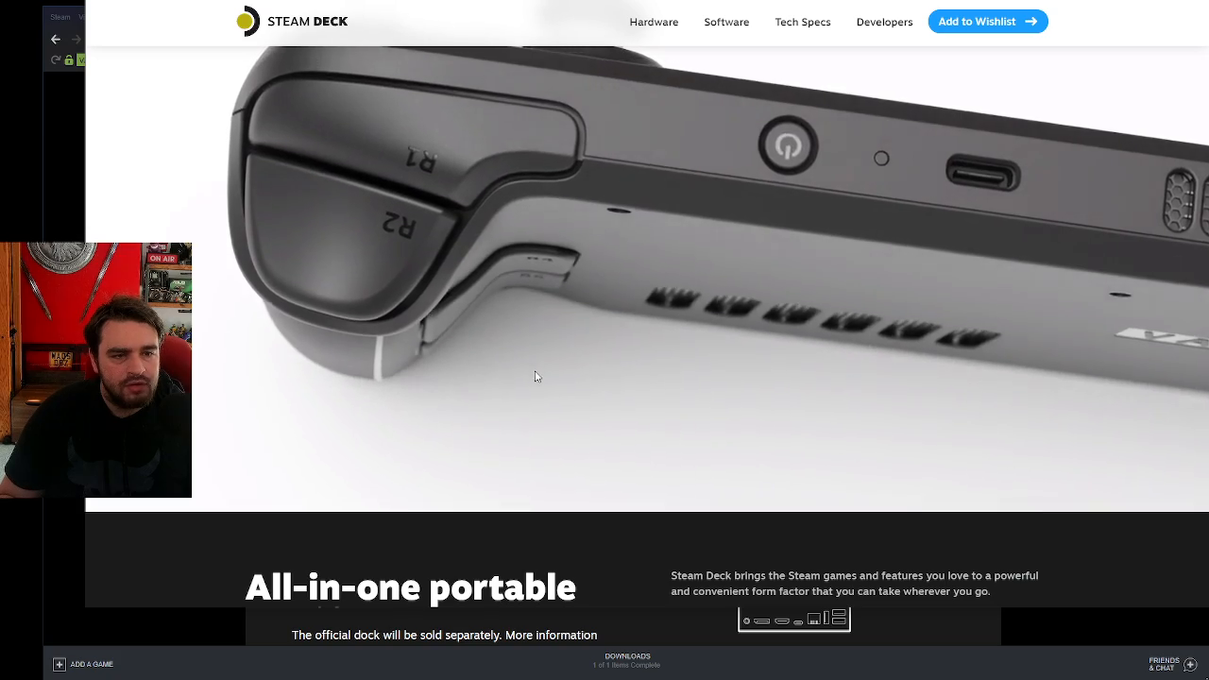
scroll("down", 3)
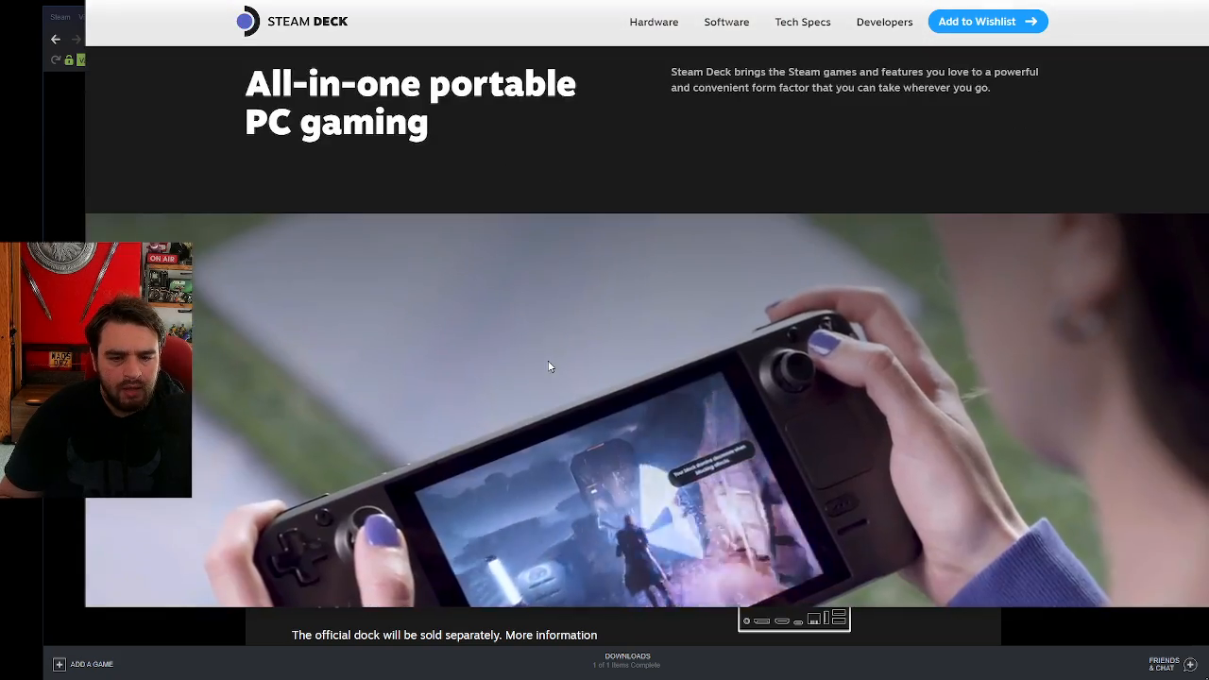
scroll("down", 3)
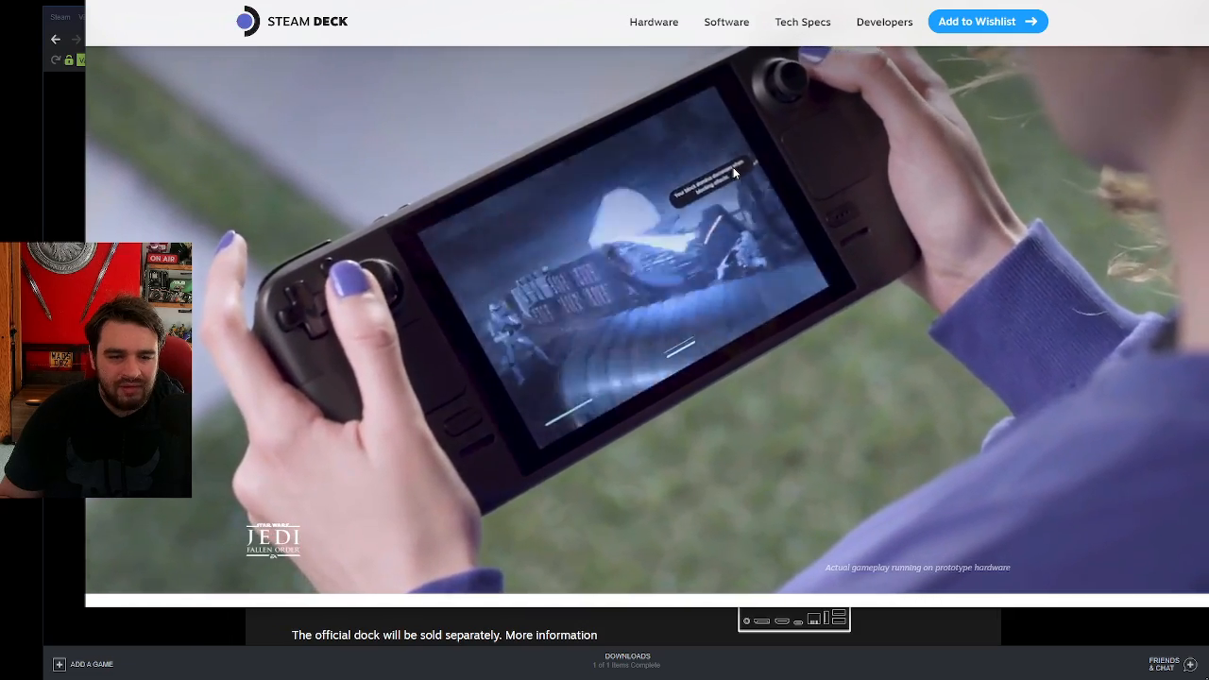
scroll("down", 3)
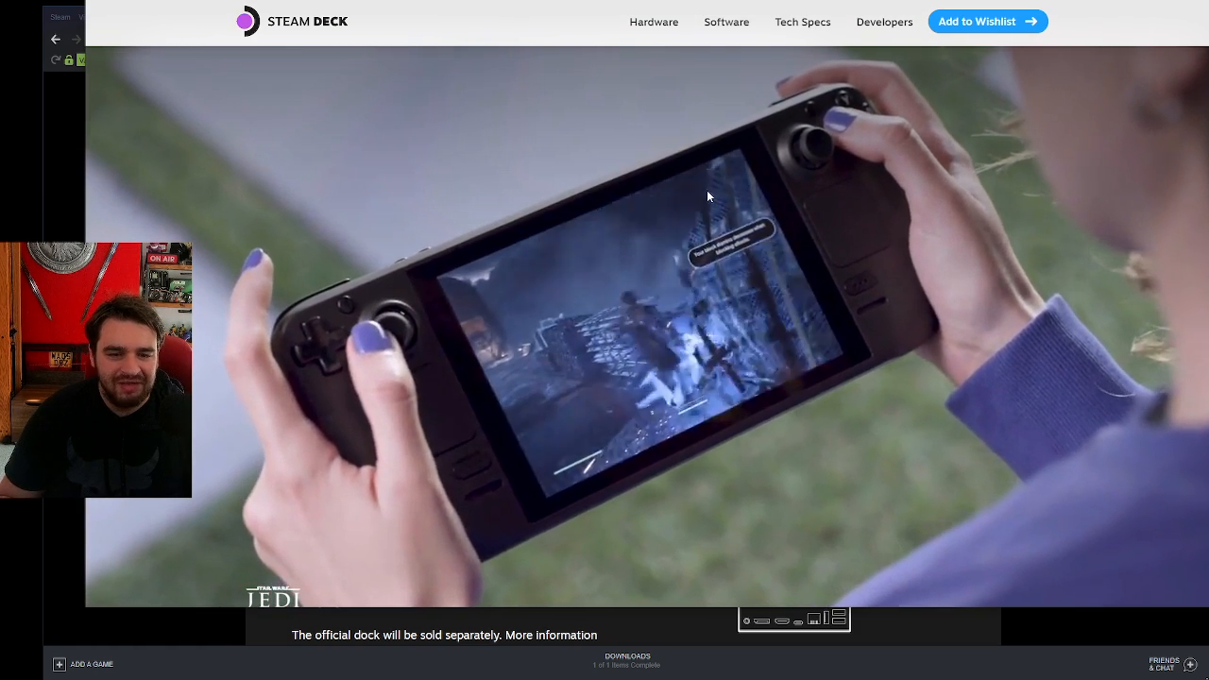
scroll("down", 3)
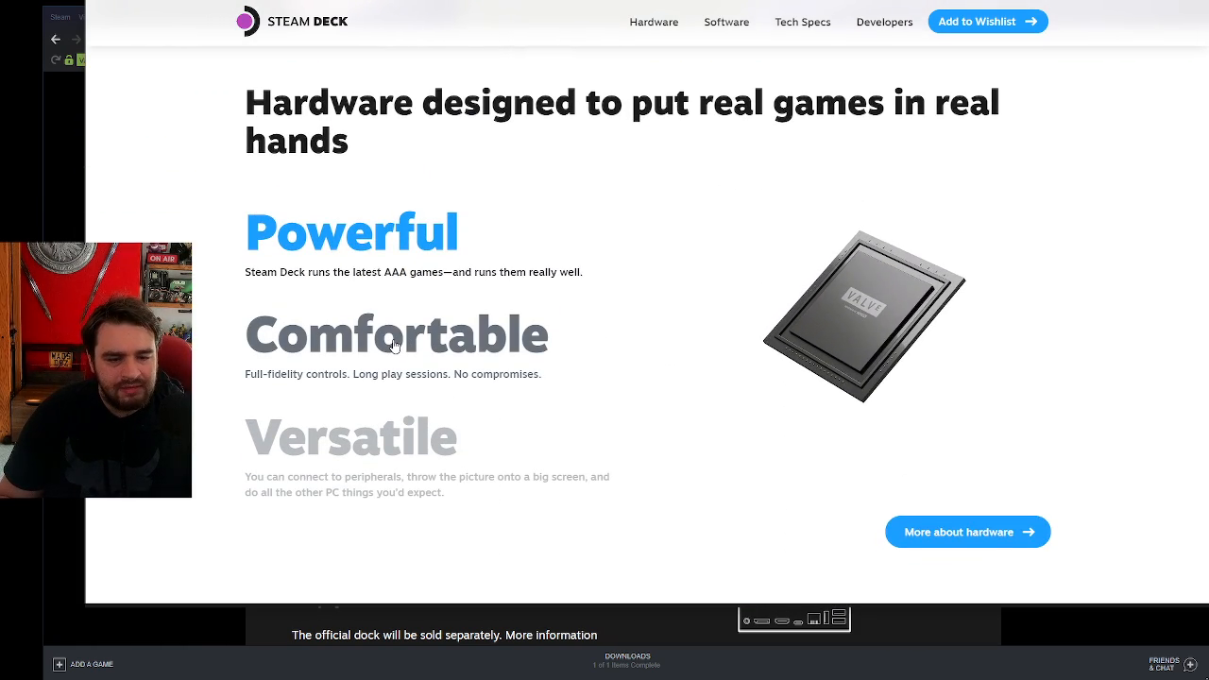
Go to More about hardware and rotate the Steam Deck image to another angle.
left_click(653, 22)
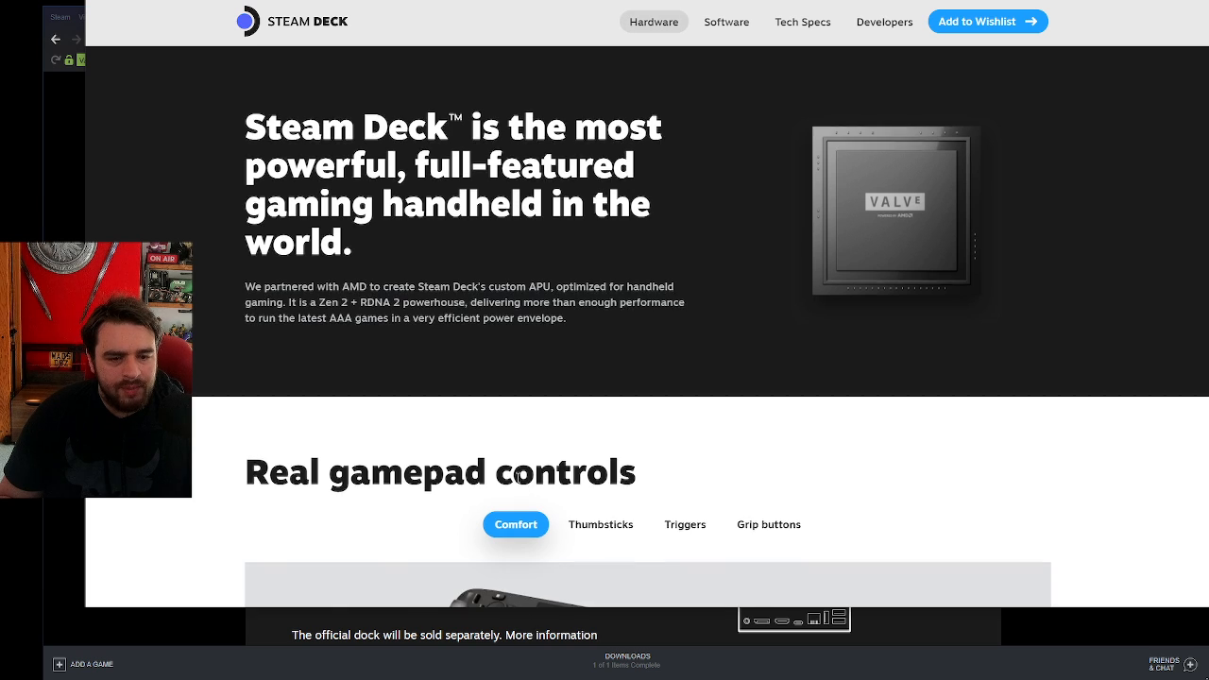
scroll("down", 3)
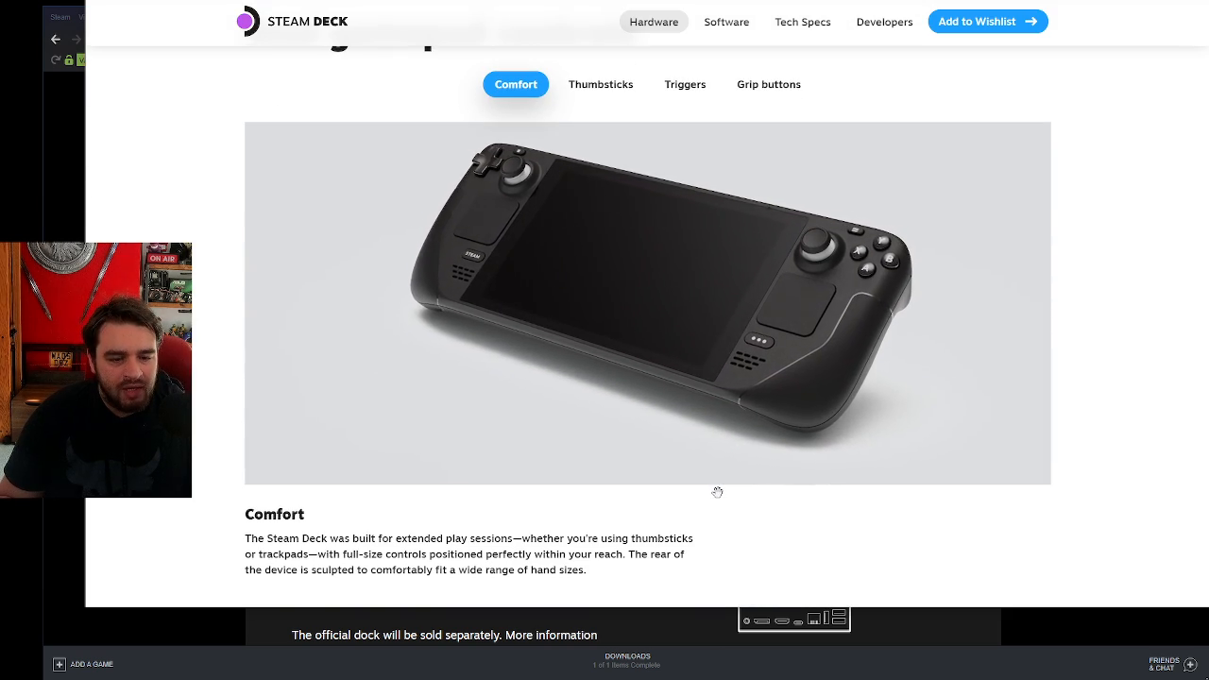
left_click_drag(718, 491, 638, 438)
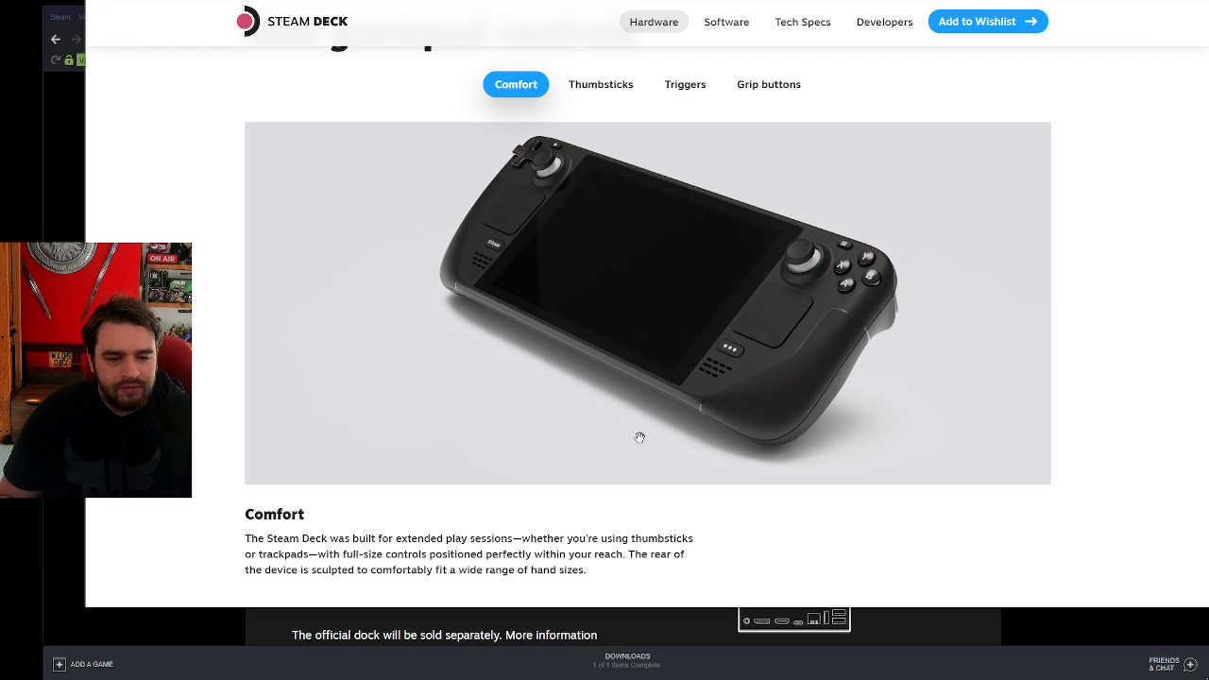
View the Thumbsticks details, then scroll to the 7" touchscreen, Trackpads and Gyro sections.
left_click(600, 83)
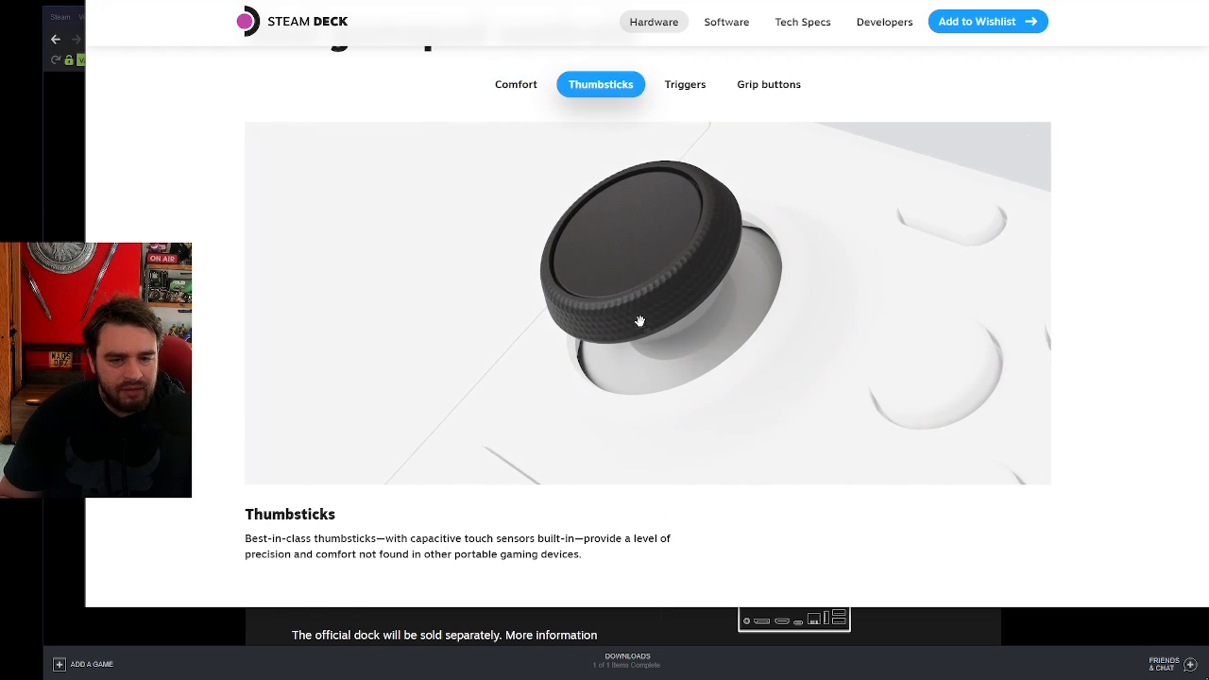
scroll("down", 3)
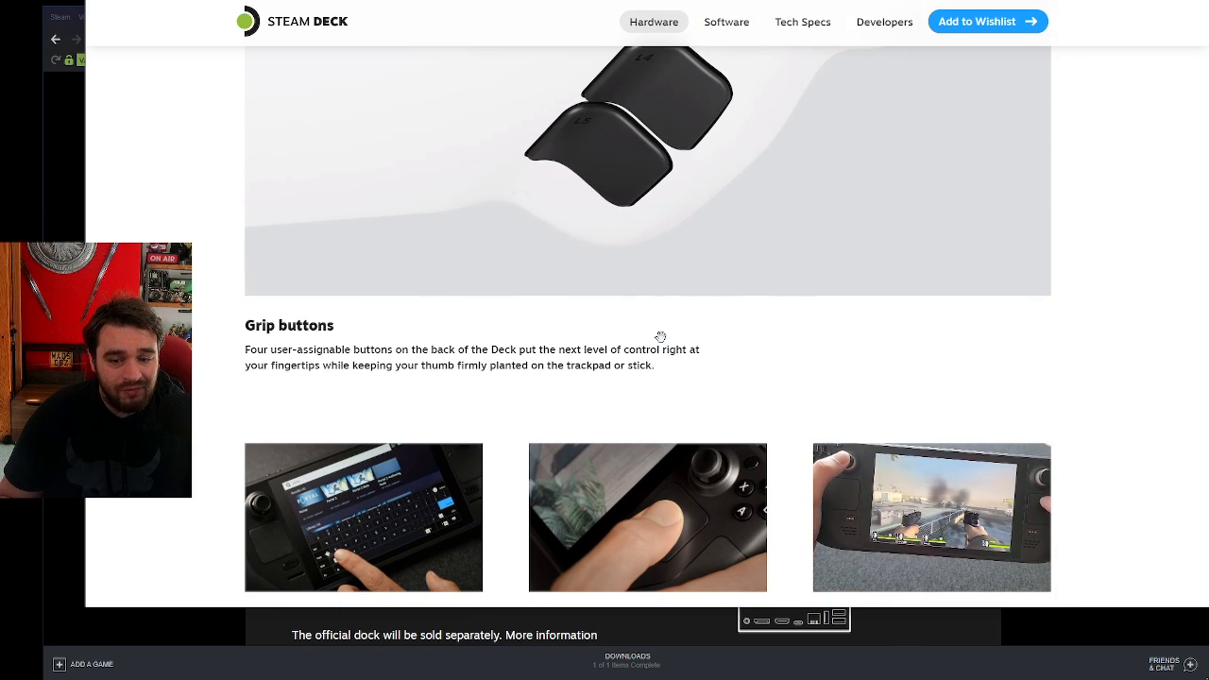
scroll("down", 3)
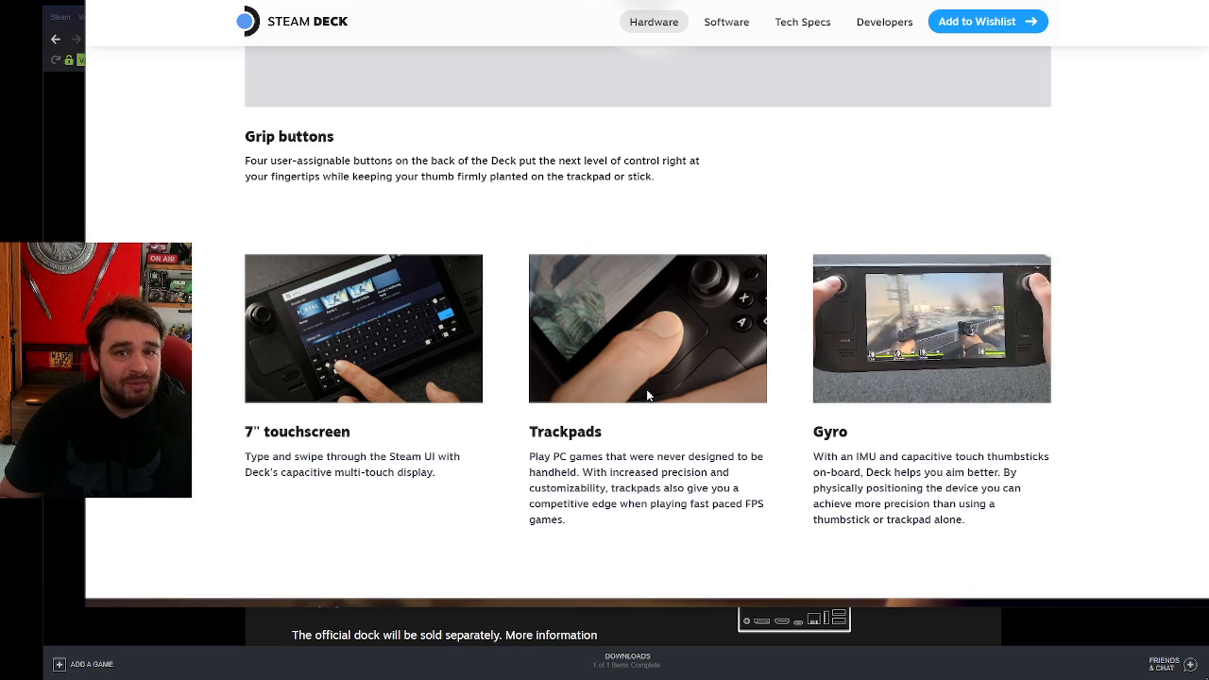
scroll("down", 3)
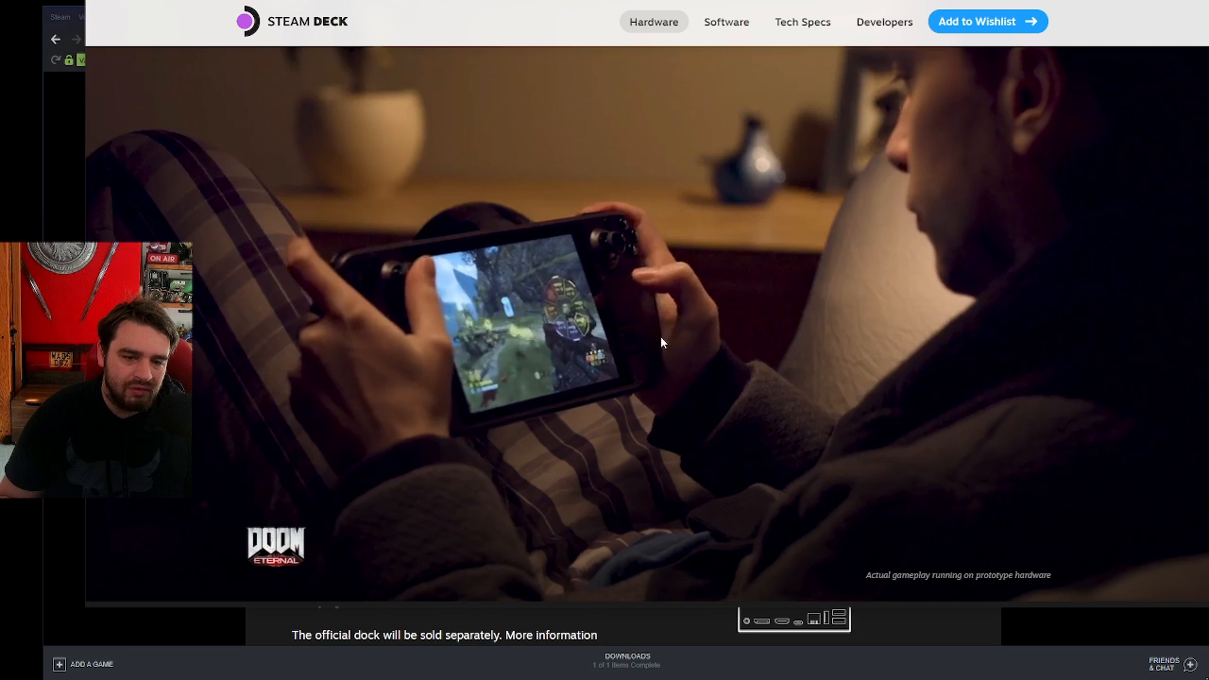
scroll("down", 3)
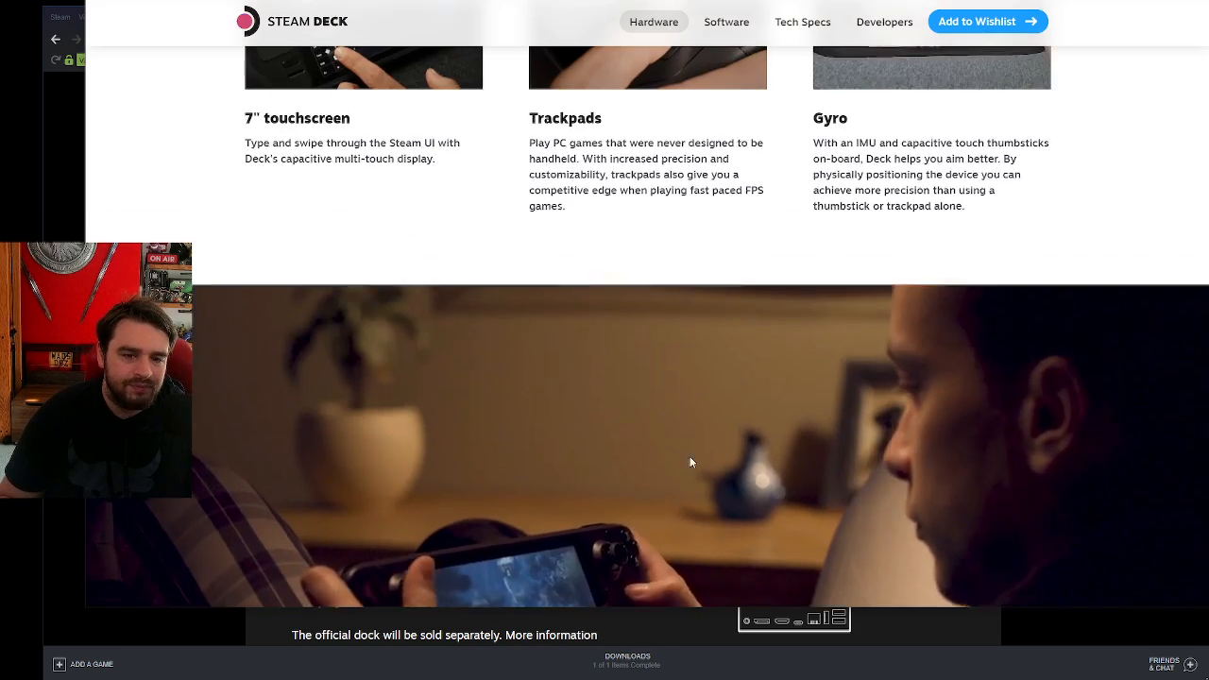
scroll("down", 3)
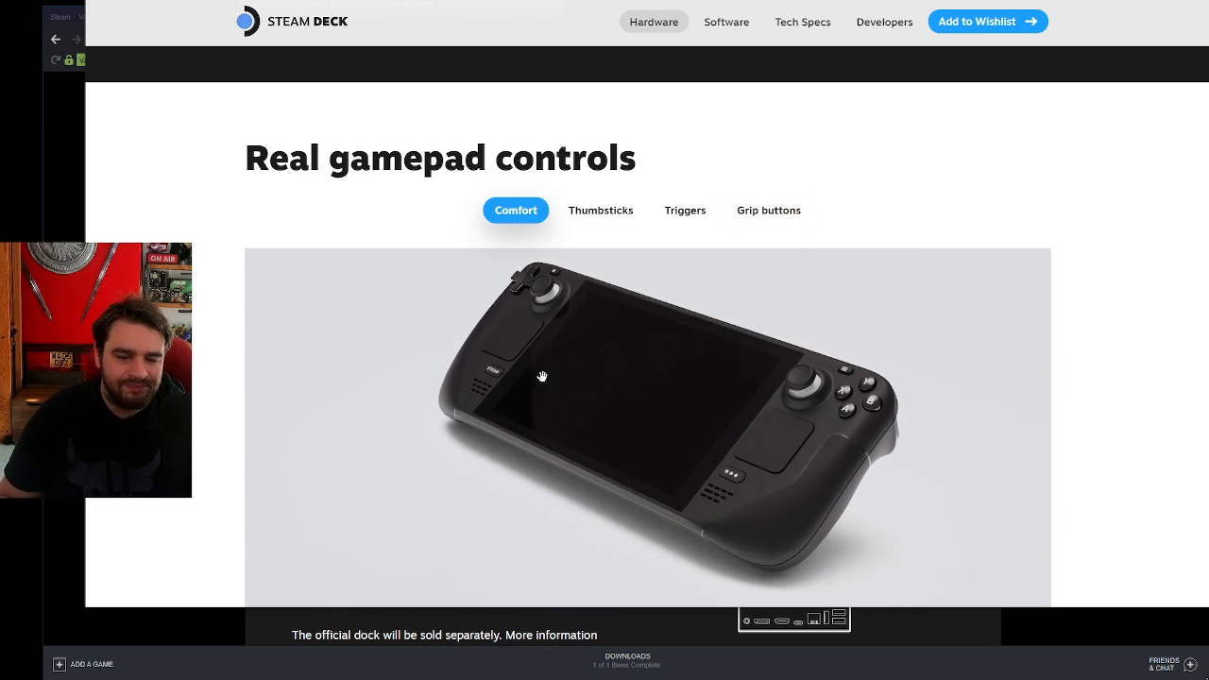
scroll("down", 3)
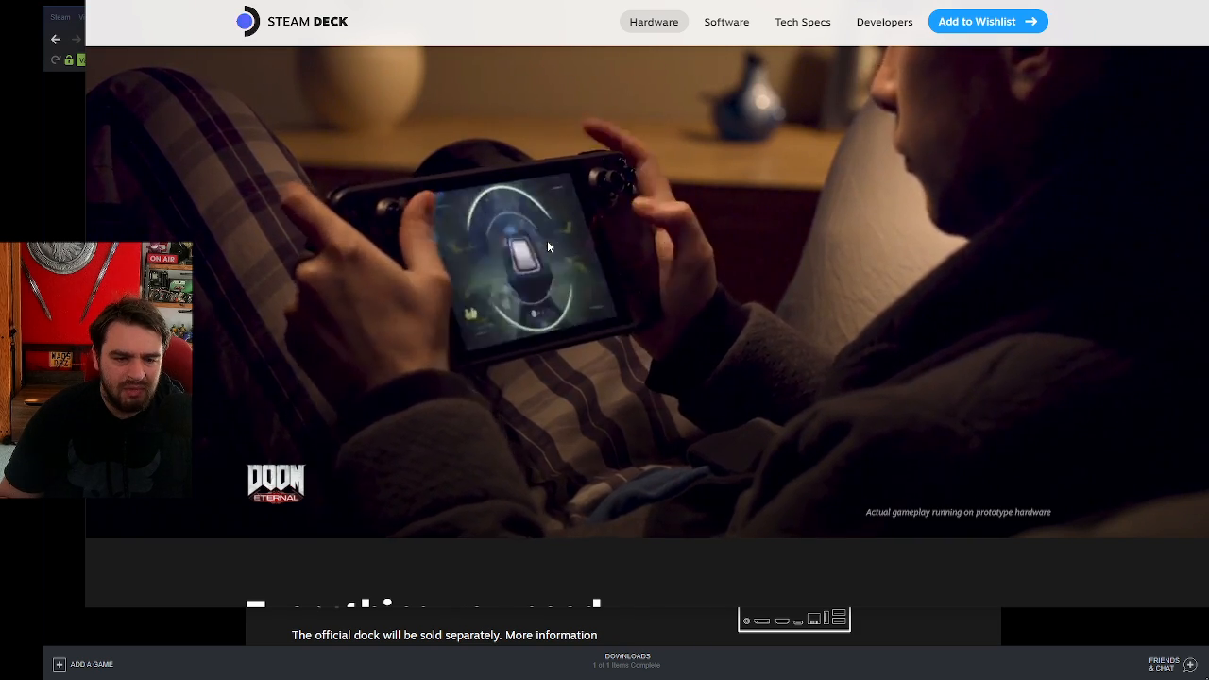
scroll("down", 3)
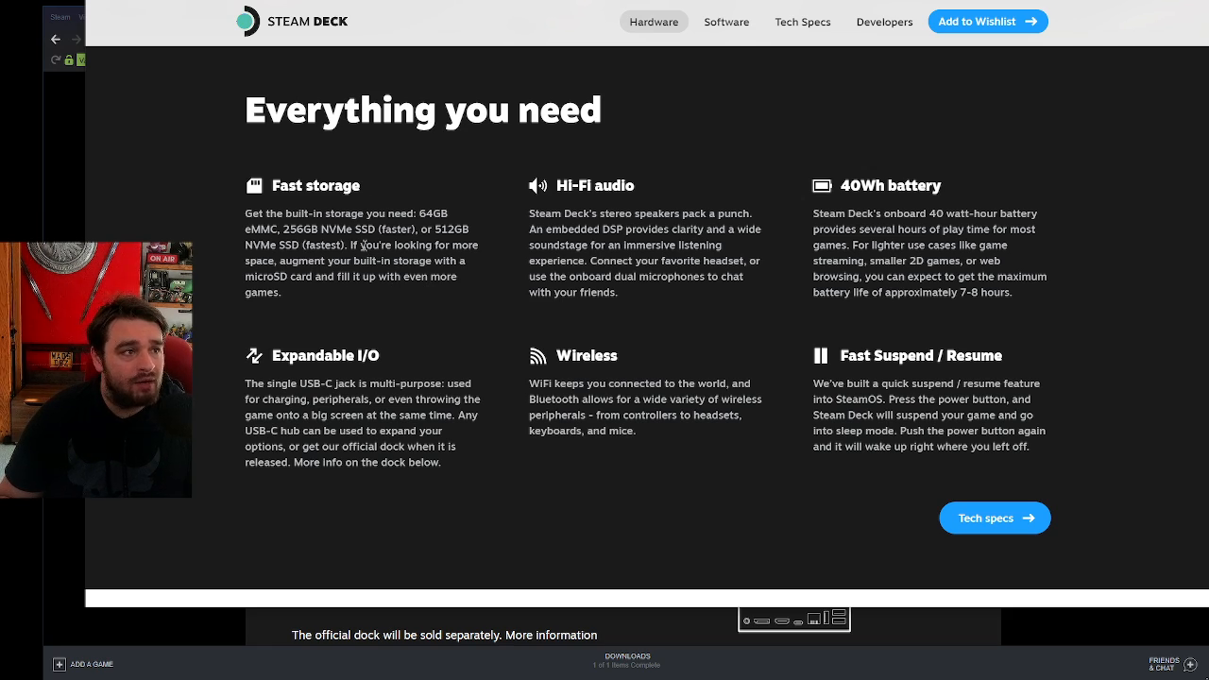
mouse_move(408, 219)
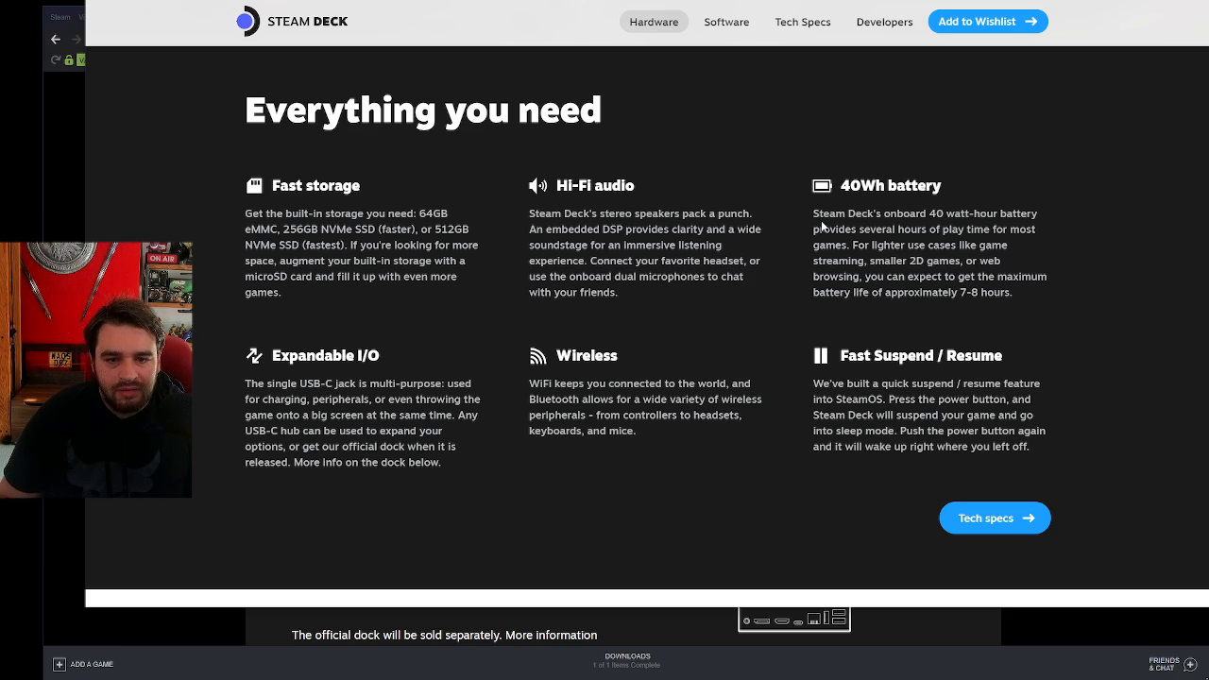
mouse_move(939, 310)
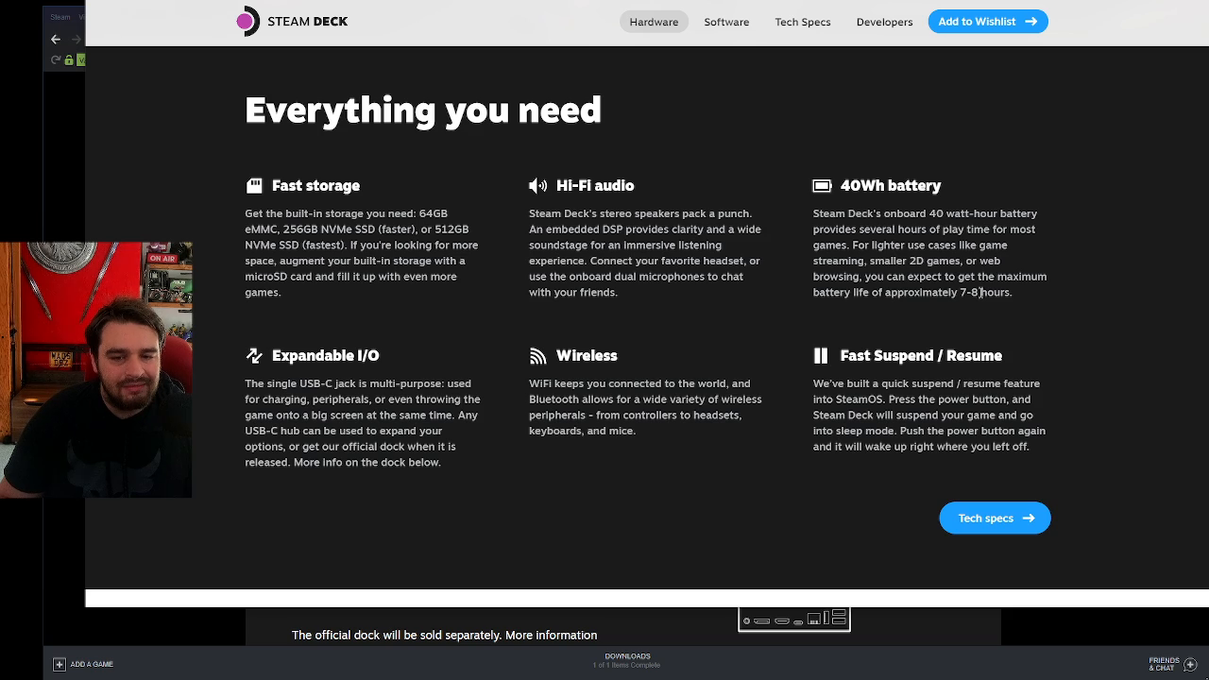
mouse_move(978, 317)
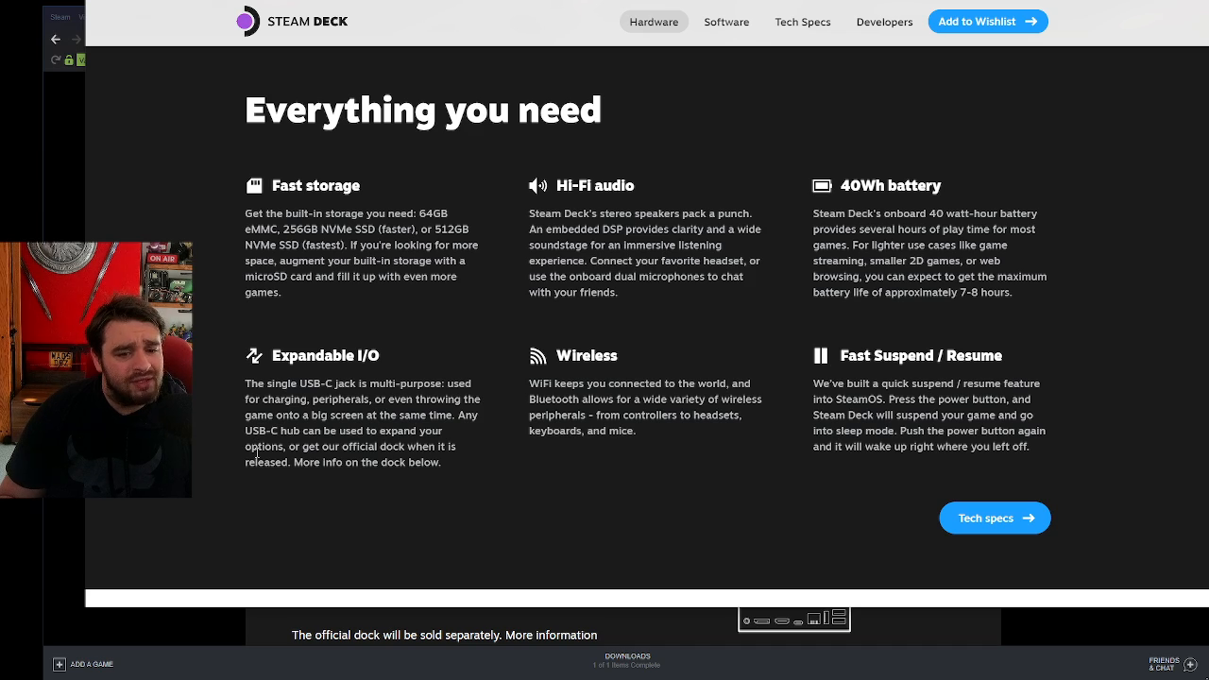
mouse_move(665, 466)
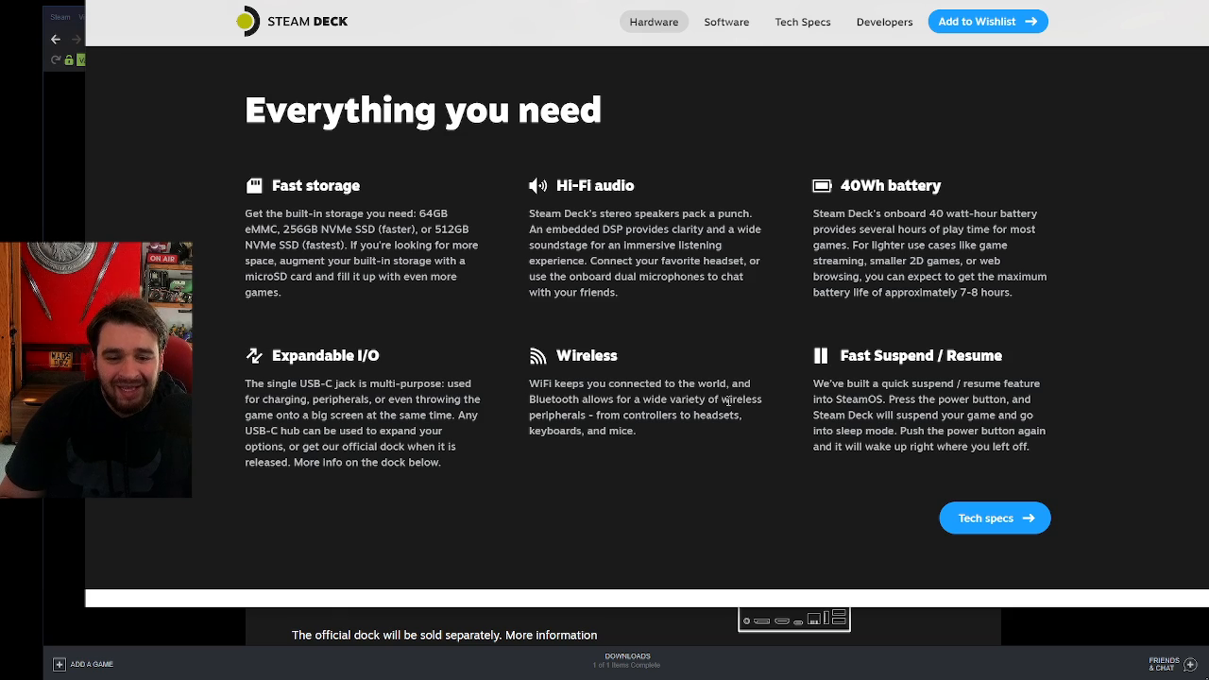
mouse_move(765, 401)
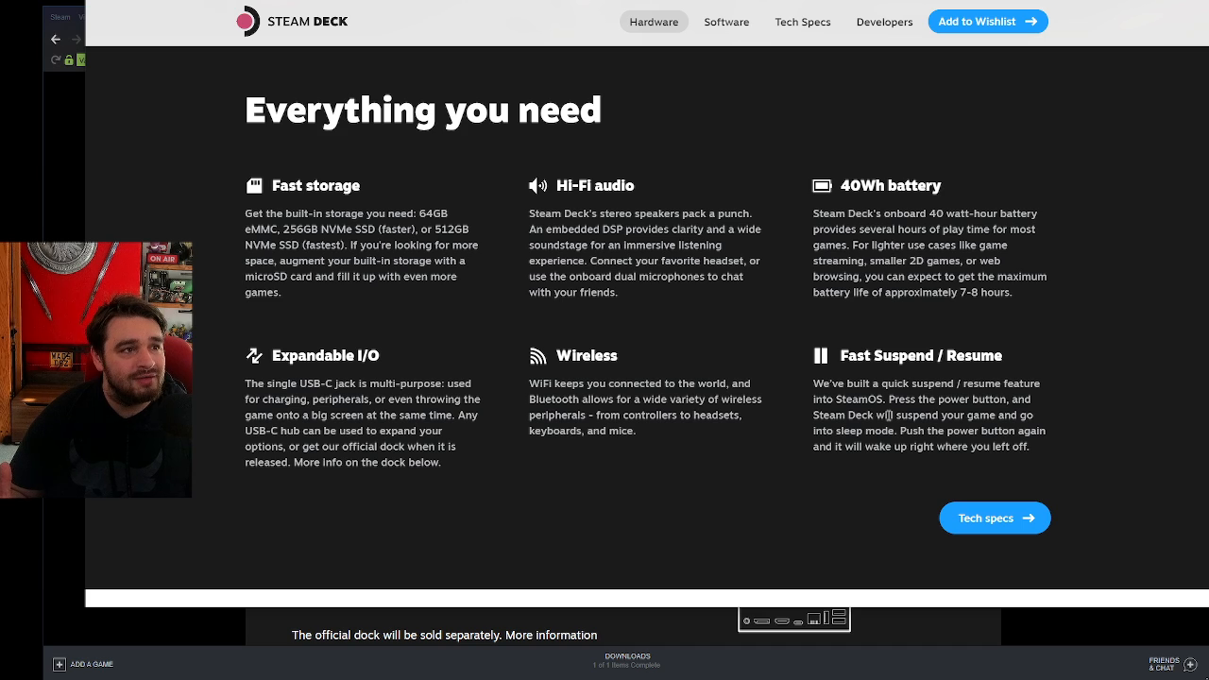
scroll("down", 3)
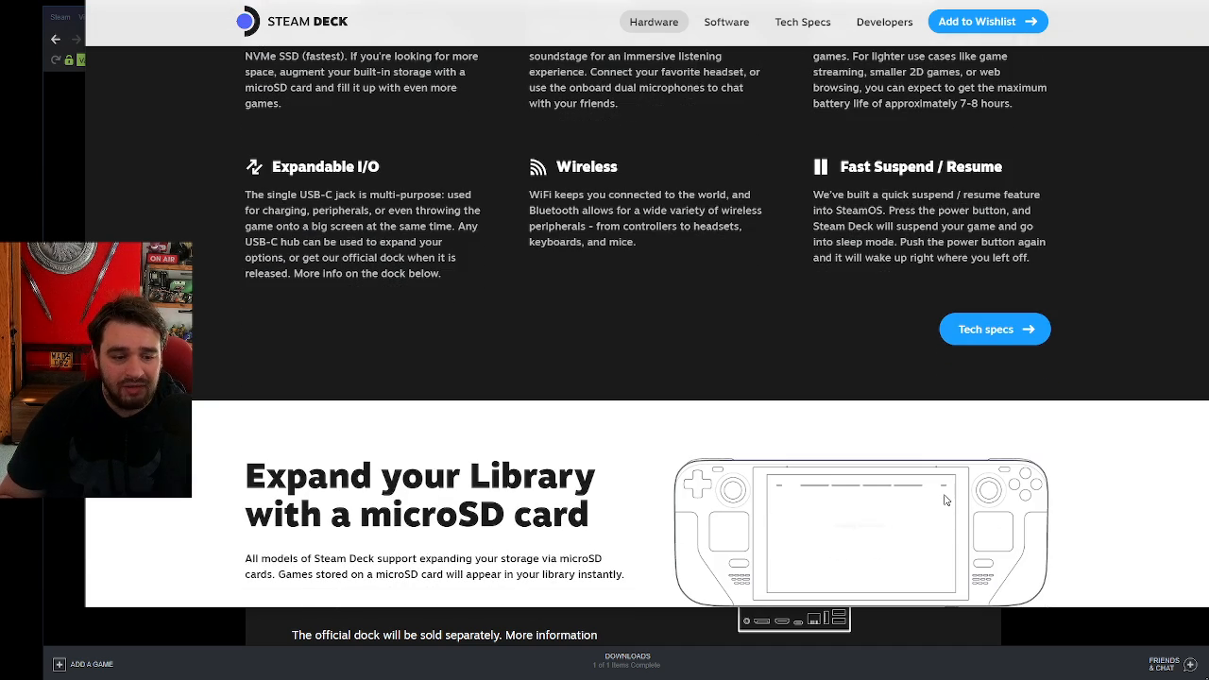
scroll("down", 3)
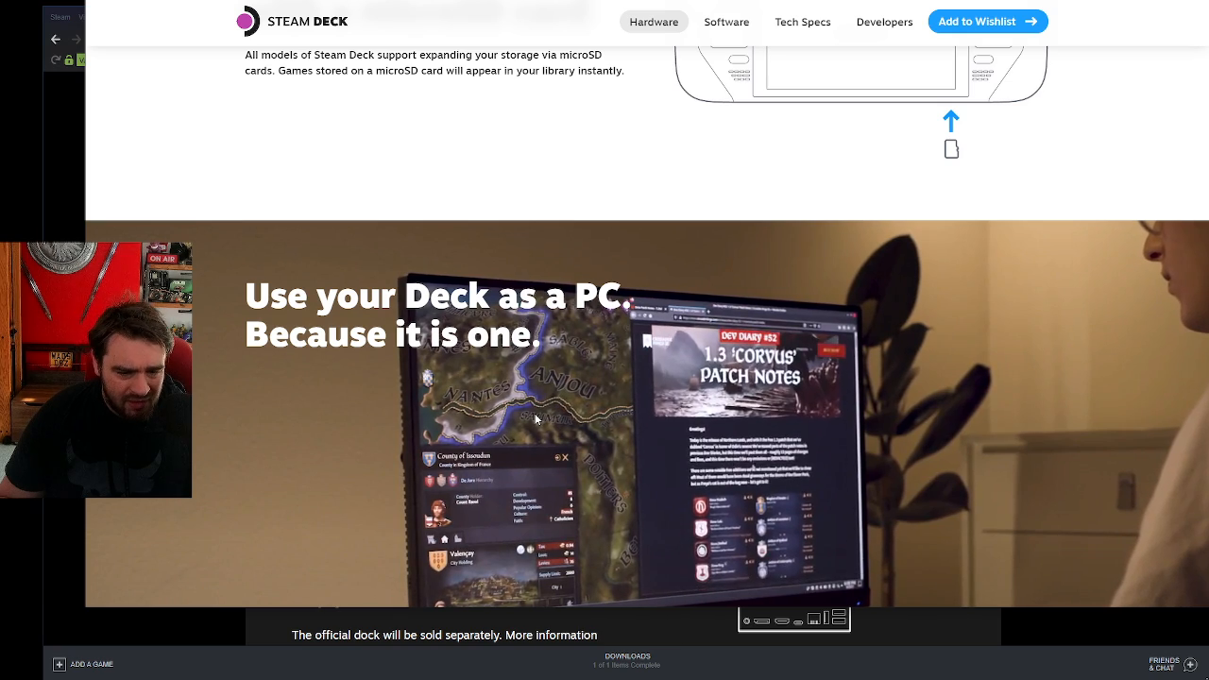
scroll("down", 3)
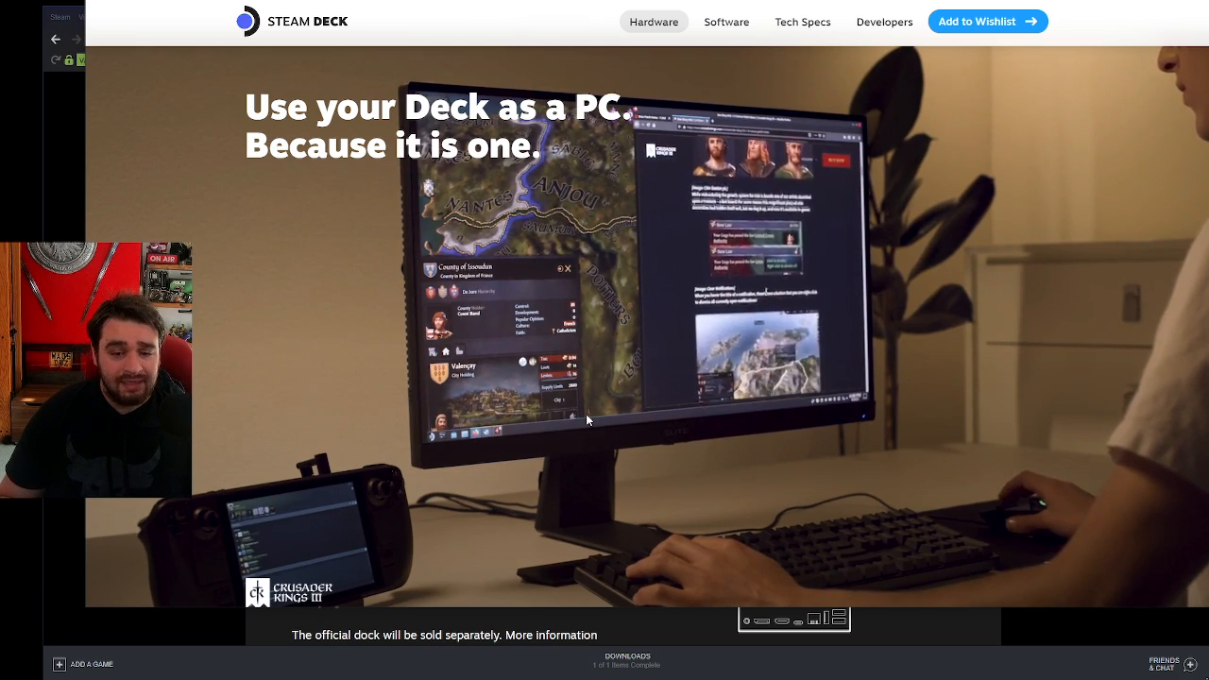
scroll("down", 3)
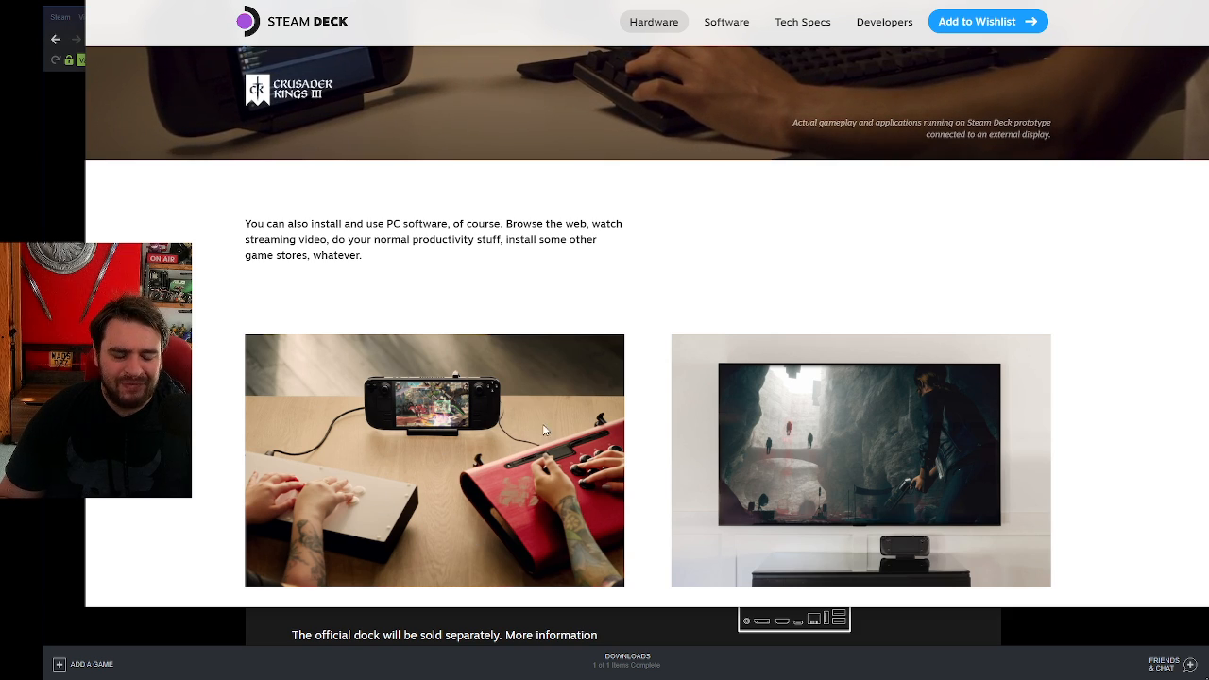
mouse_move(498, 465)
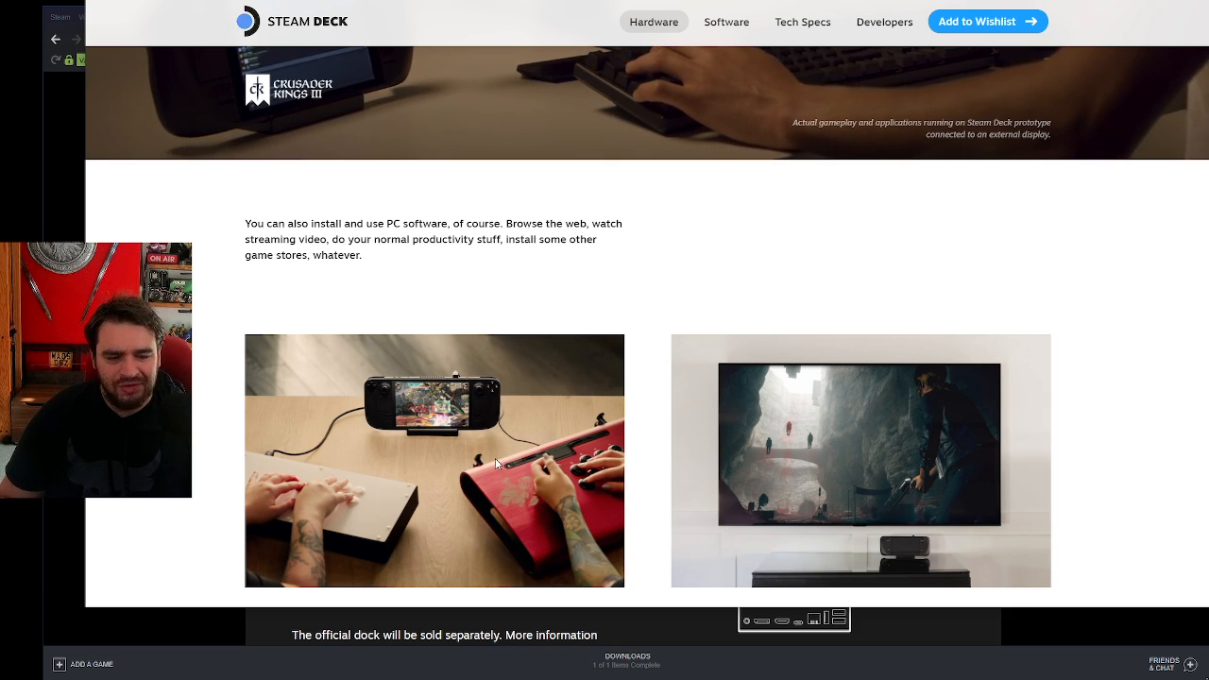
scroll("down", 3)
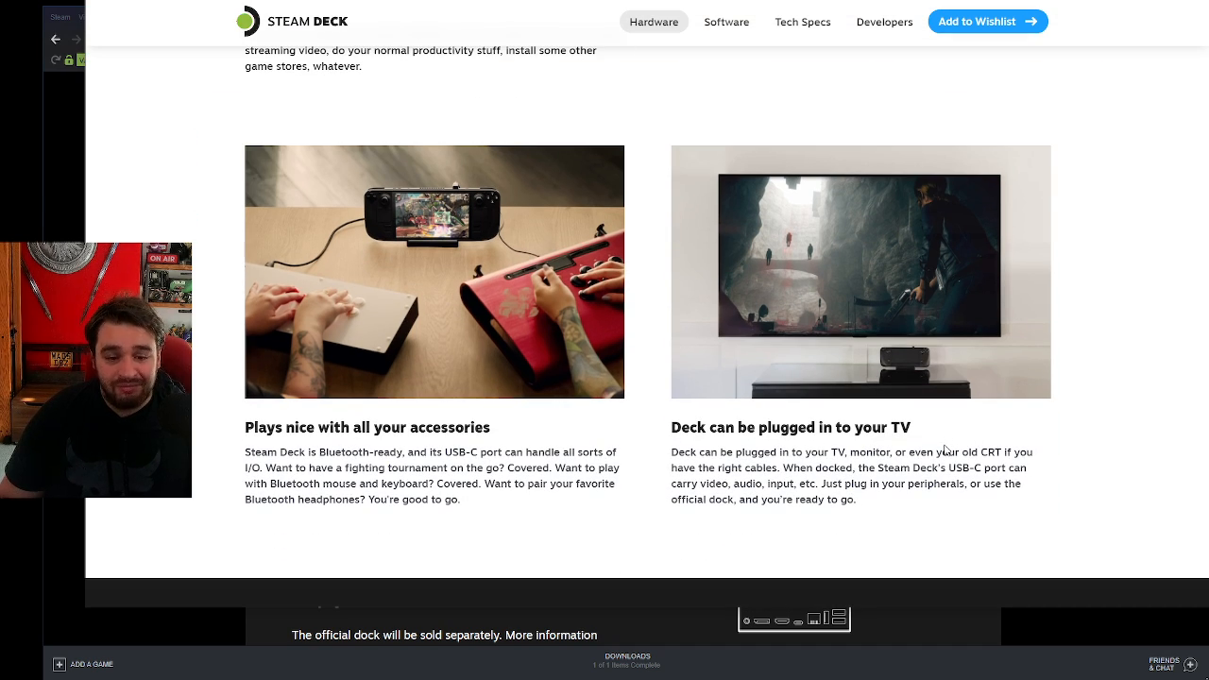
scroll("down", 3)
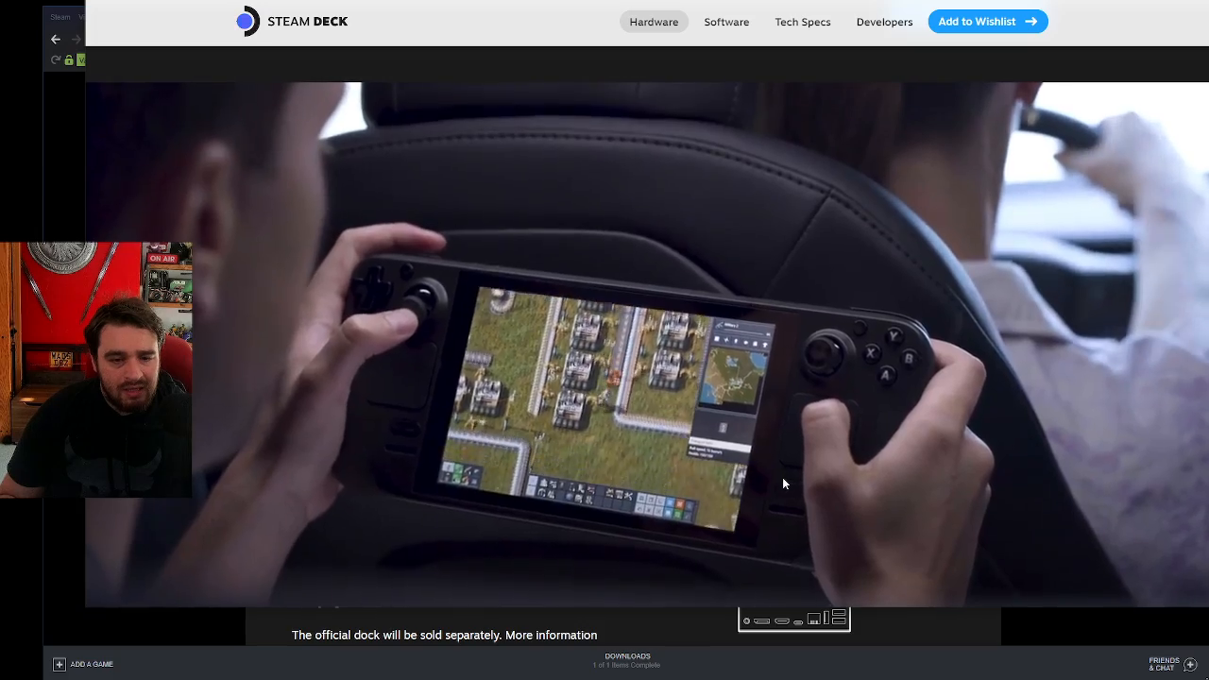
scroll("down", 3)
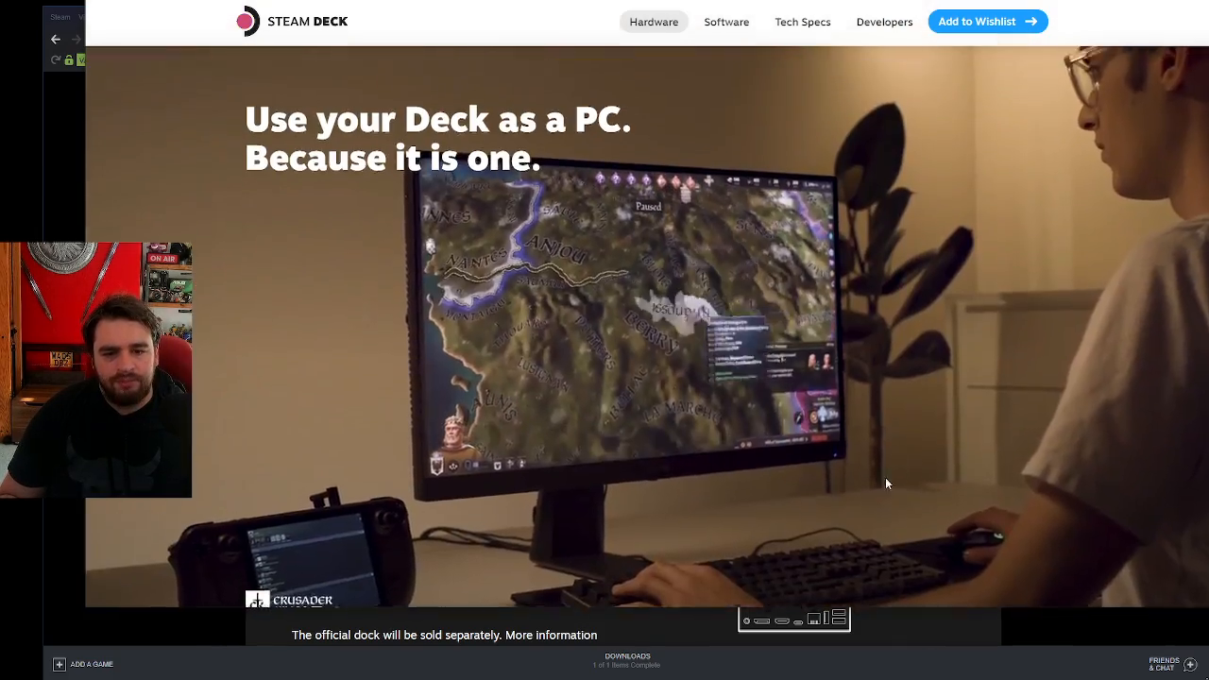
scroll("down", 3)
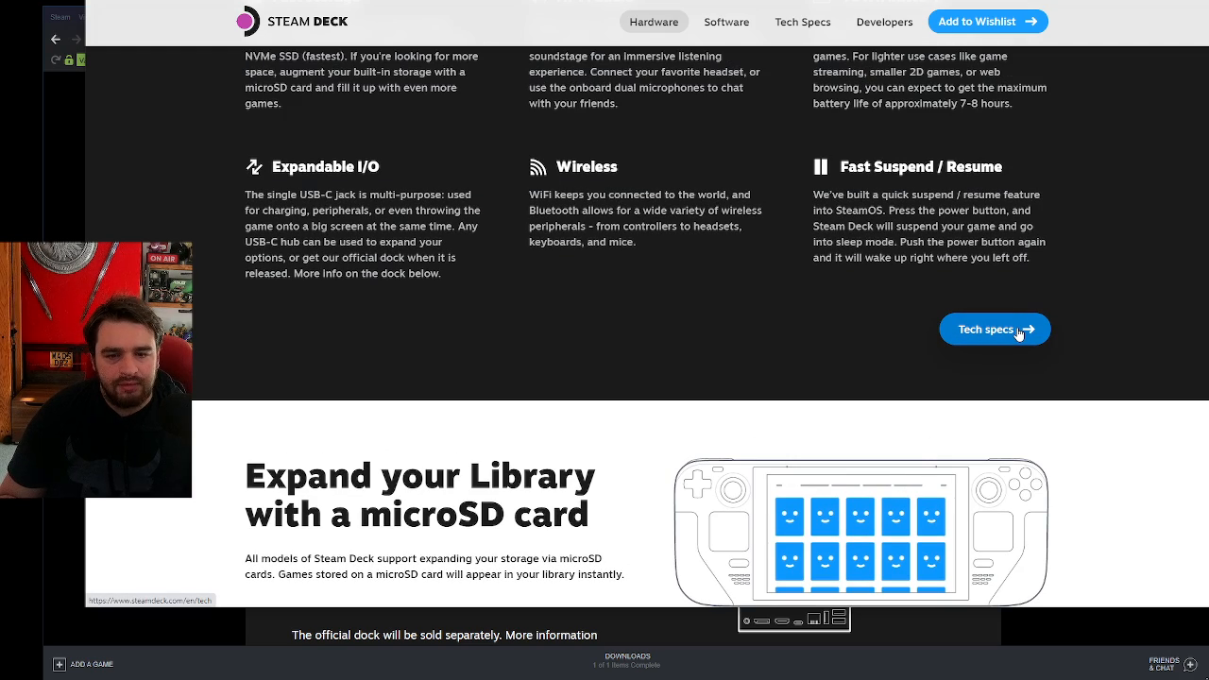
Go to the Tech specs page and scroll through the labelled front device diagram.
left_click(993, 328)
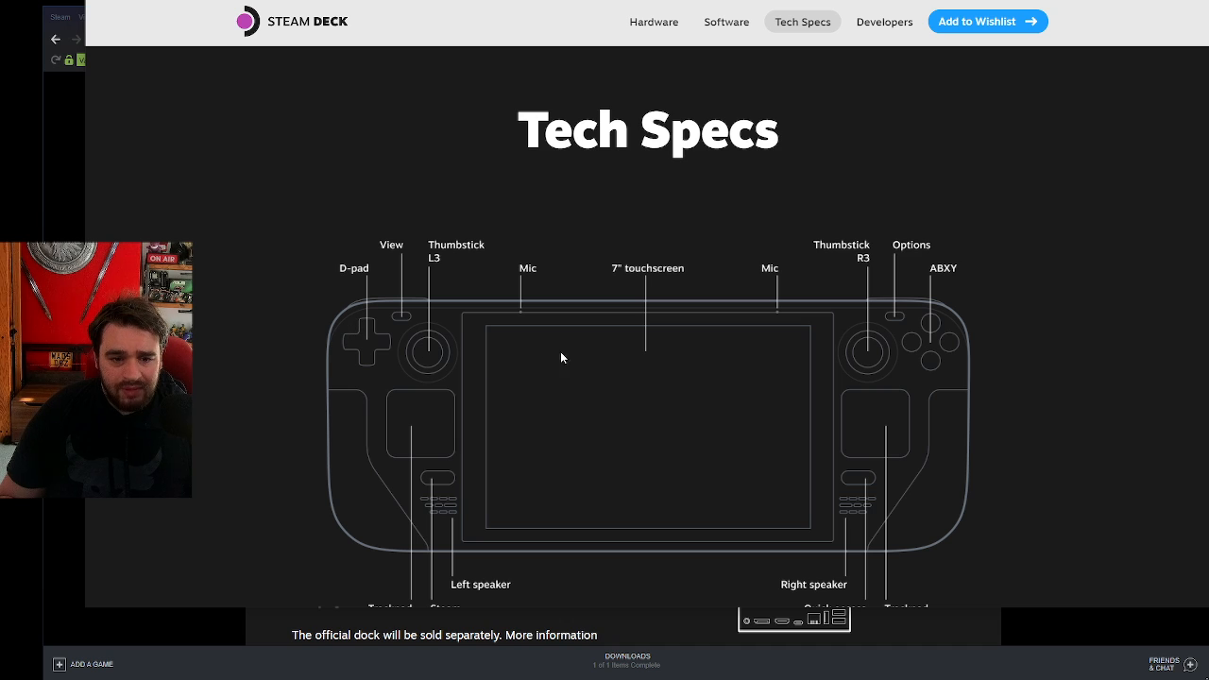
scroll("down", 3)
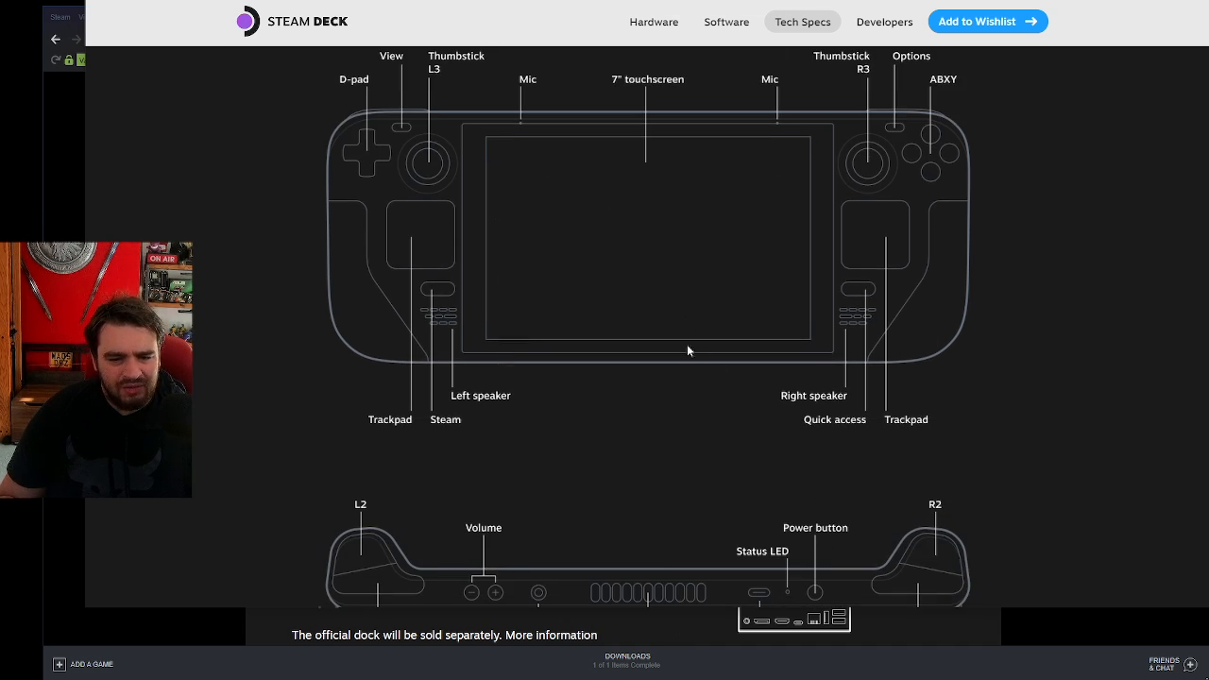
mouse_move(873, 269)
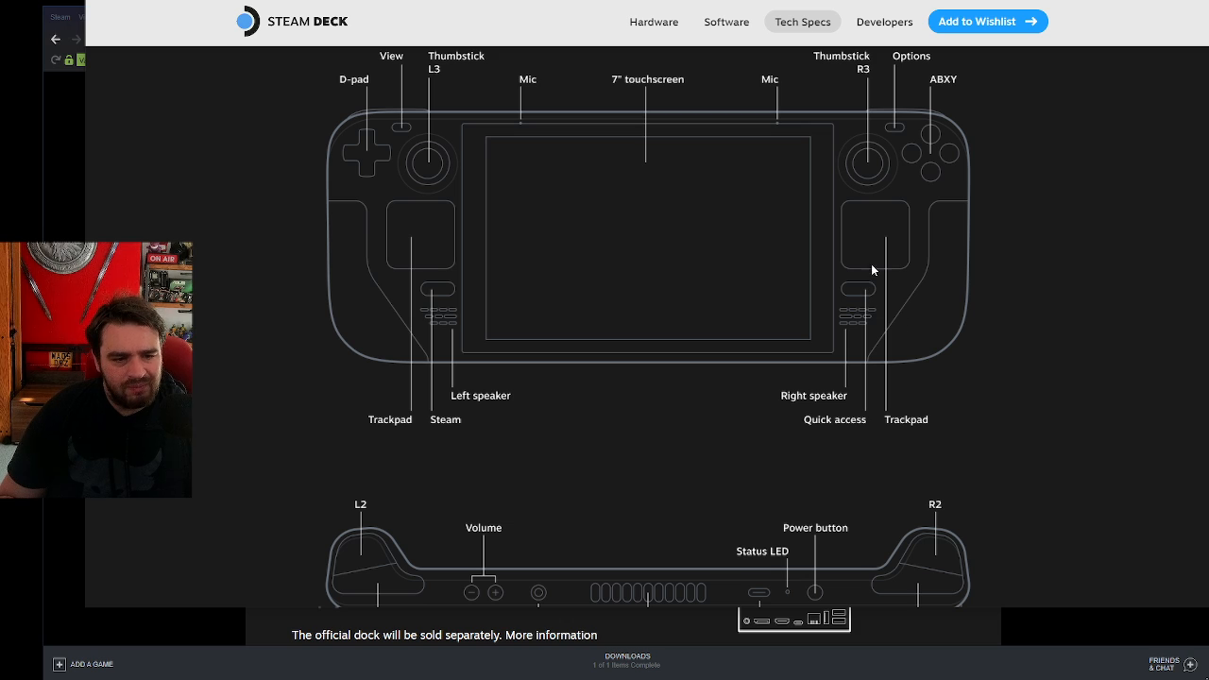
mouse_move(503, 225)
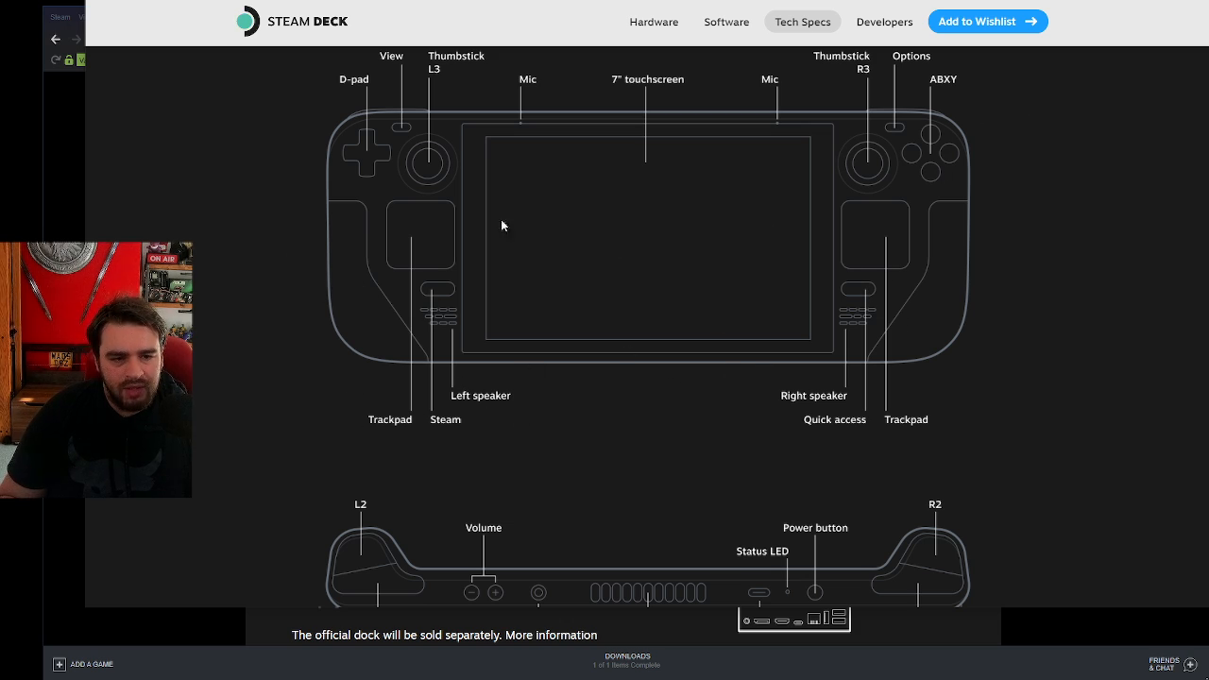
scroll("down", 3)
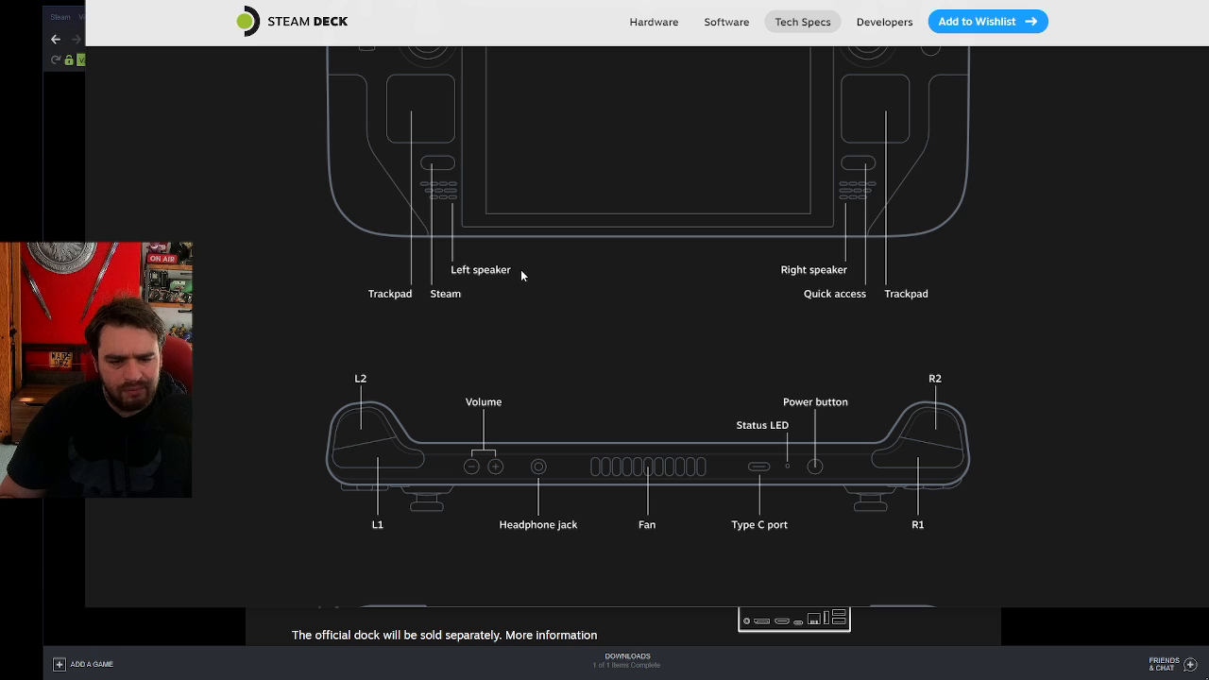
scroll("down", 3)
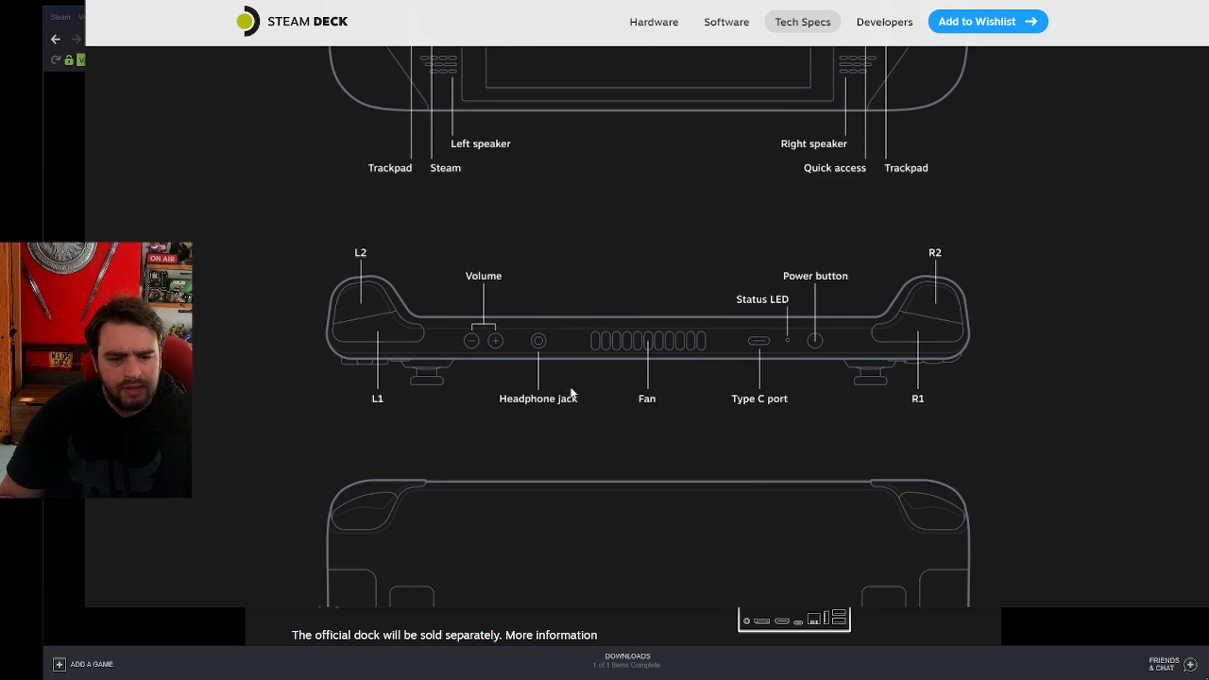
Continue down the control diagrams to the Speeds and Feeds compute details.
scroll("down", 3)
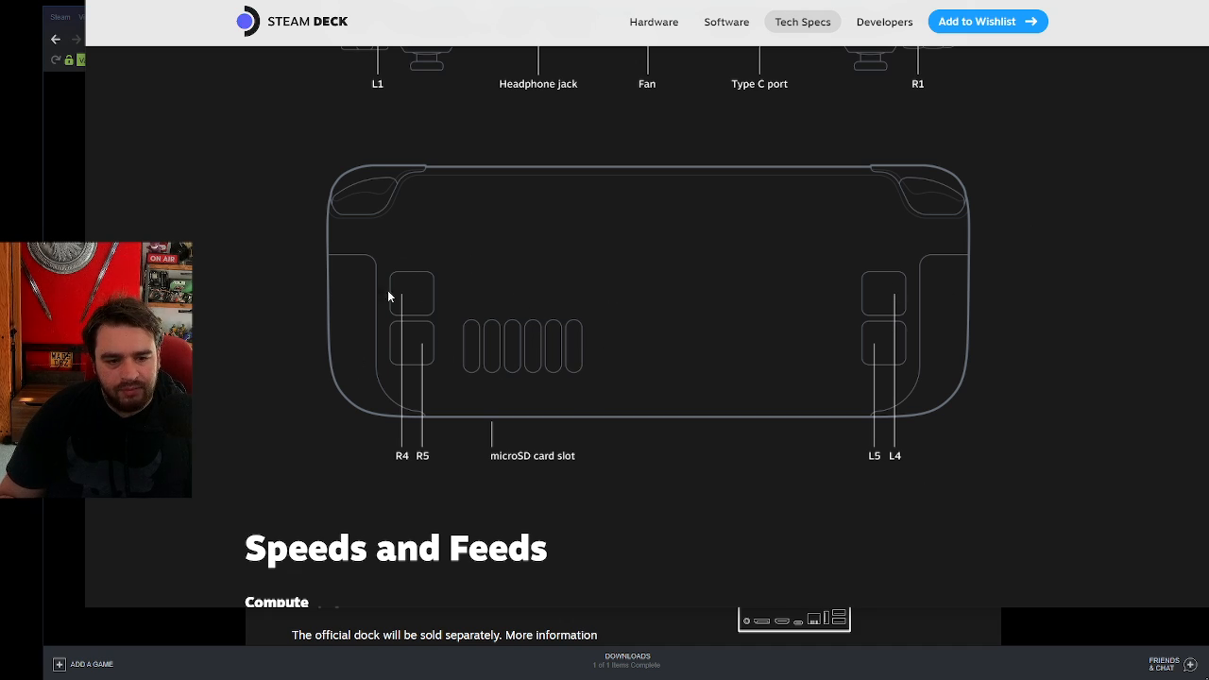
mouse_move(580, 325)
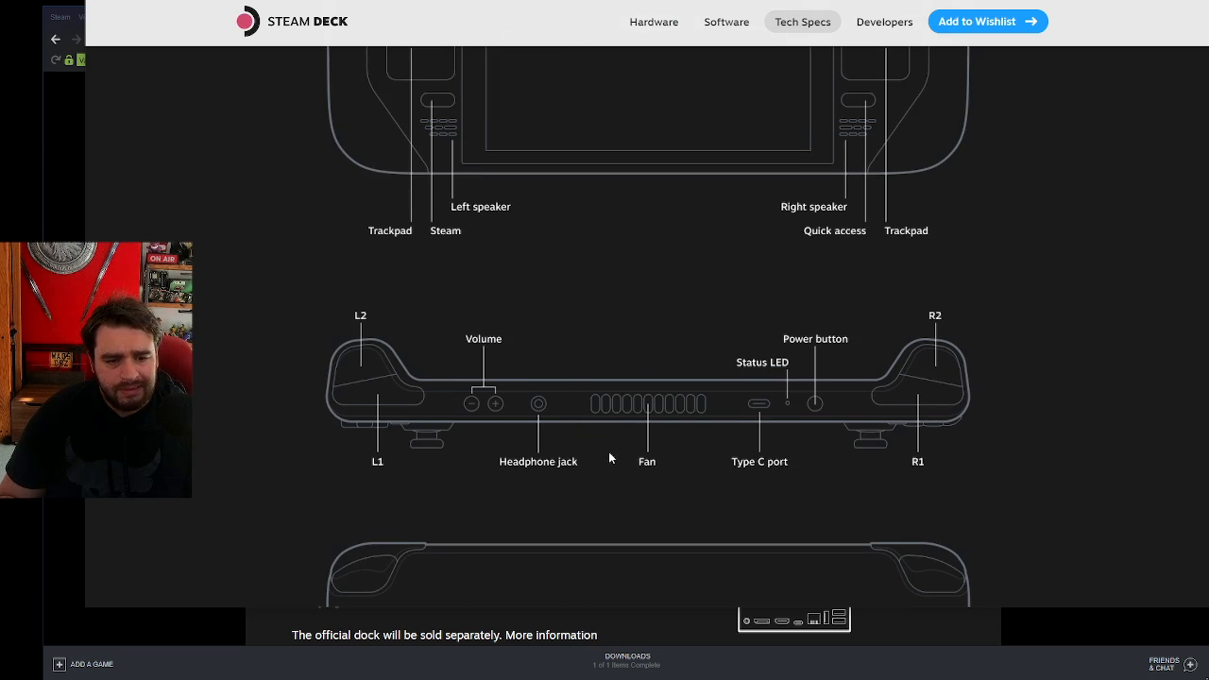
scroll("down", 3)
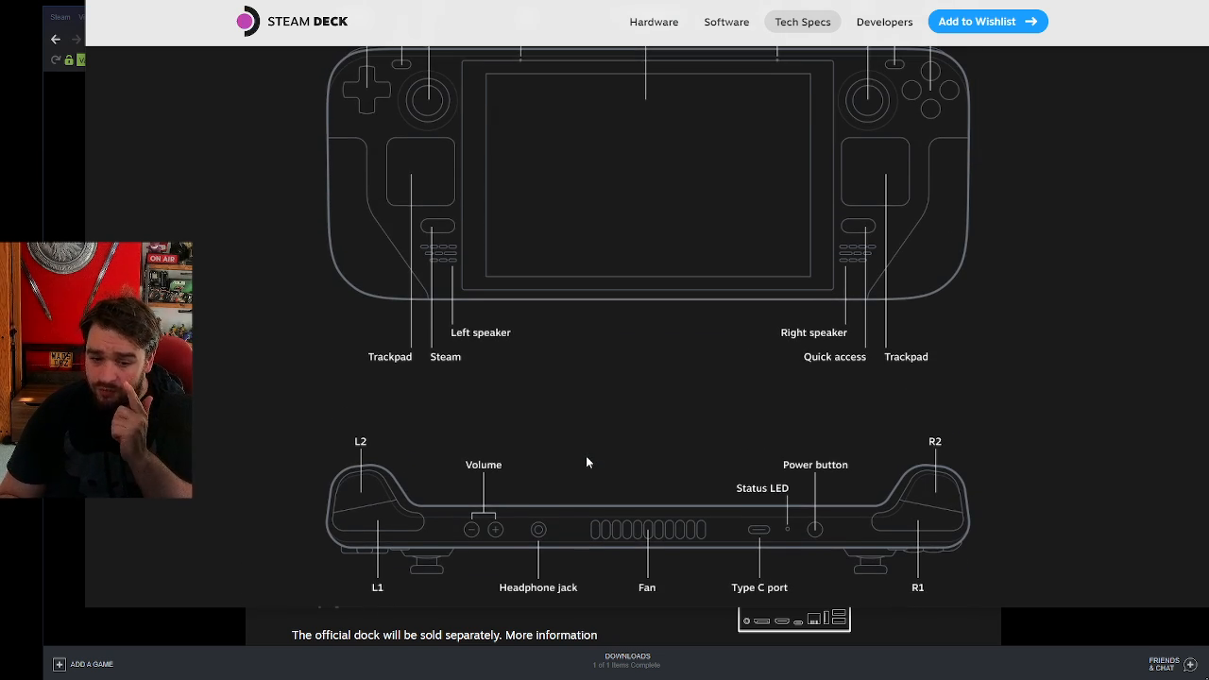
scroll("down", 3)
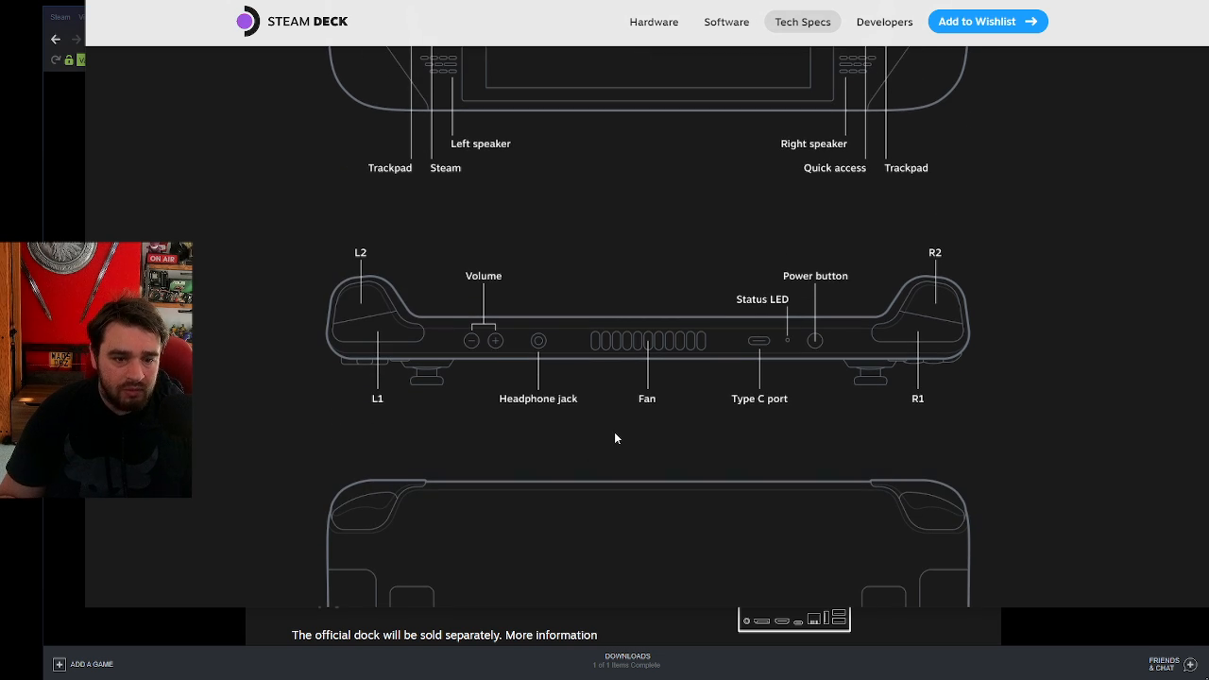
scroll("down", 3)
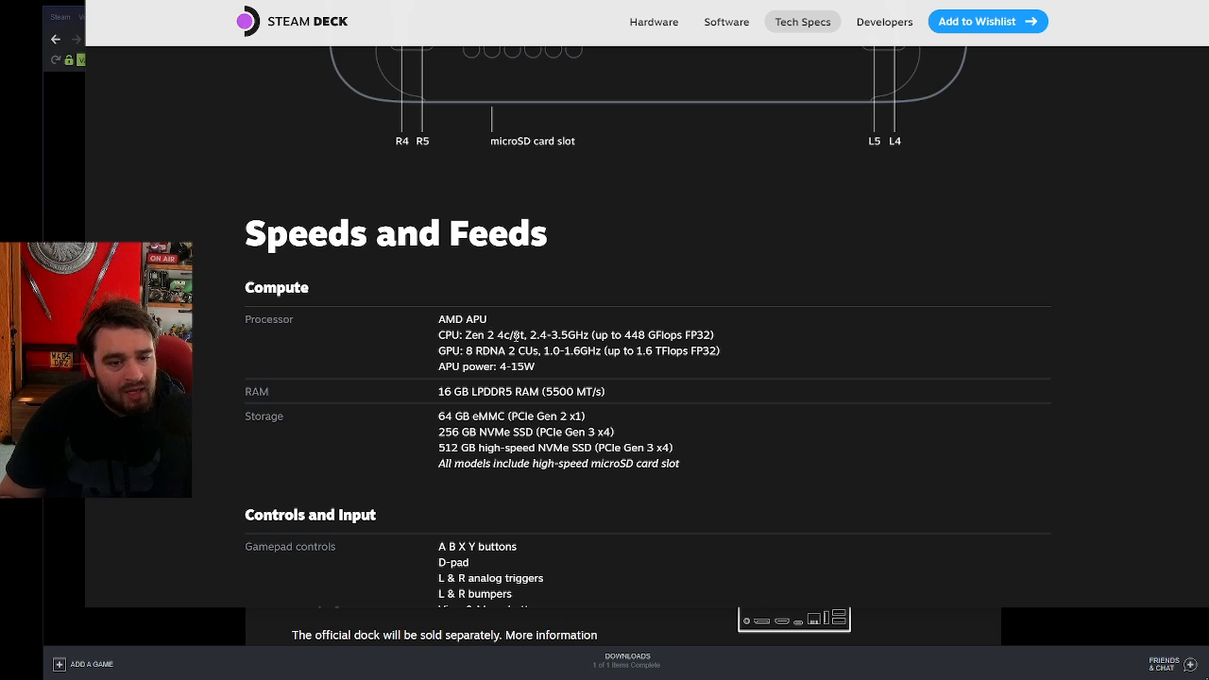
mouse_move(537, 362)
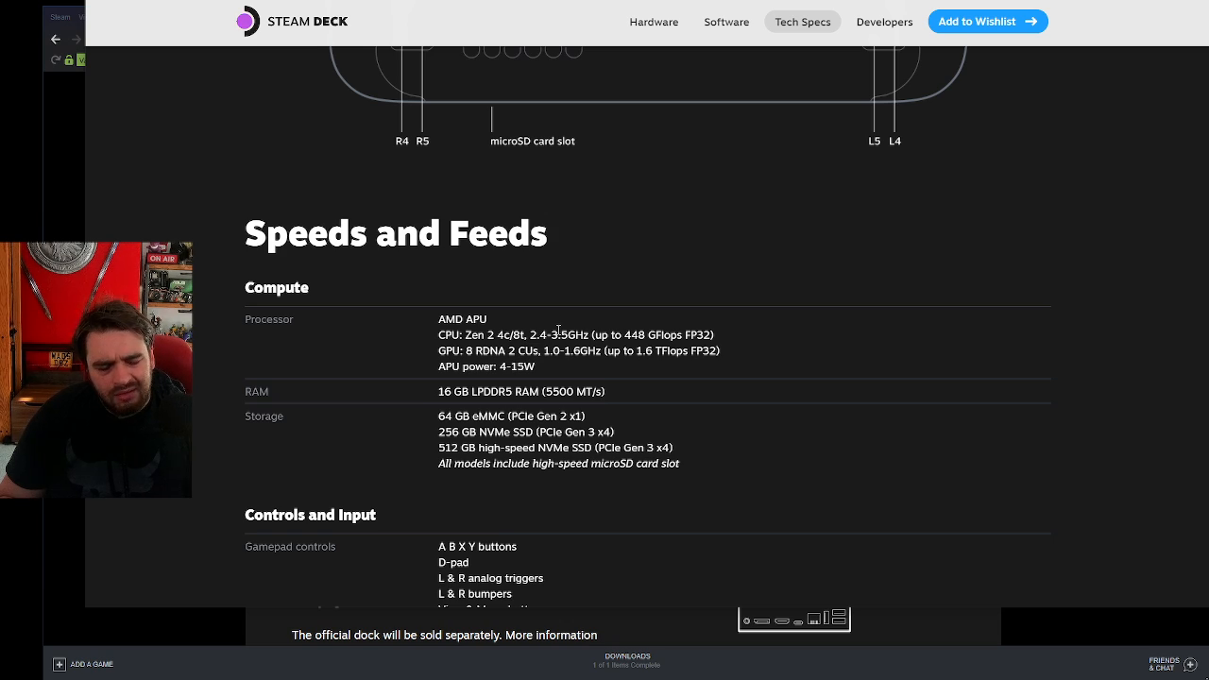
mouse_move(423, 187)
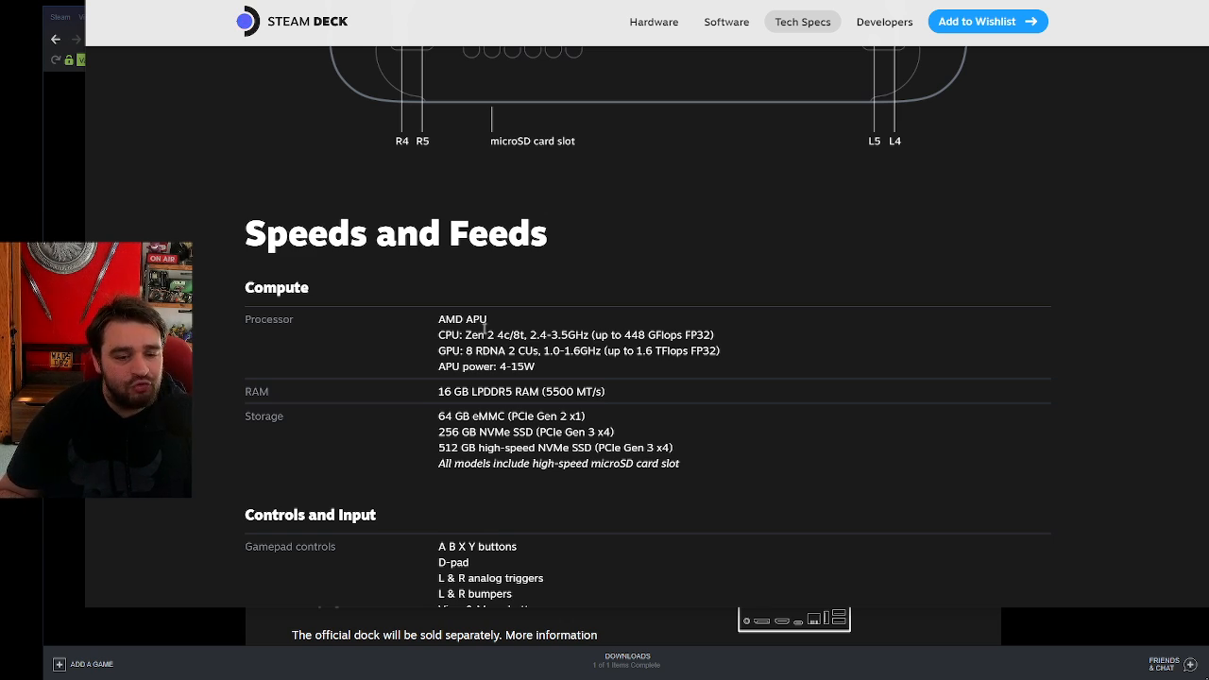
mouse_move(527, 325)
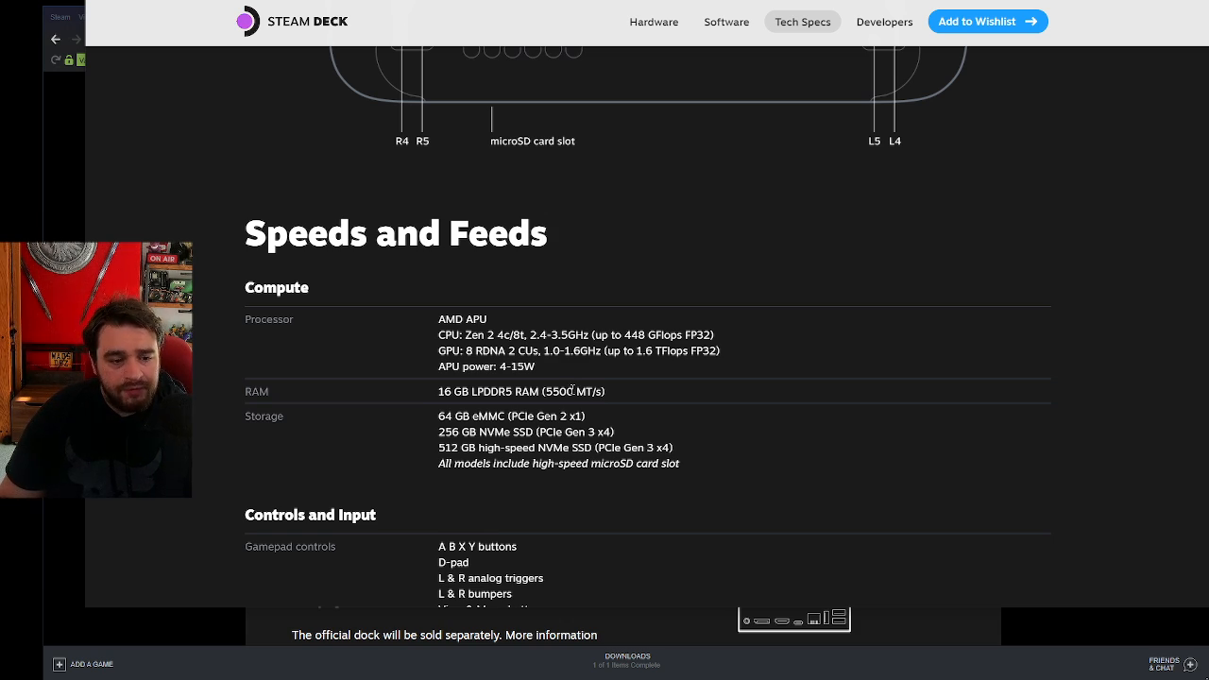
scroll("down", 3)
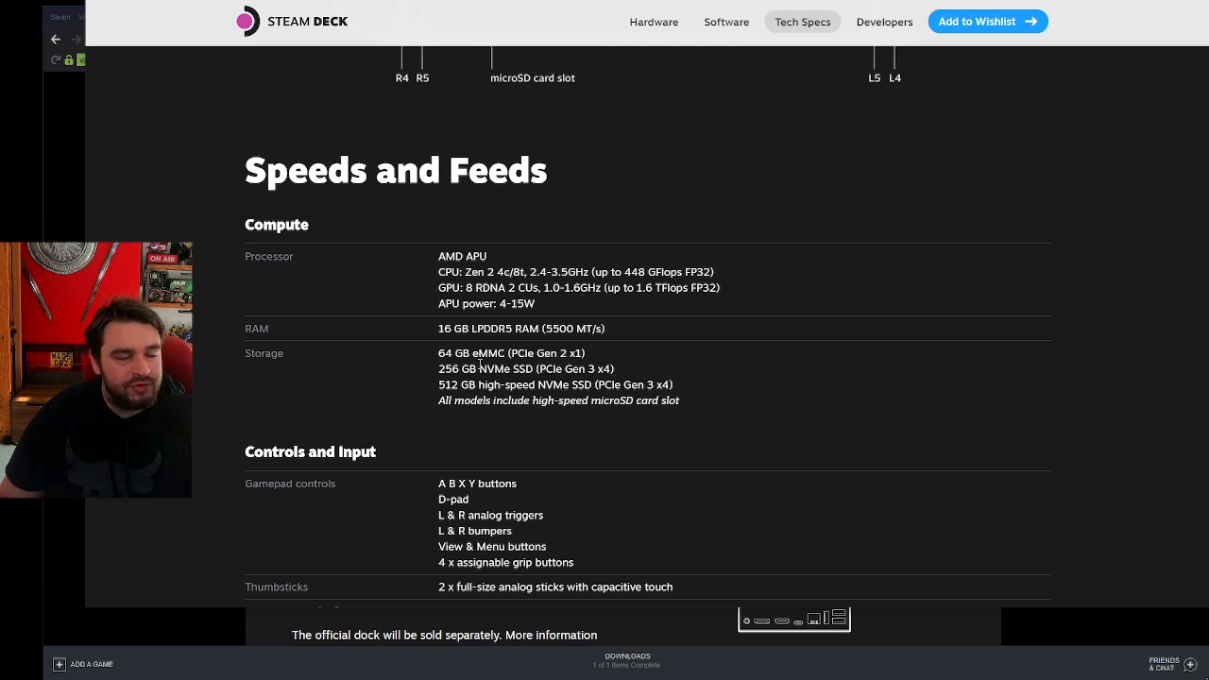
scroll("down", 3)
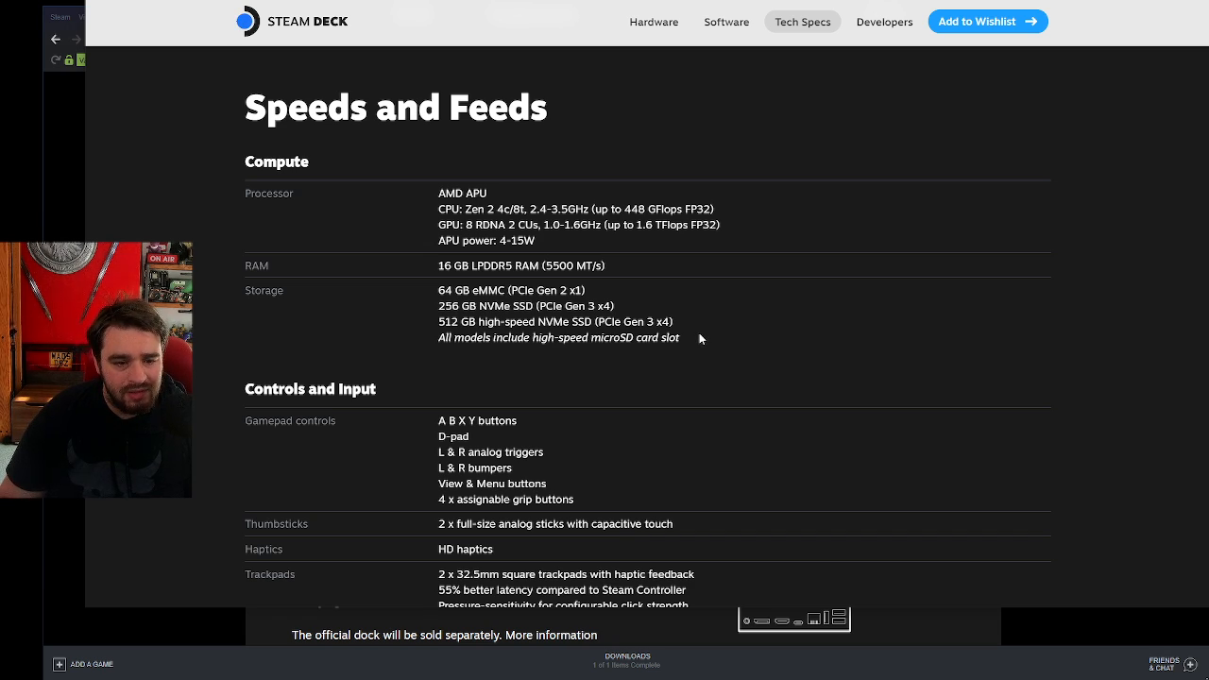
Scroll to the Display, Connectivity and Audio specs, including the 1280 x 800px 7" screen.
scroll("down", 3)
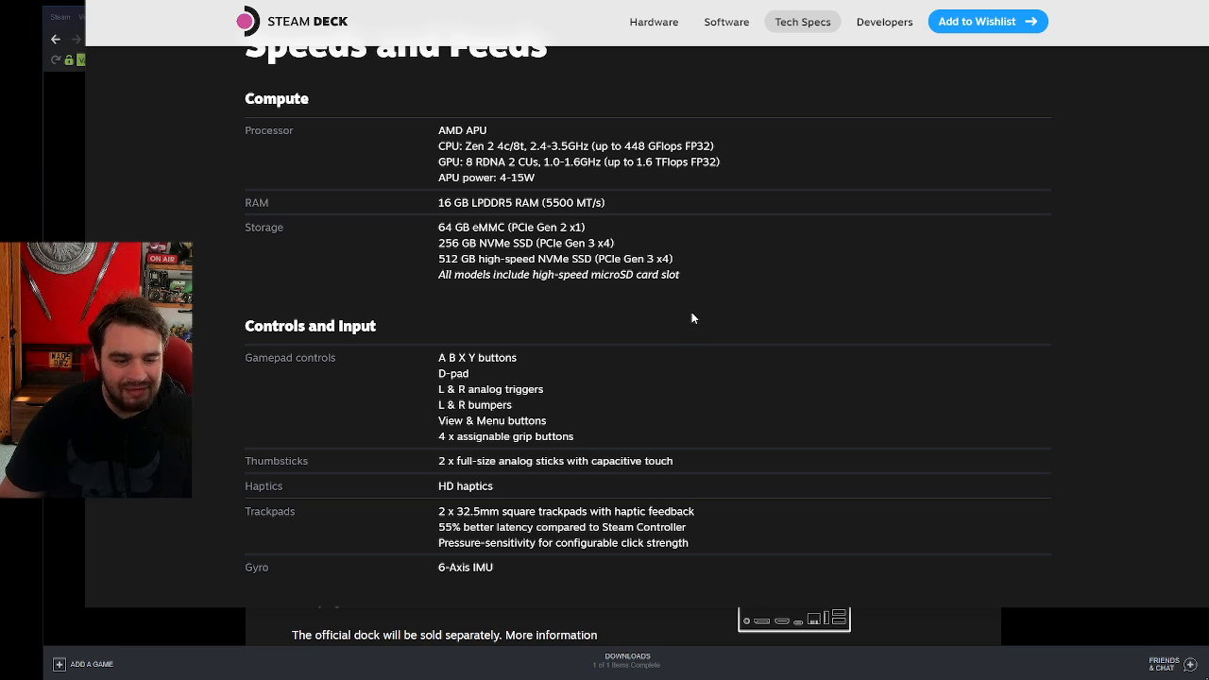
scroll("down", 3)
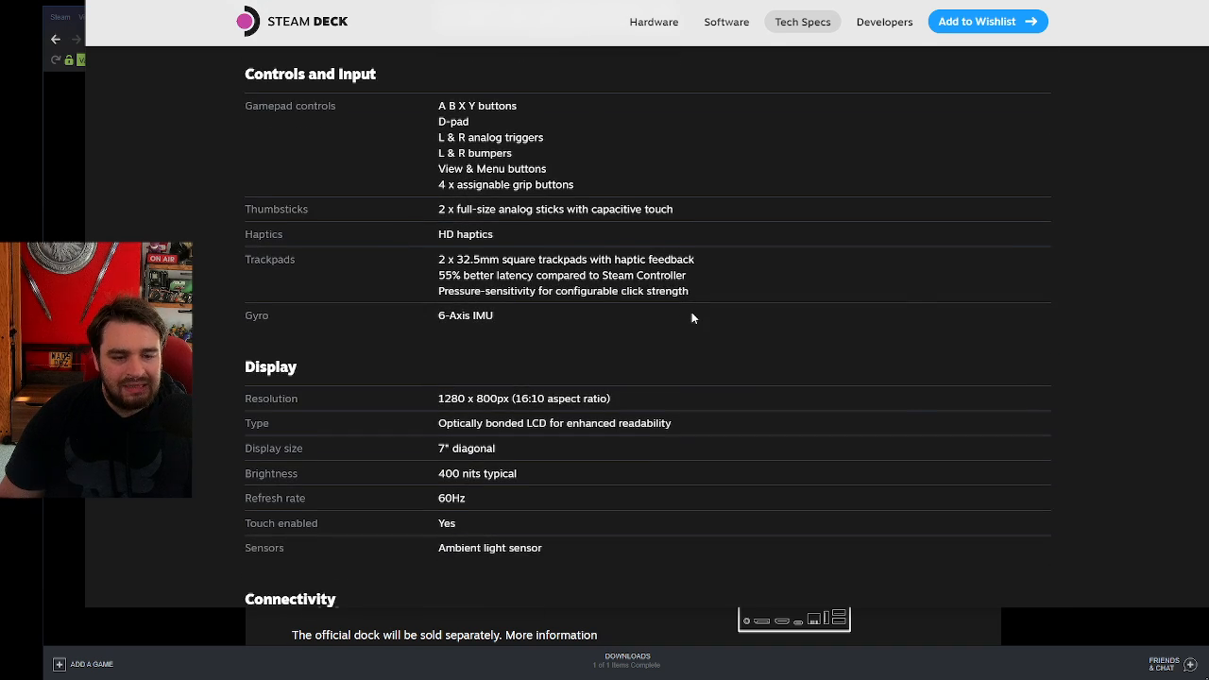
scroll("down", 3)
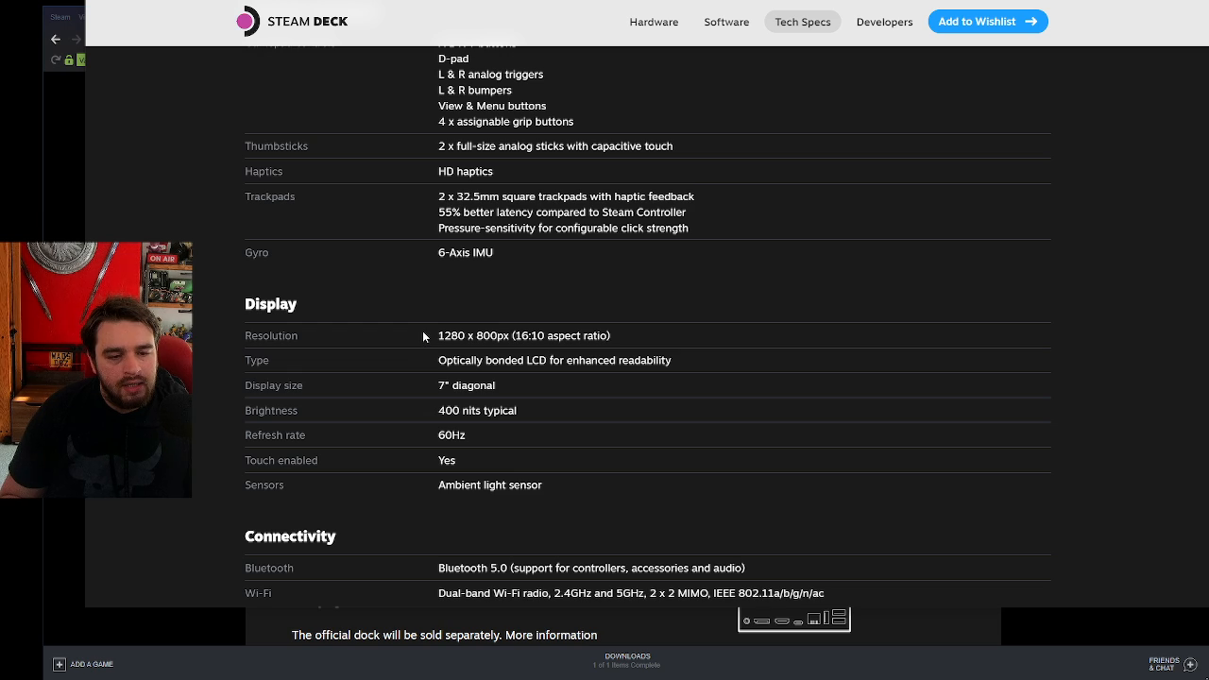
mouse_move(419, 333)
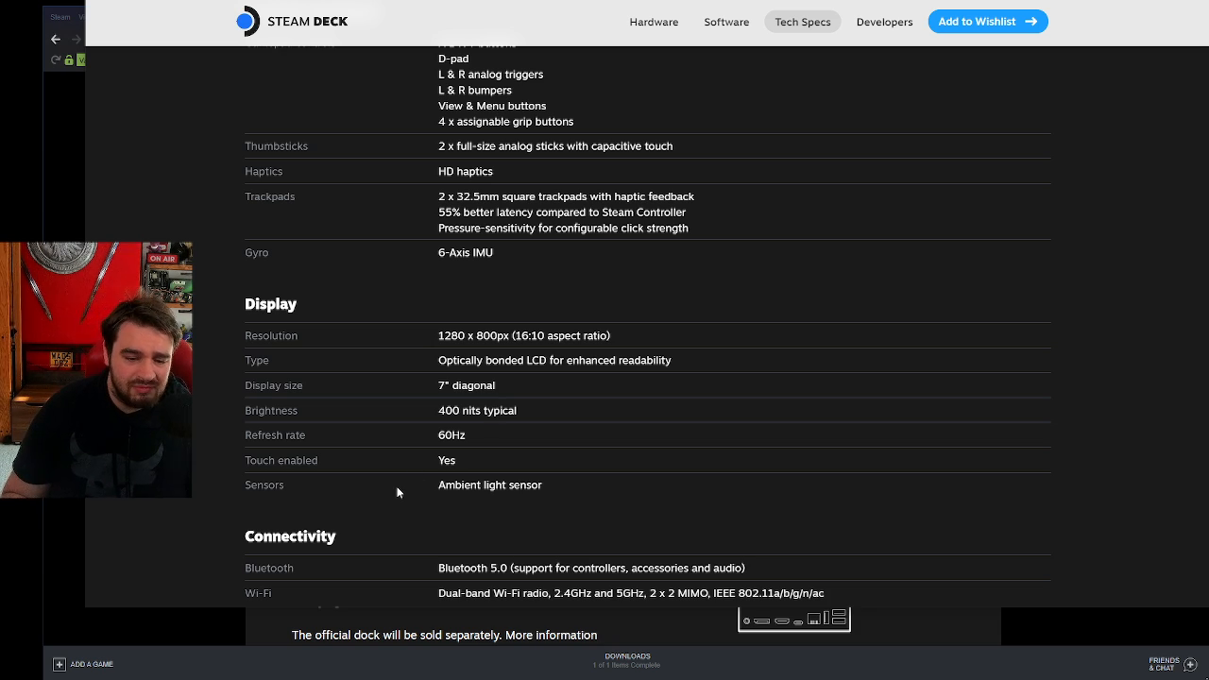
scroll("down", 3)
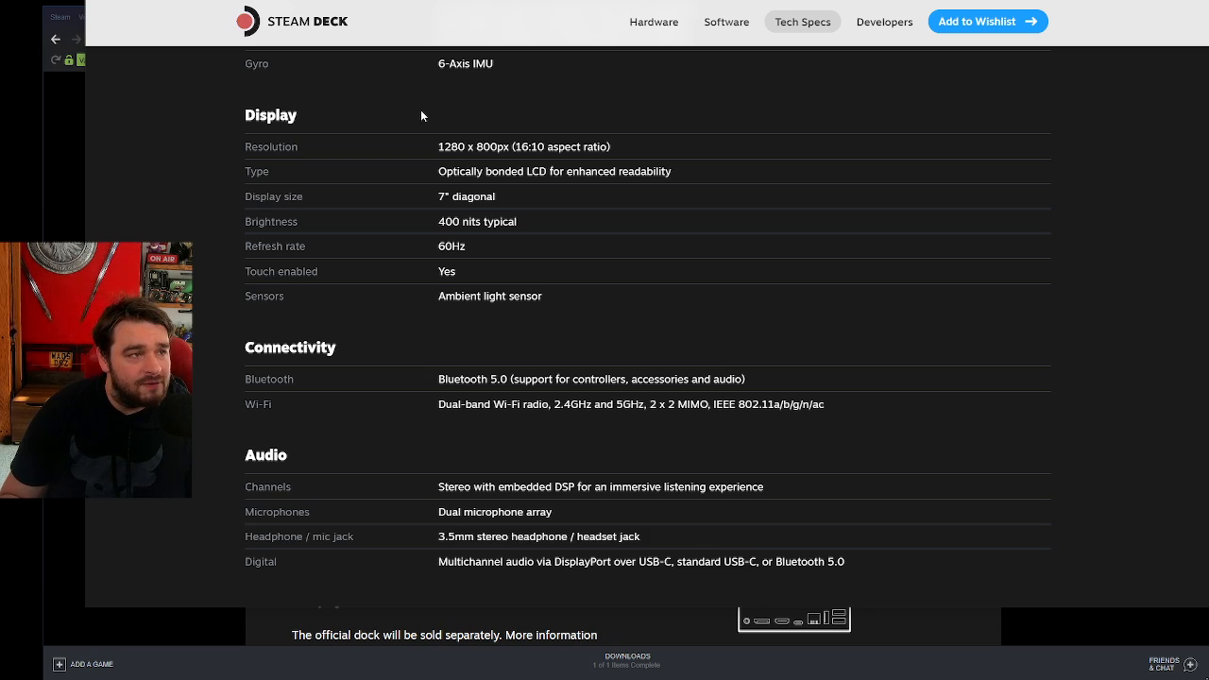
Scroll down through the Power and Expansion specifications.
scroll("down", 3)
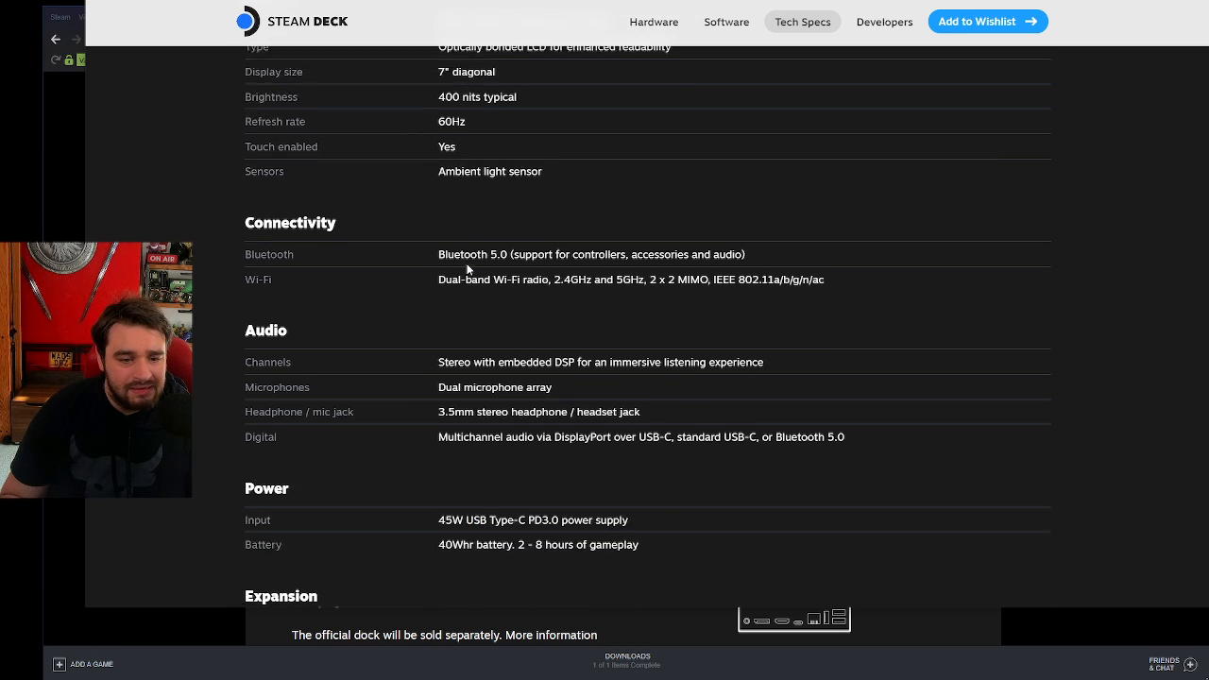
scroll("down", 3)
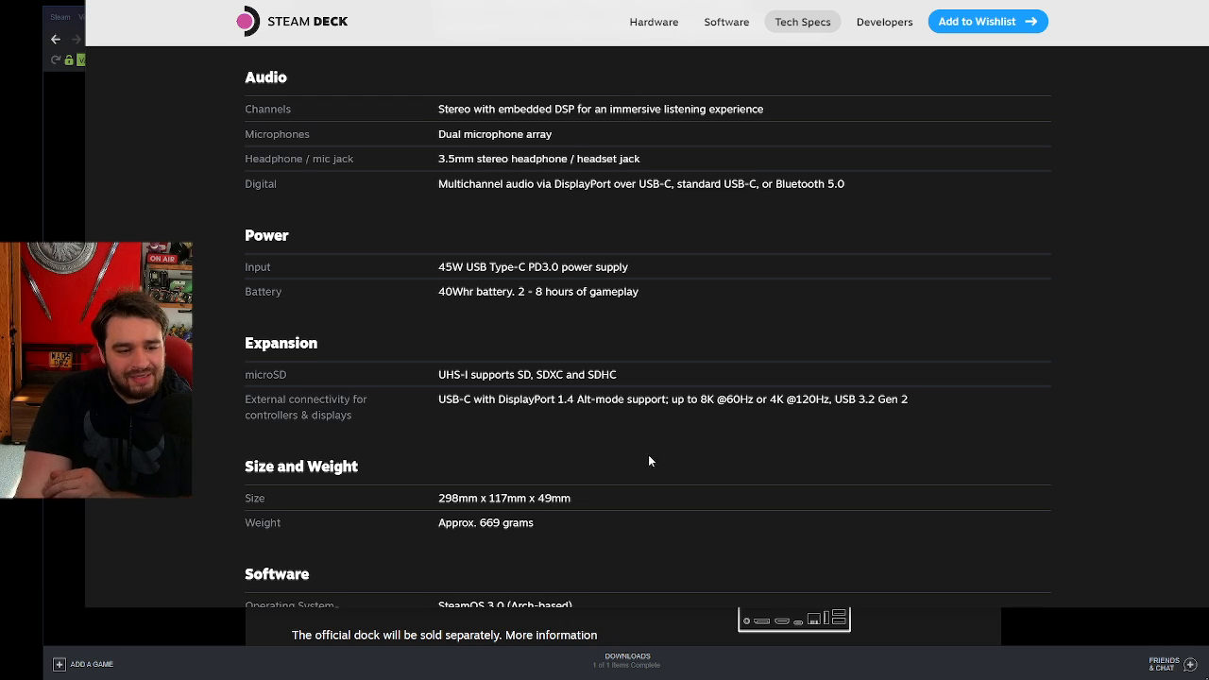
scroll("down", 3)
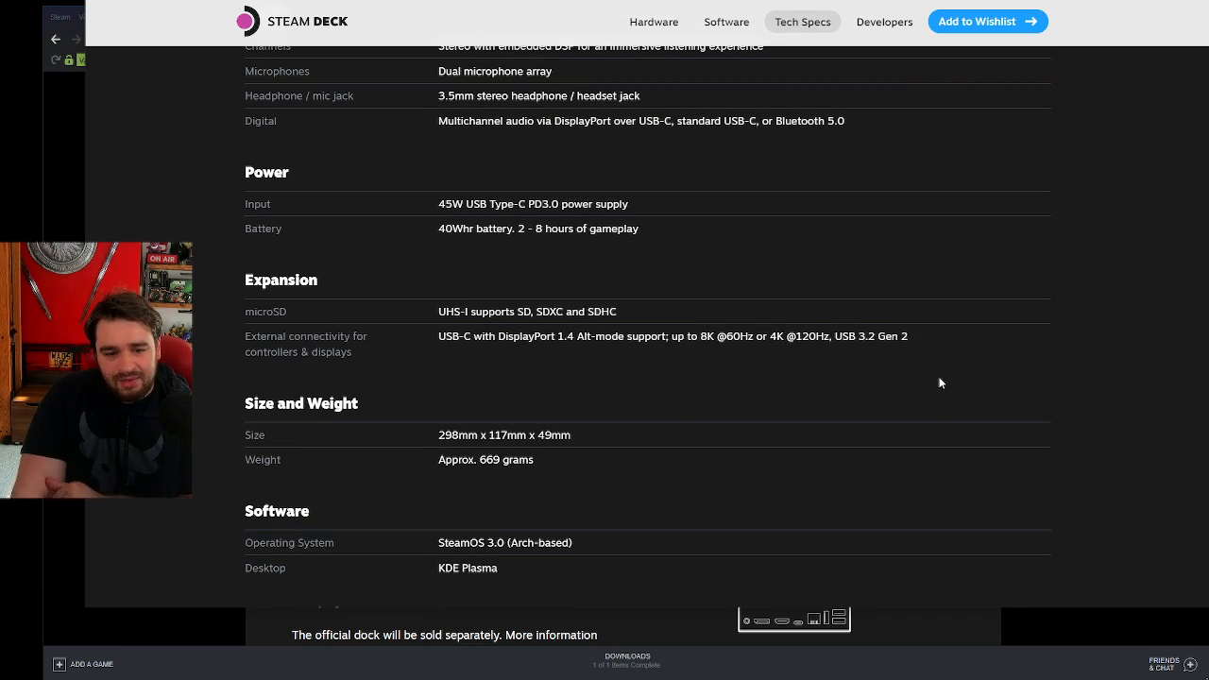
mouse_move(710, 355)
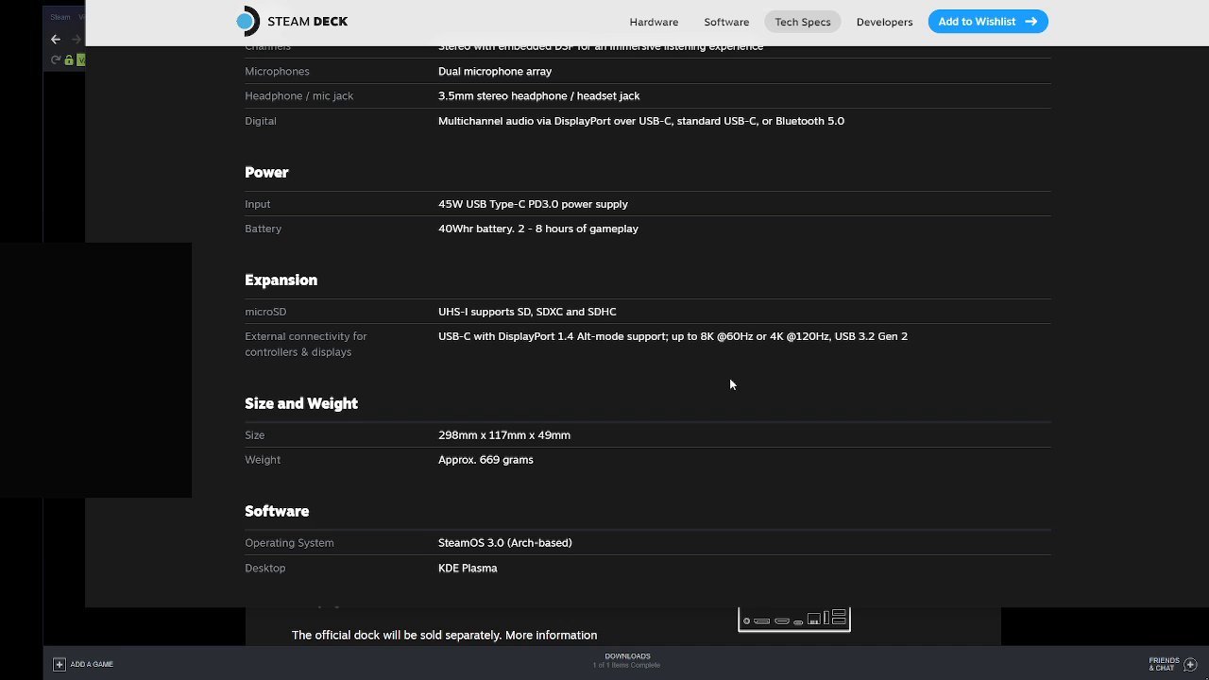
scroll("down", 3)
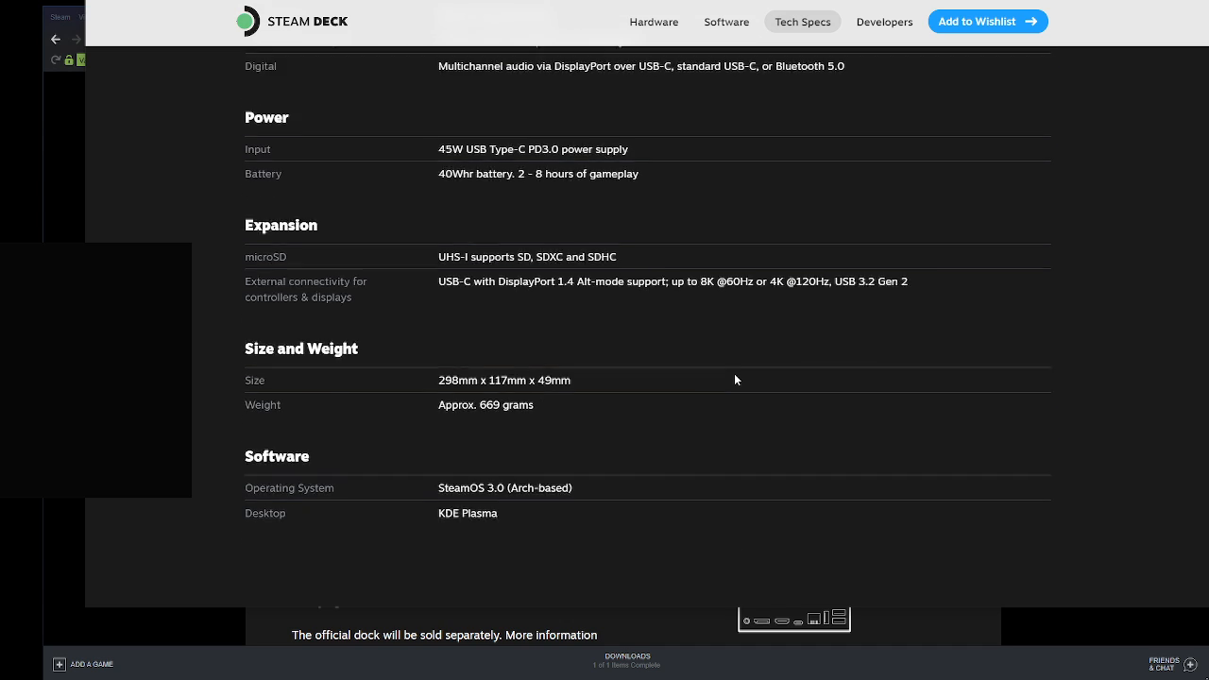
Continue to Size and Weight and Software (SteamOS 3.0, KDE Plasma), reaching the dock diagram.
scroll("down", 3)
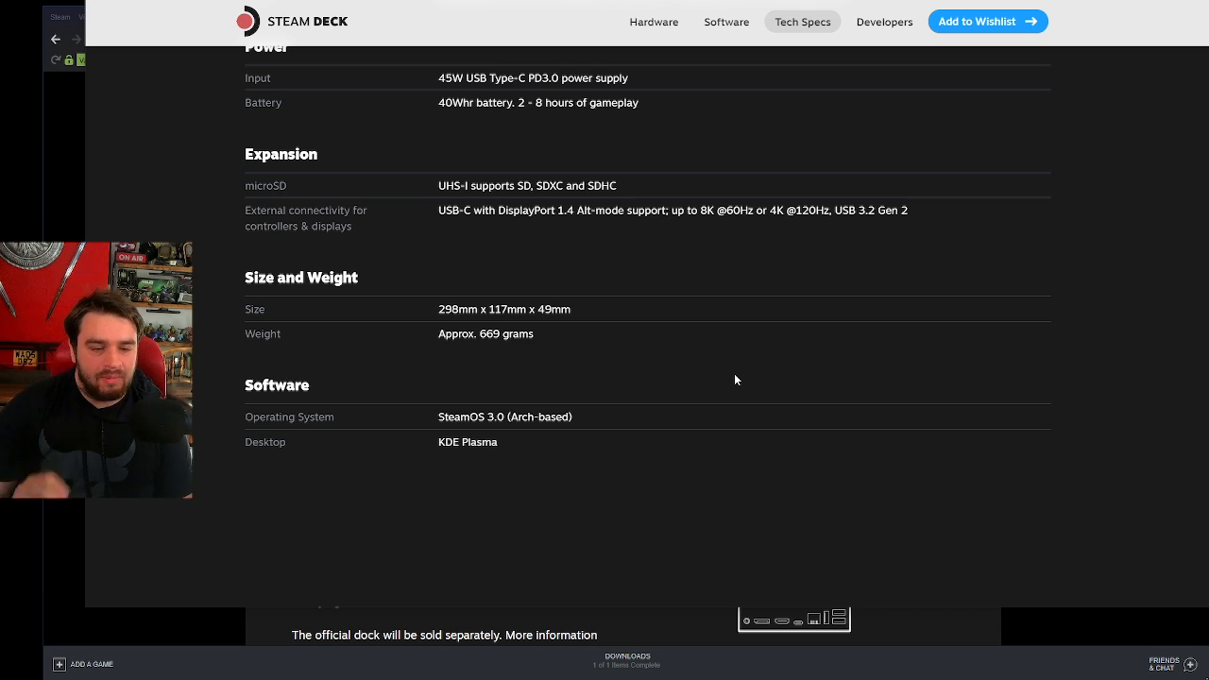
scroll("down", 3)
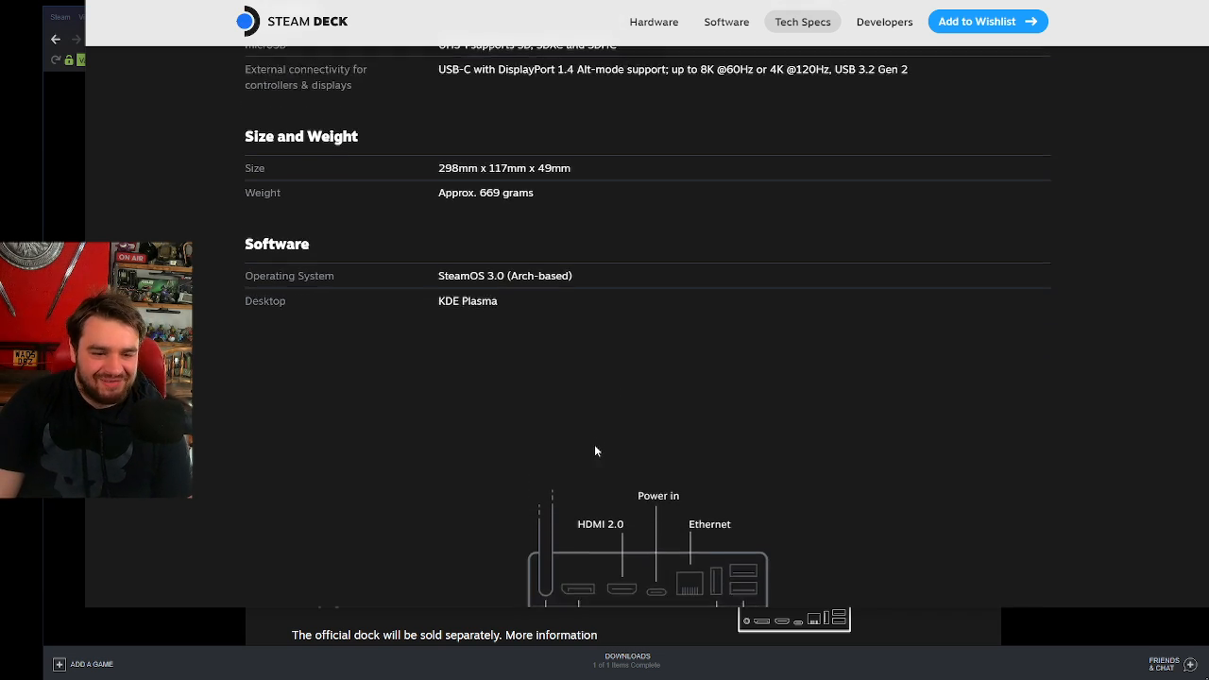
scroll("down", 3)
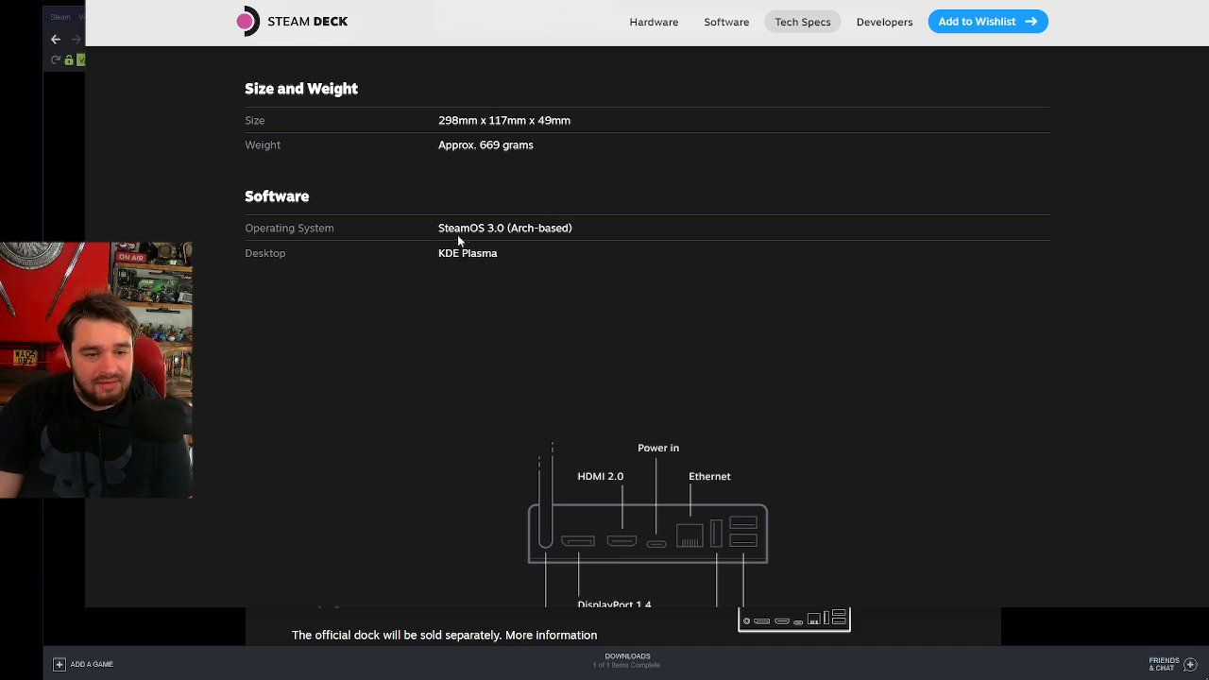
mouse_move(413, 283)
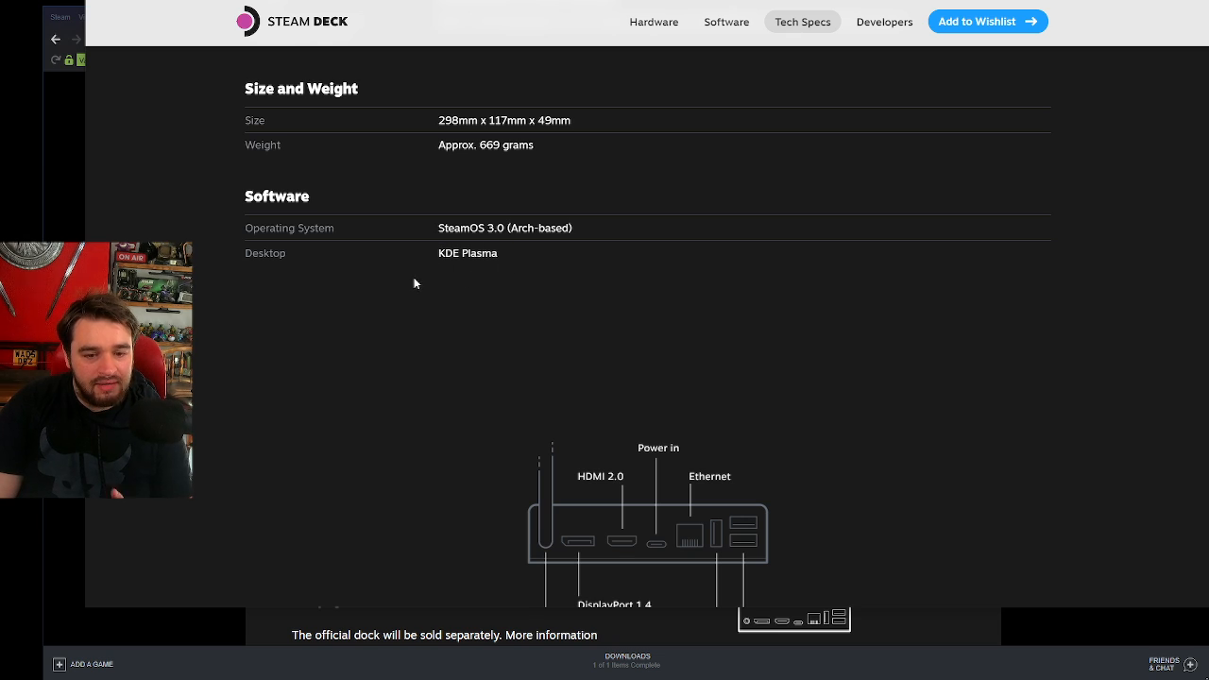
Scroll down through the Official Dock specifications.
scroll("down", 3)
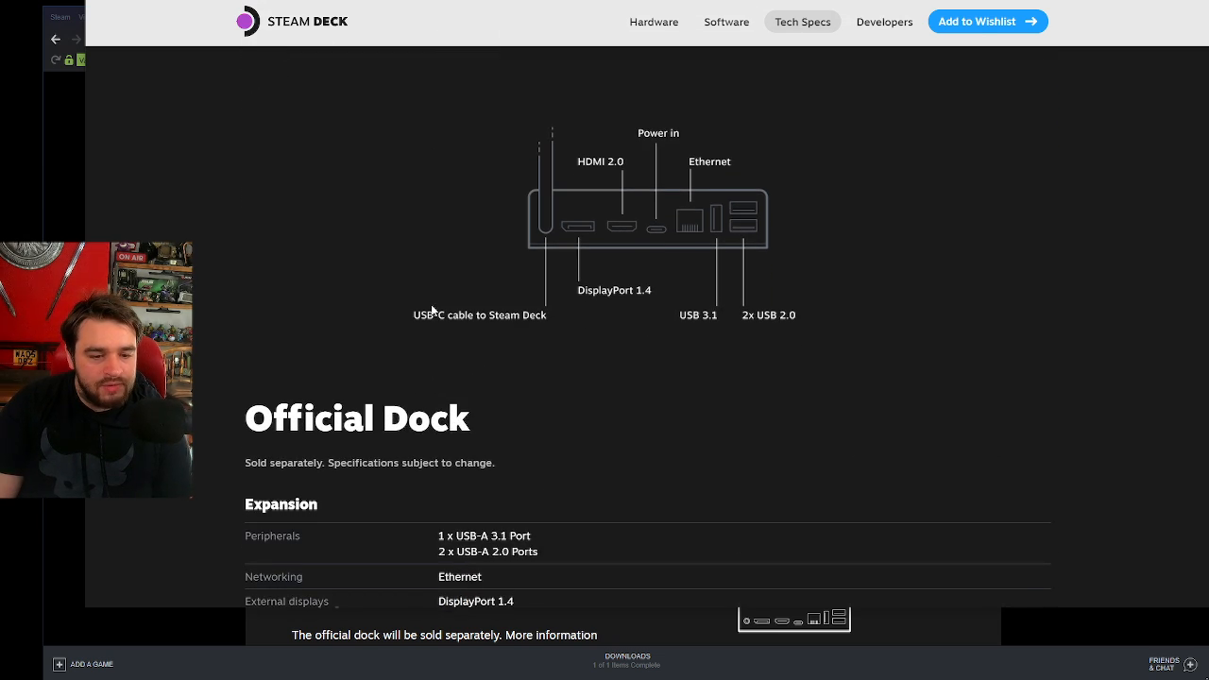
scroll("down", 3)
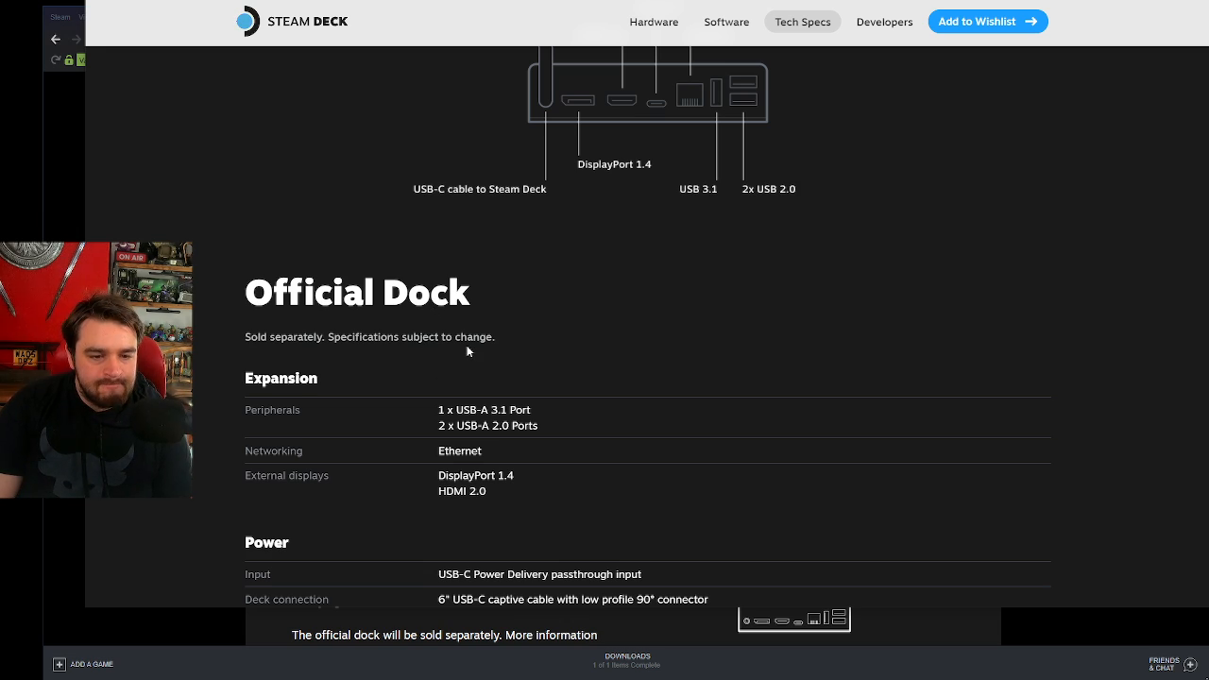
scroll("down", 3)
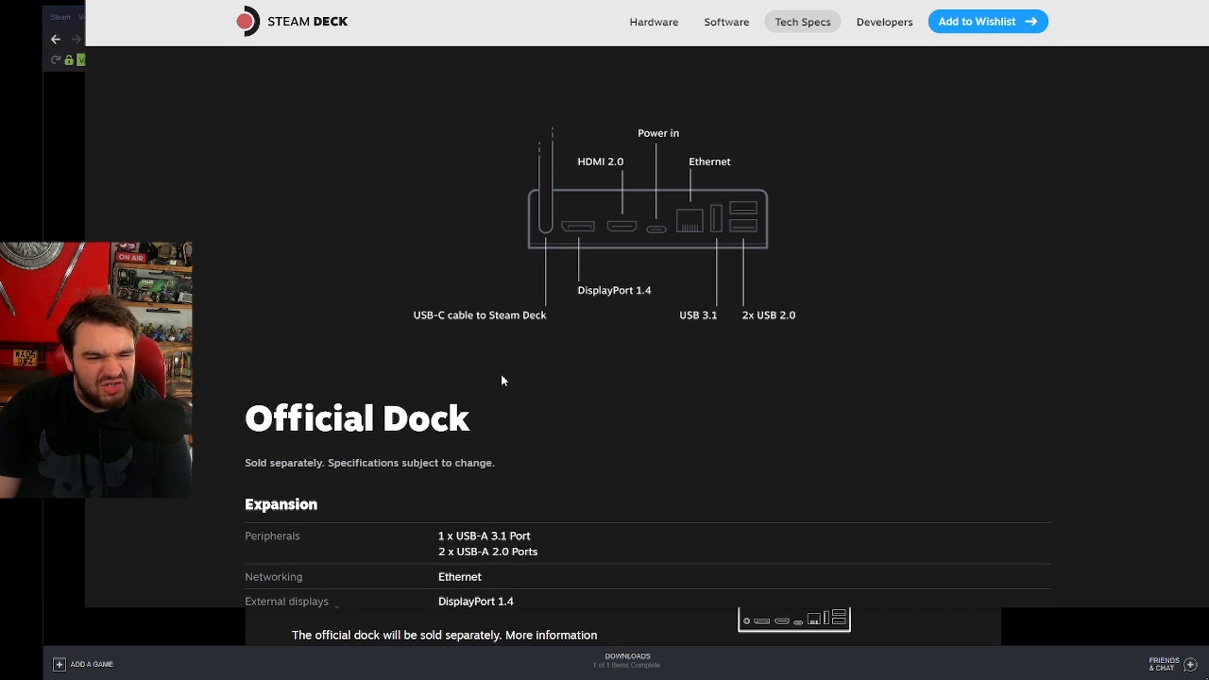
mouse_move(544, 325)
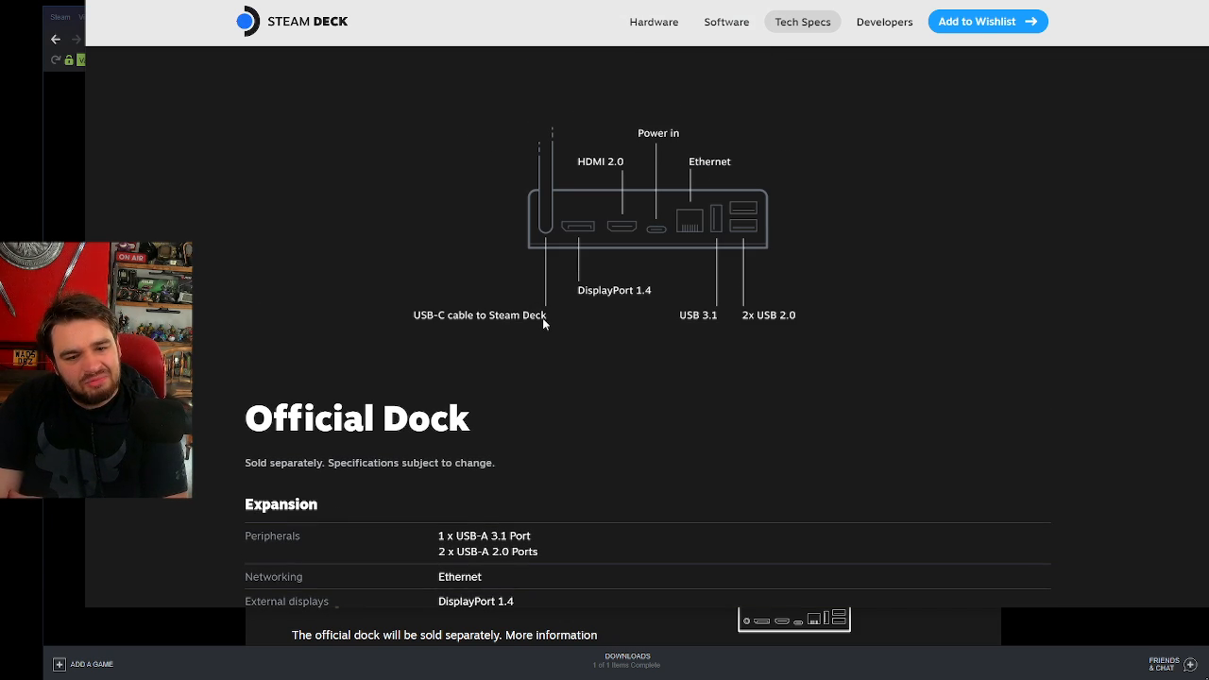
mouse_move(673, 349)
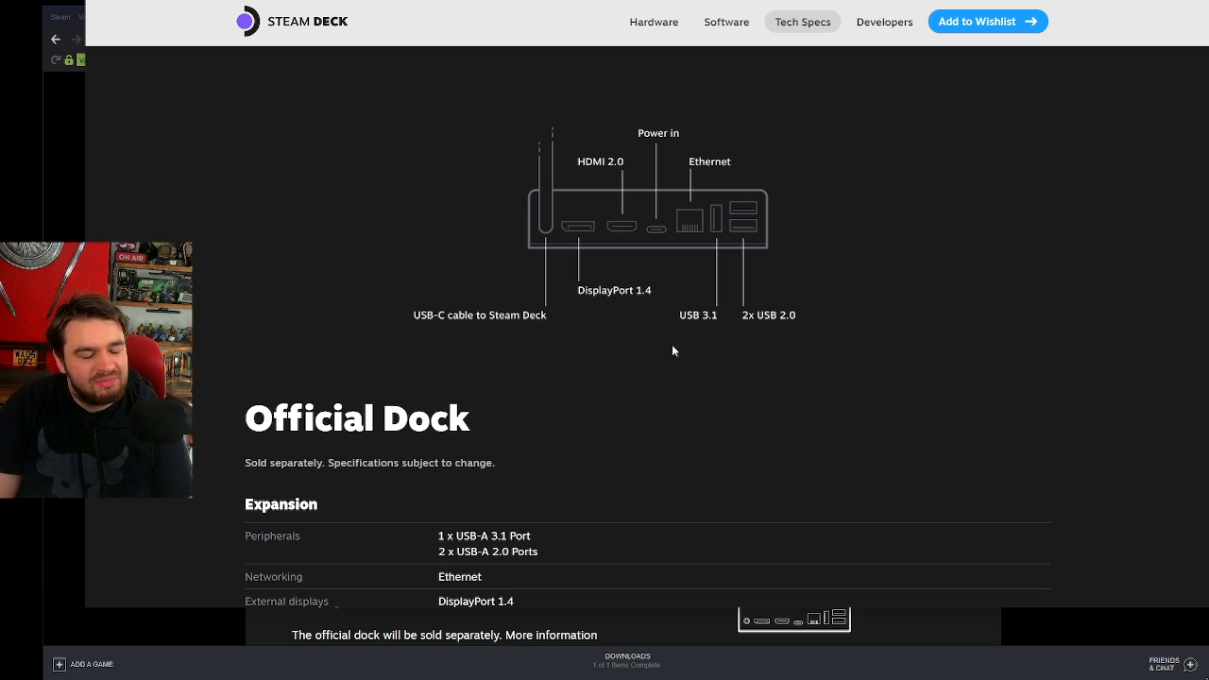
scroll("down", 3)
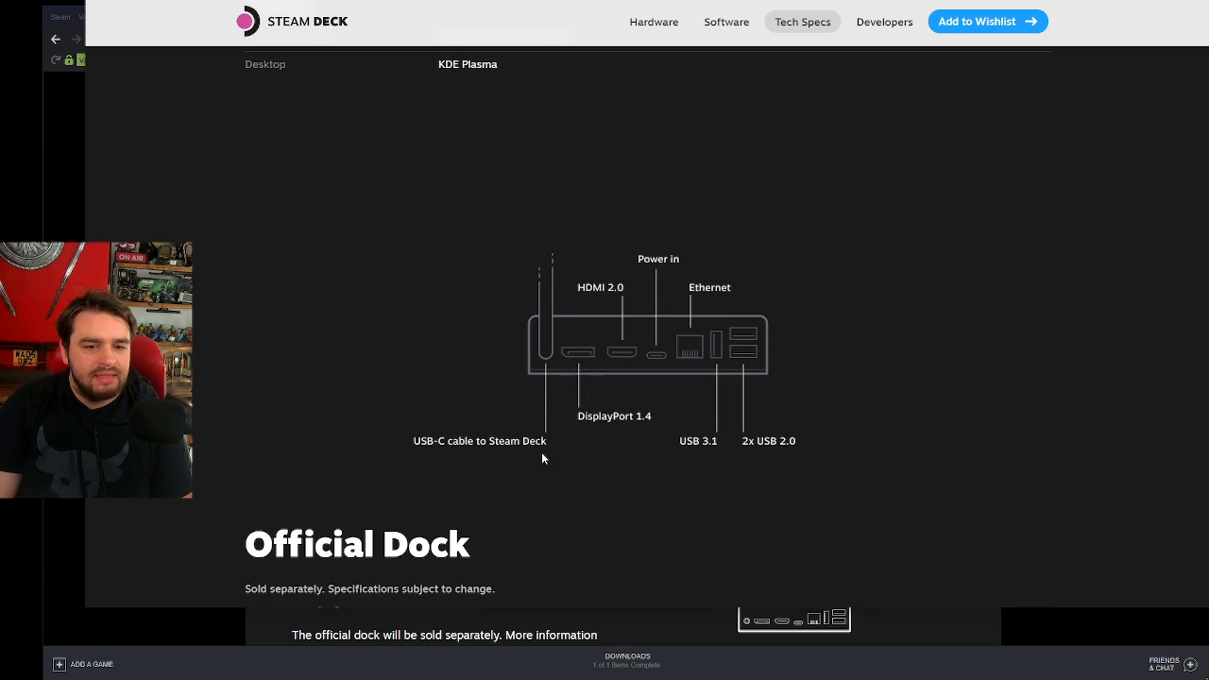
scroll("down", 3)
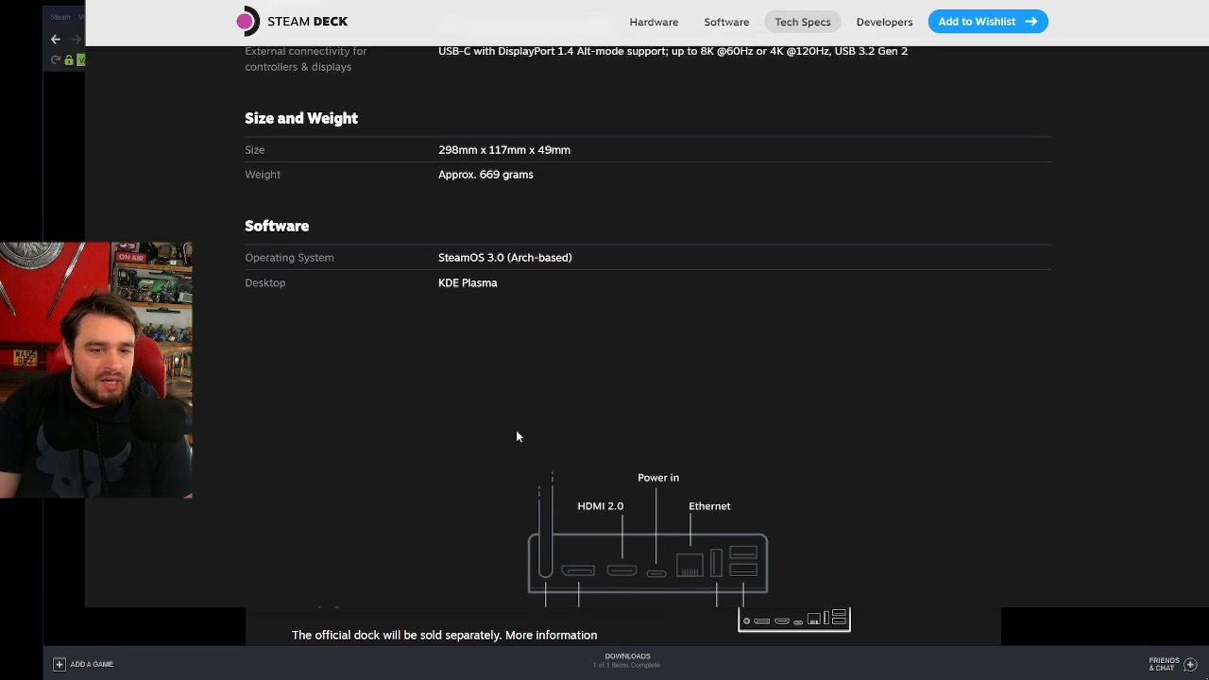
Return to the top of the Tech Specs page showing the front device diagram.
scroll("up", 3)
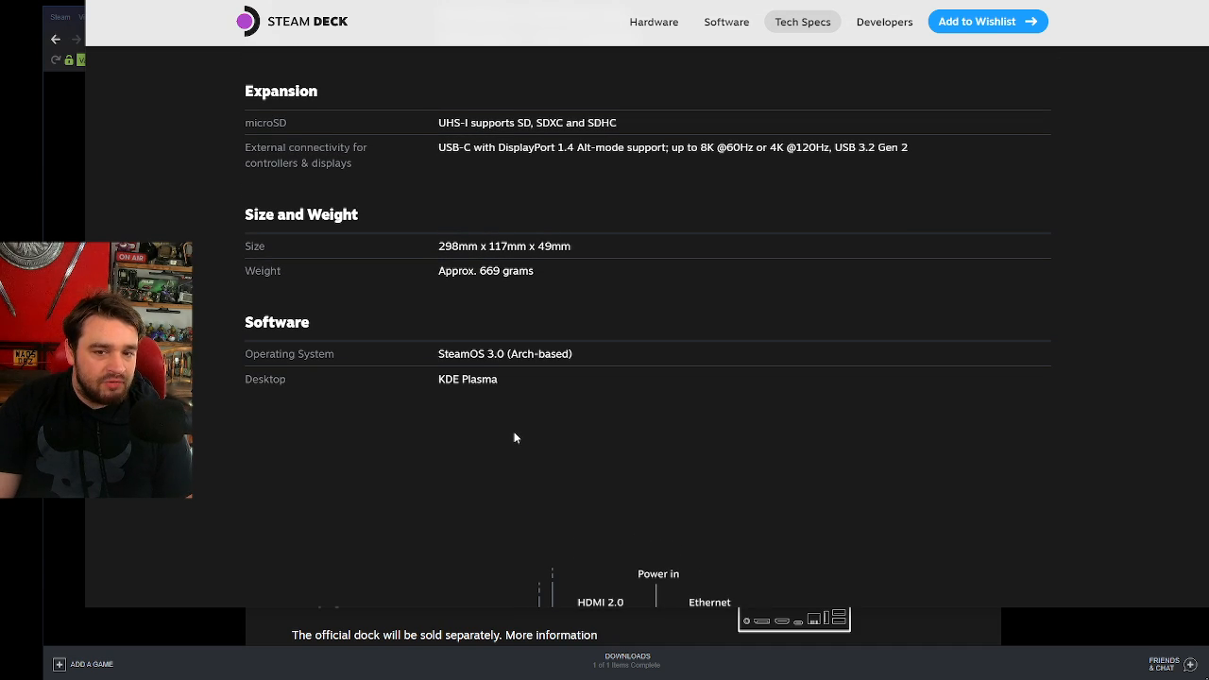
mouse_move(512, 432)
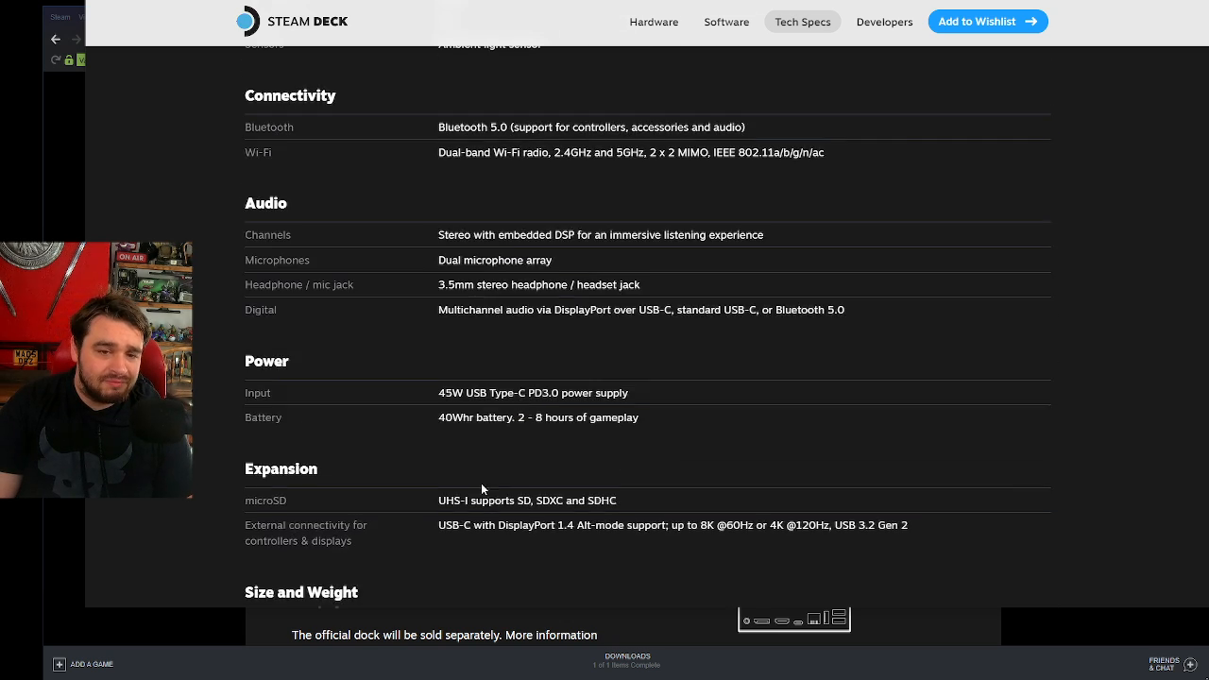
scroll("down", 3)
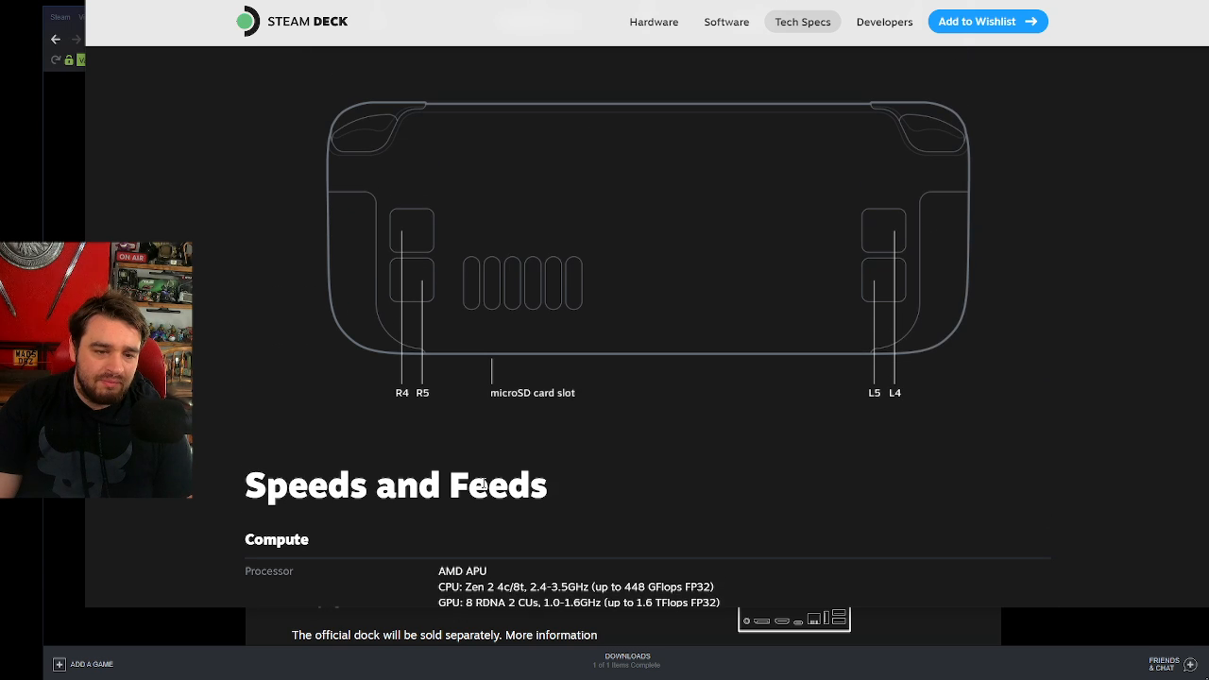
scroll("down", 3)
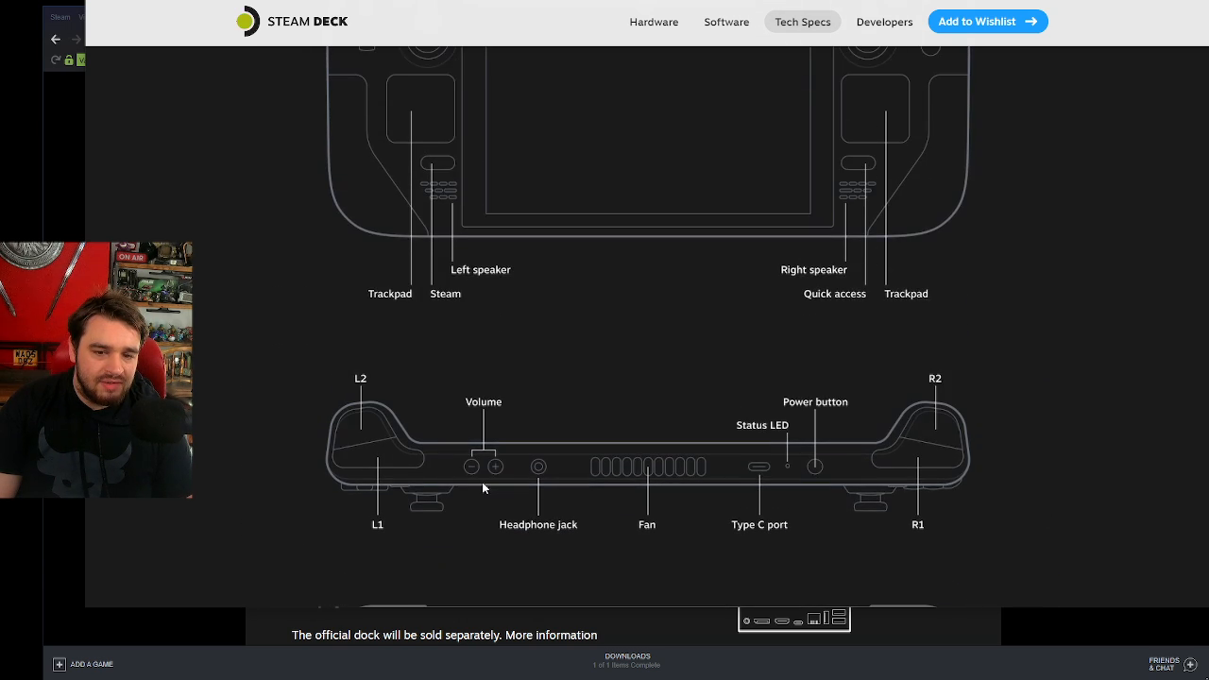
scroll("up", 3)
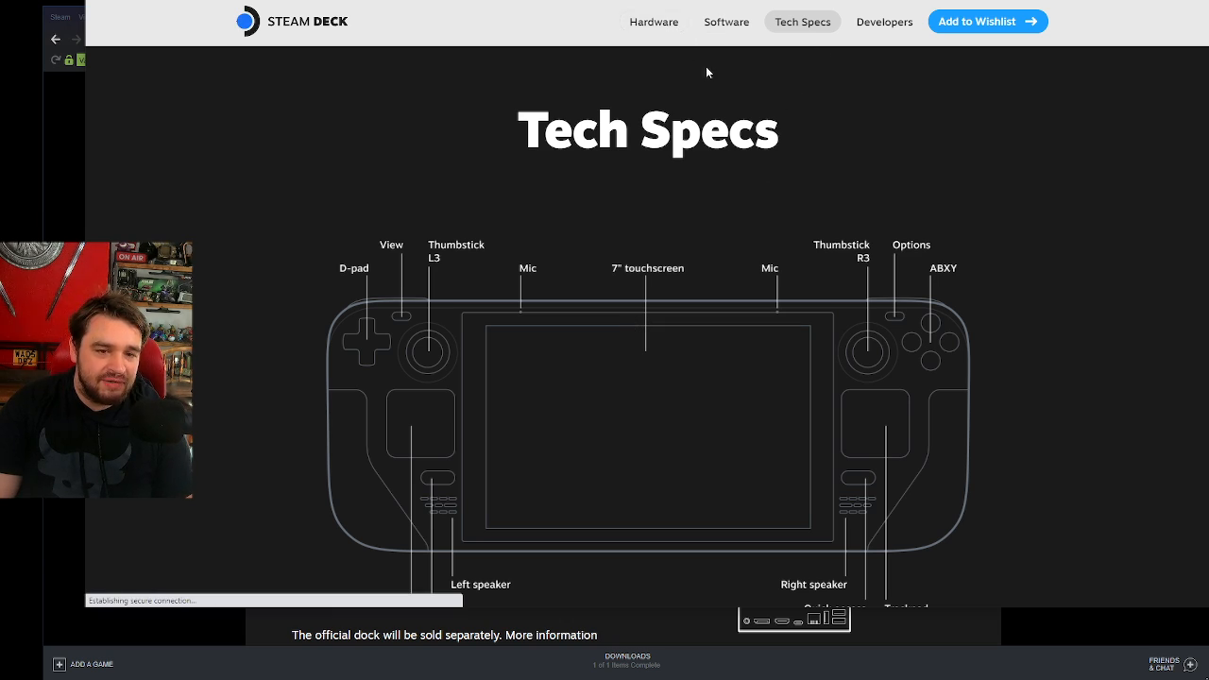
Go to the Steam Deck Hardware page and scroll to the Real gamepad controls section.
left_click(653, 23)
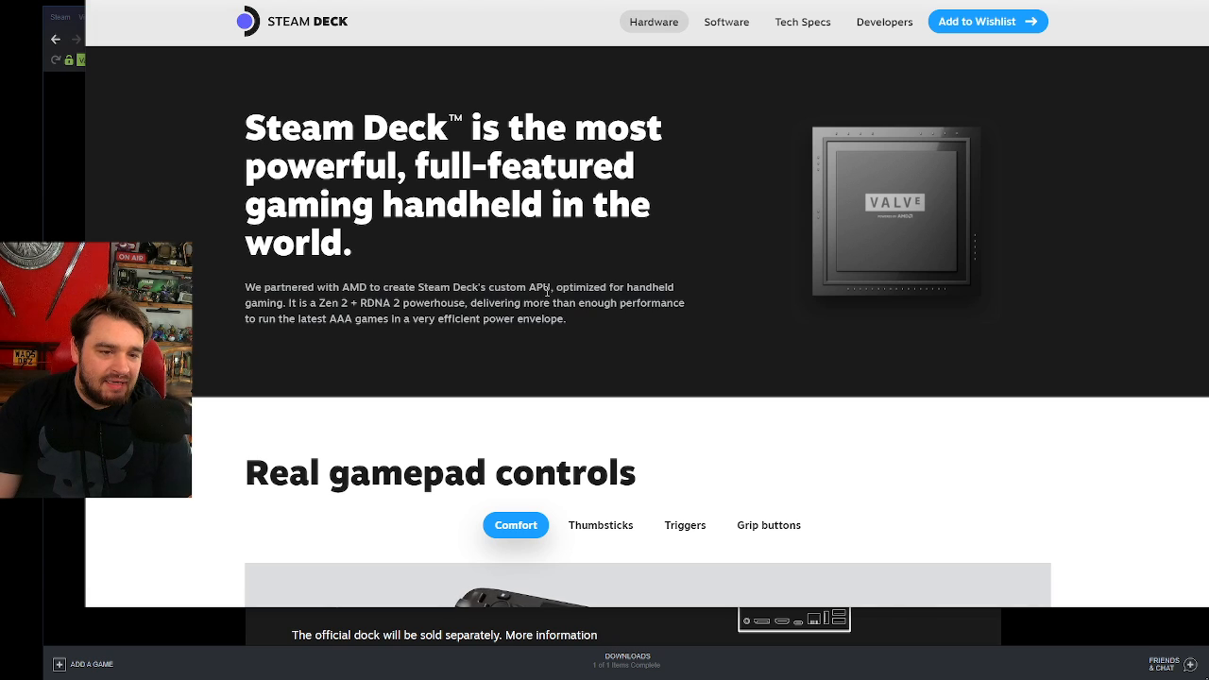
scroll("down", 3)
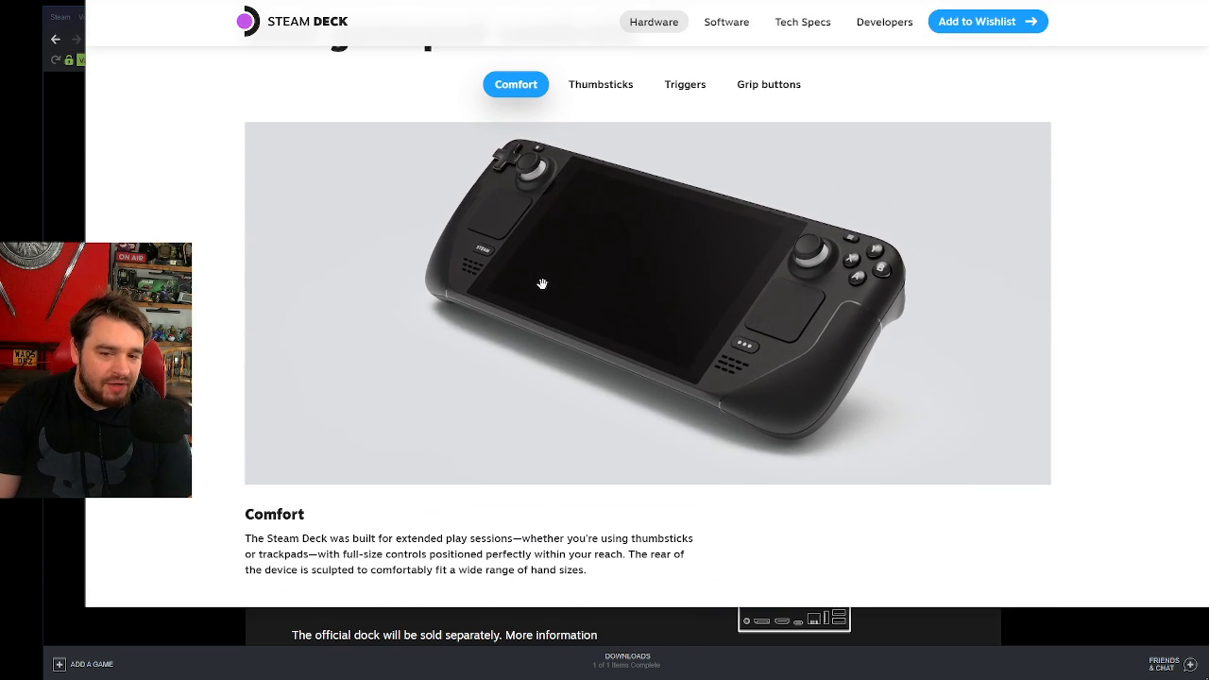
left_click_drag(544, 284, 495, 336)
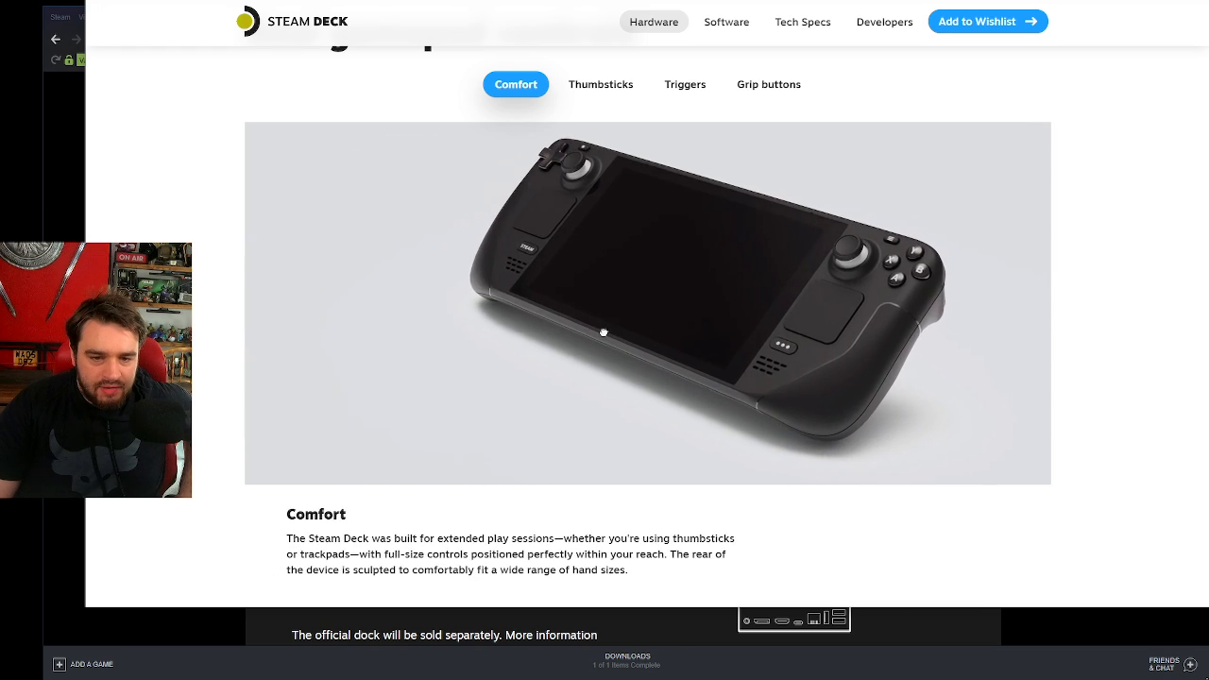
View the Triggers and Grip buttons features, then return to Comfort.
left_click(684, 83)
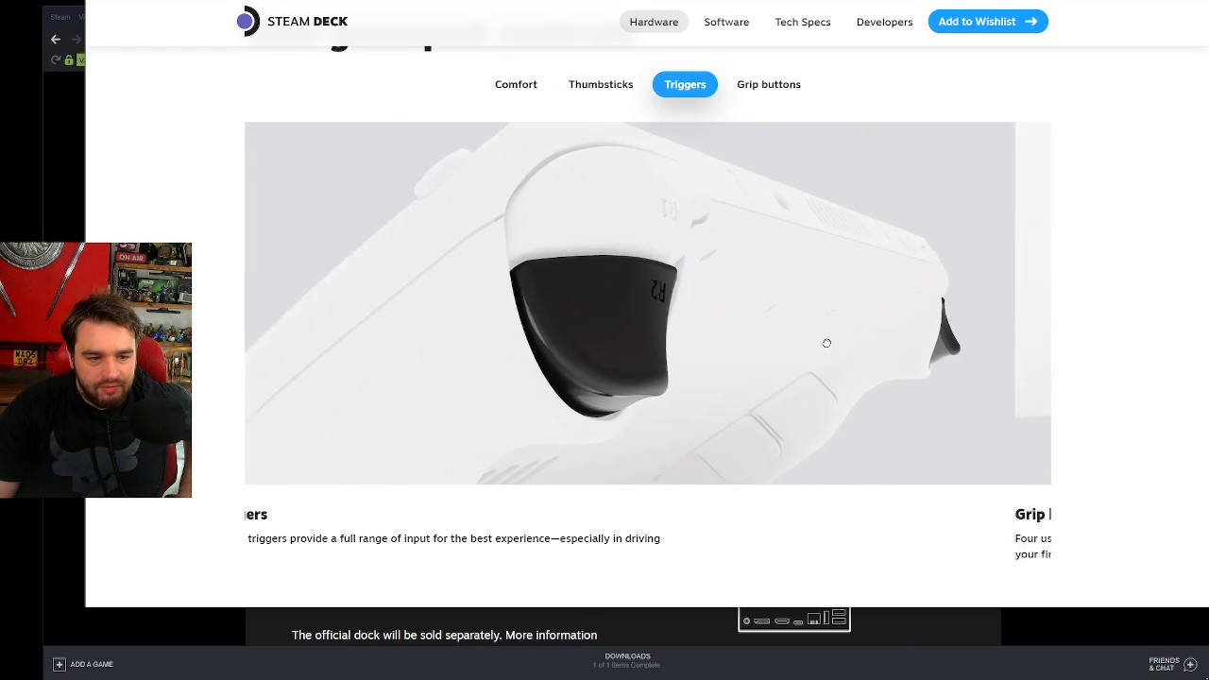
left_click(769, 83)
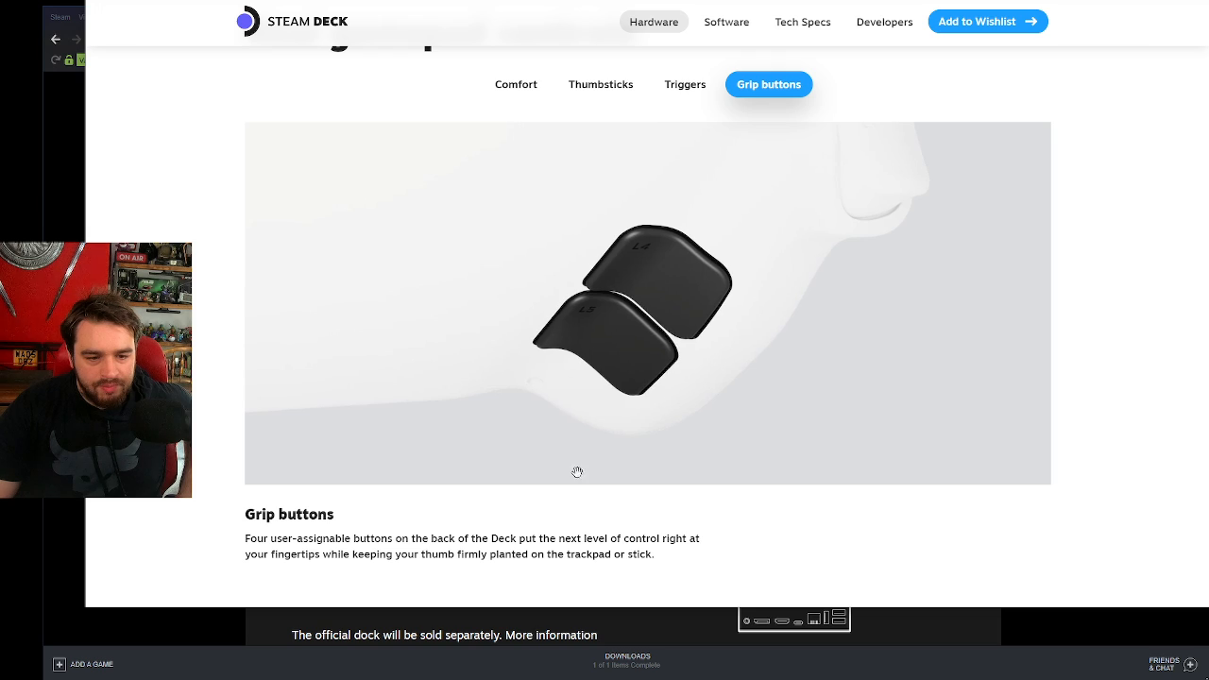
left_click(516, 83)
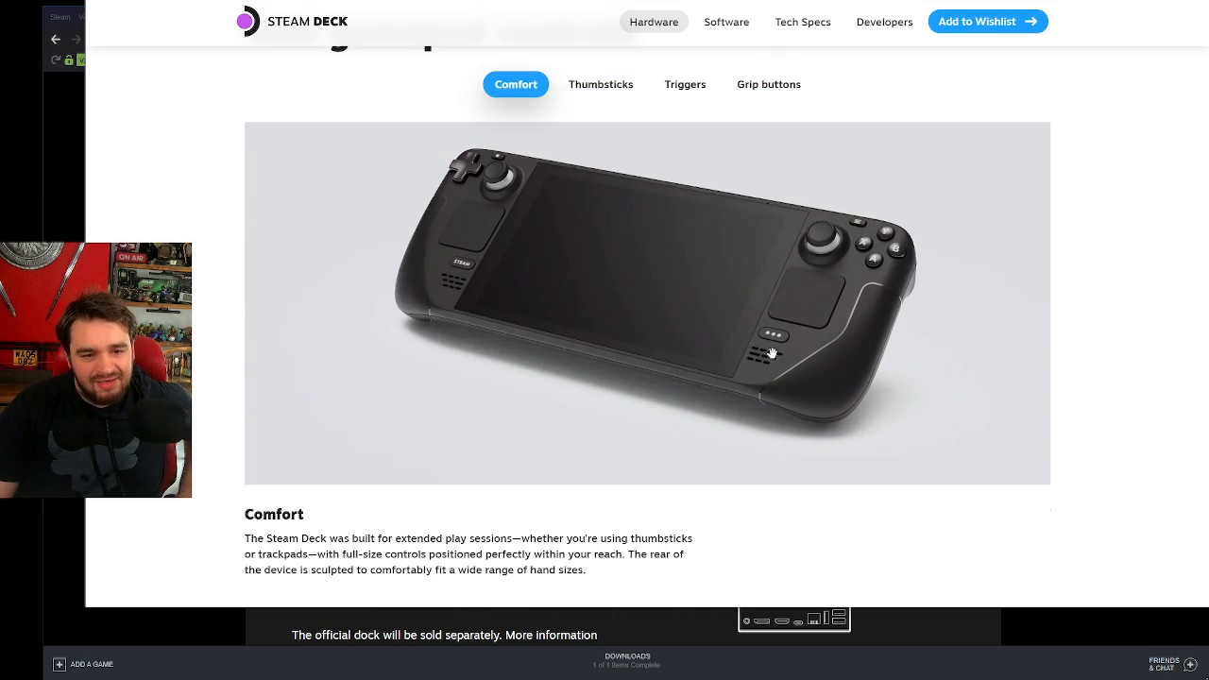